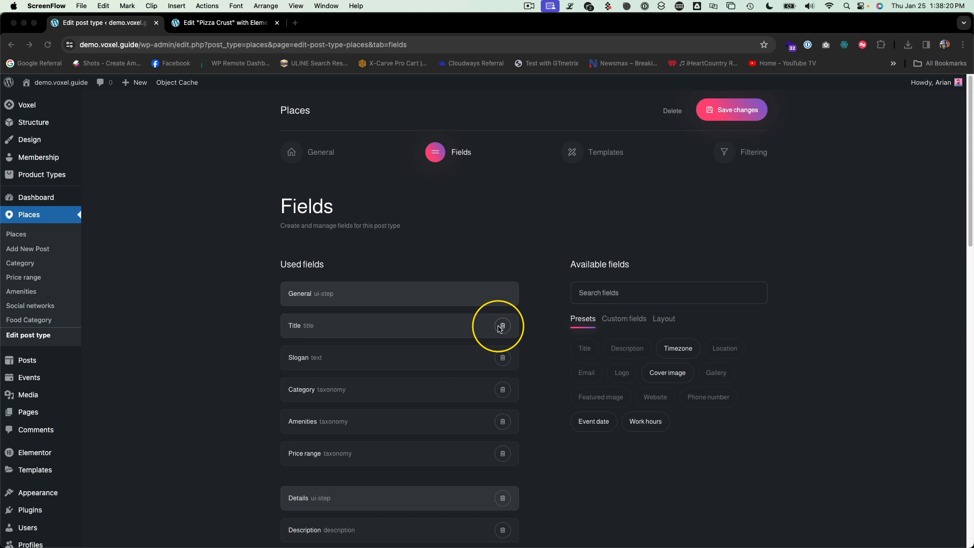
mouse_move(176, 280)
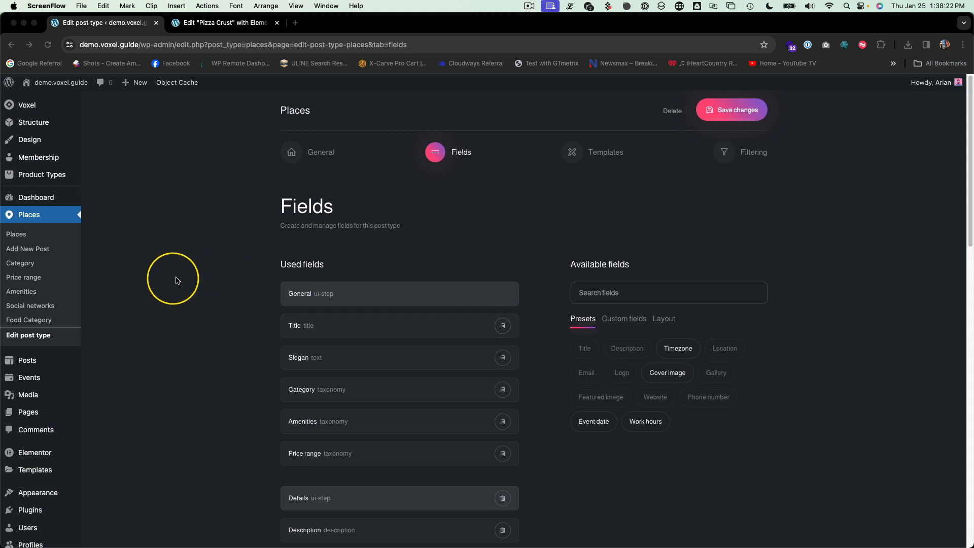
mouse_move(180, 280)
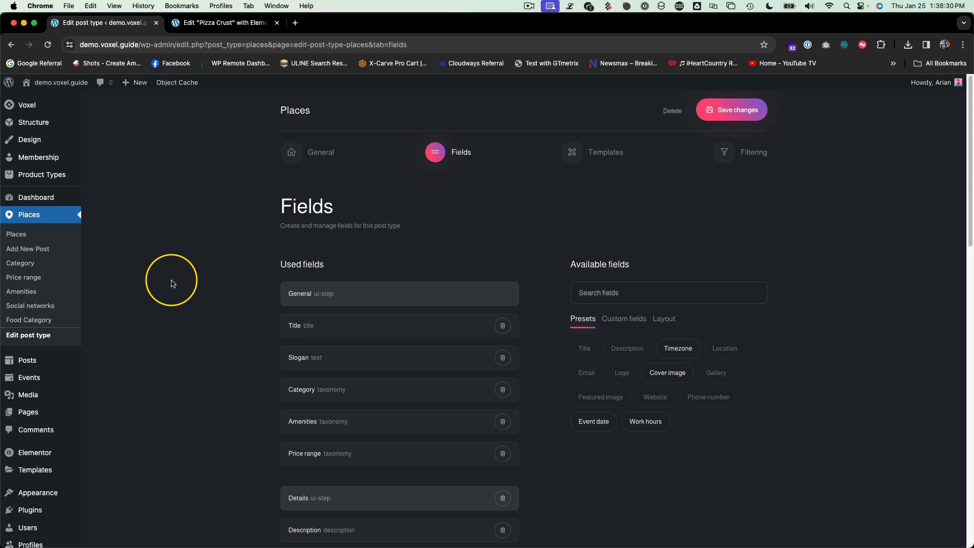
mouse_move(478, 184)
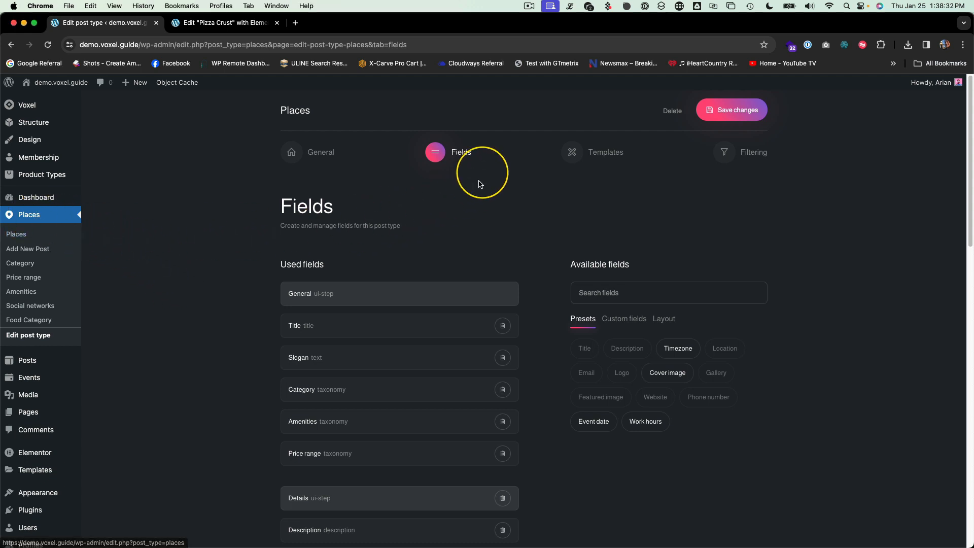
mouse_move(498, 199)
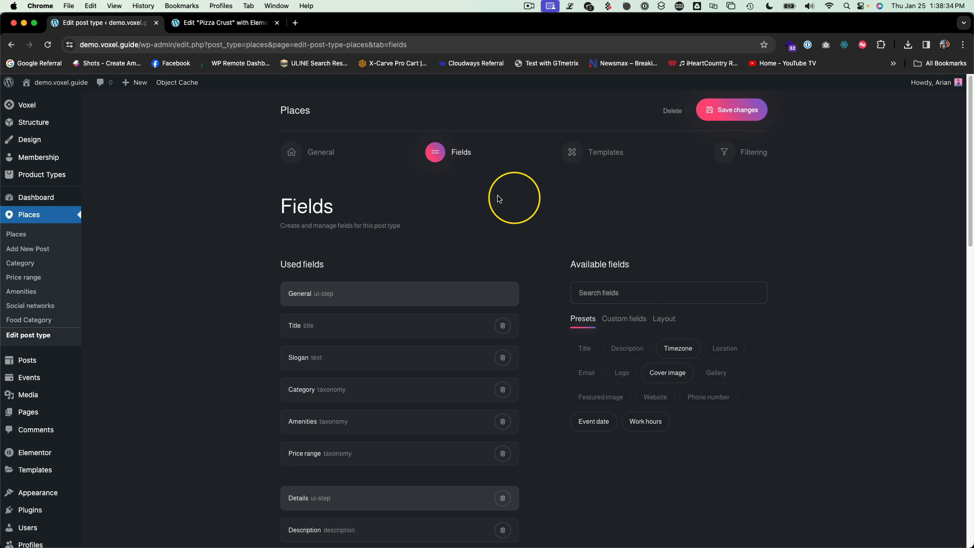
- Add a Repeater custom field to the Places post type and name it Menu
scroll("down", 3)
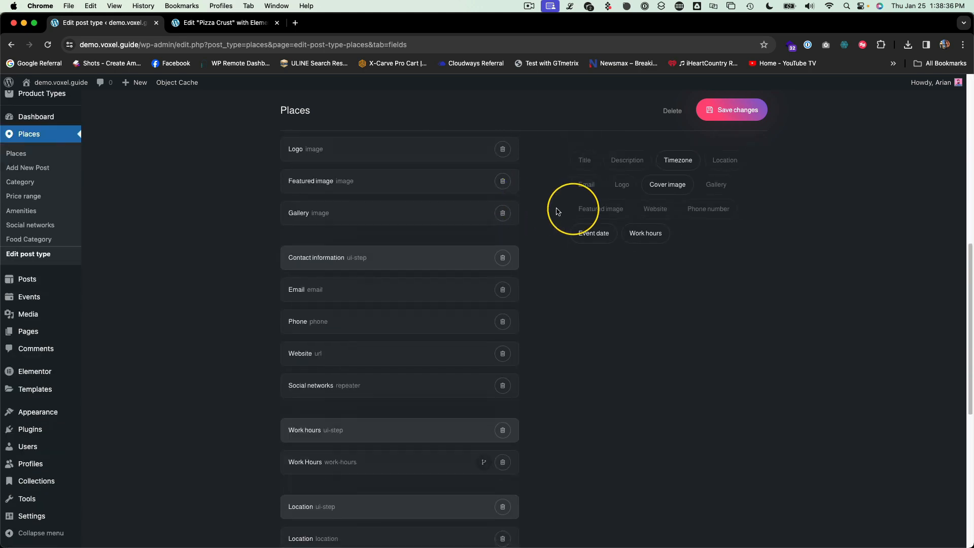
left_click(623, 174)
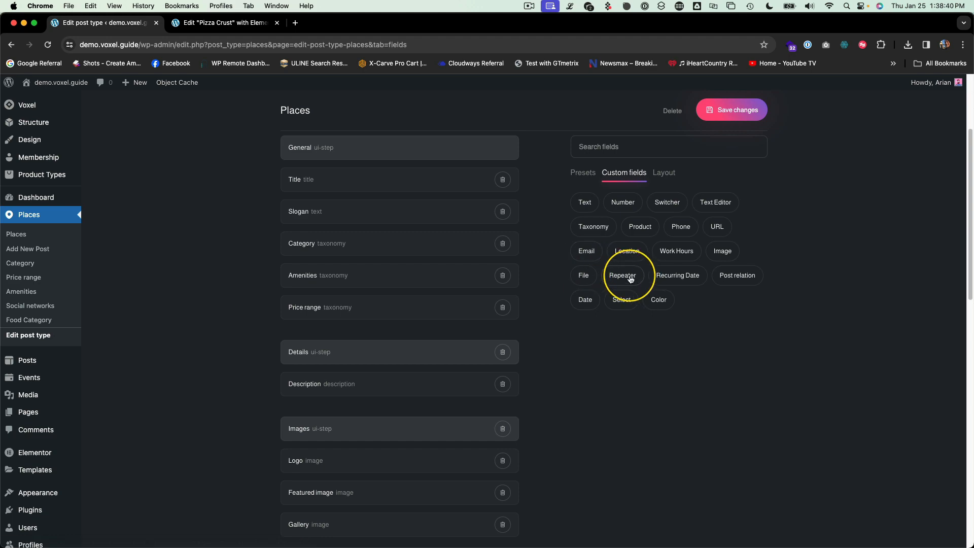
scroll("down", 3)
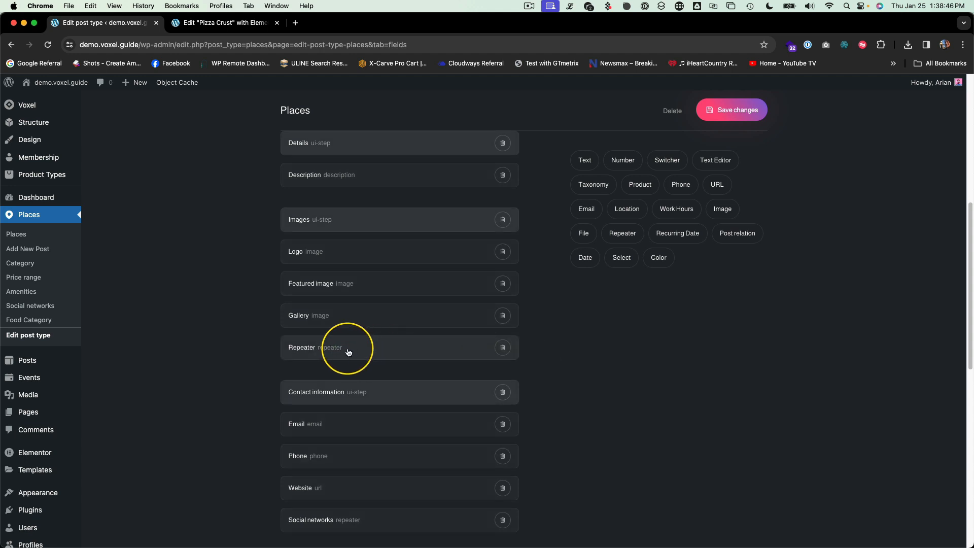
left_click(346, 347)
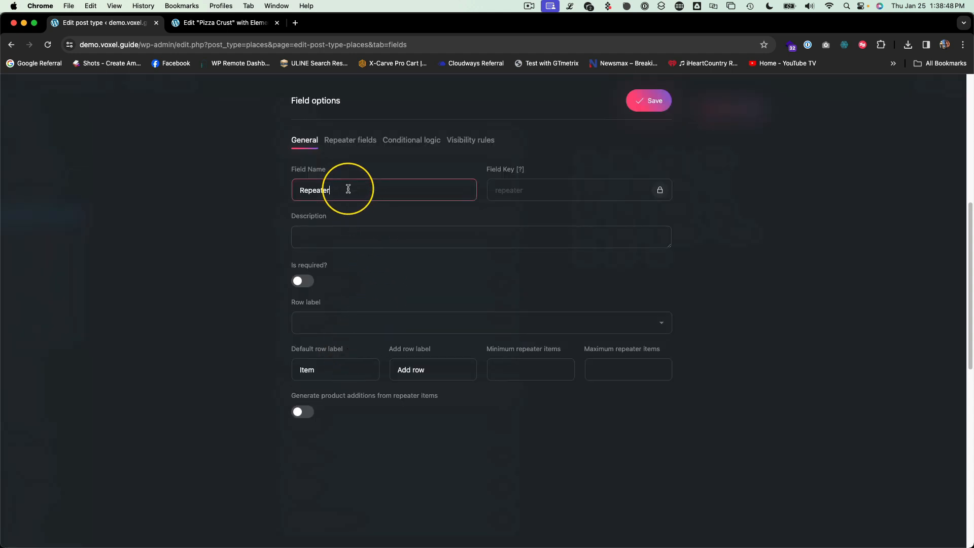
type("Menu")
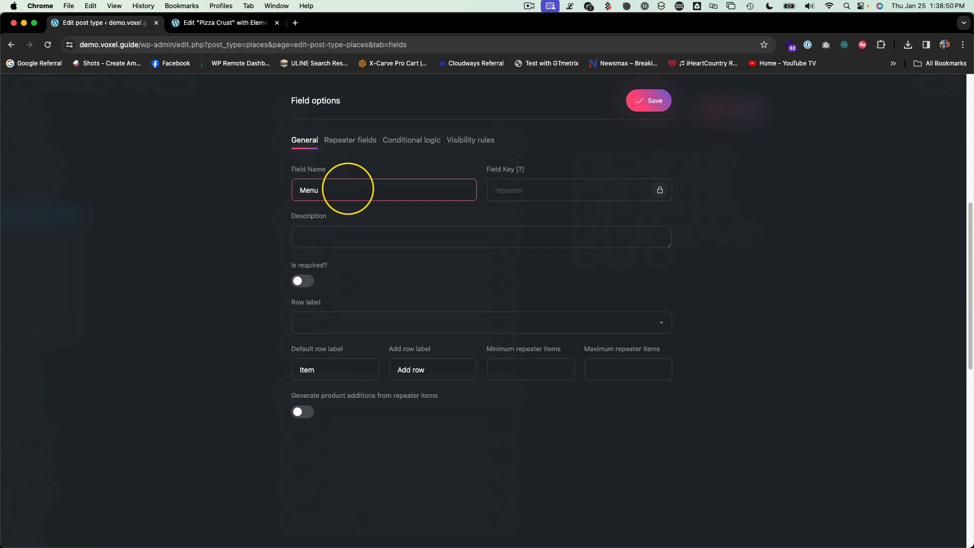
mouse_move(232, 294)
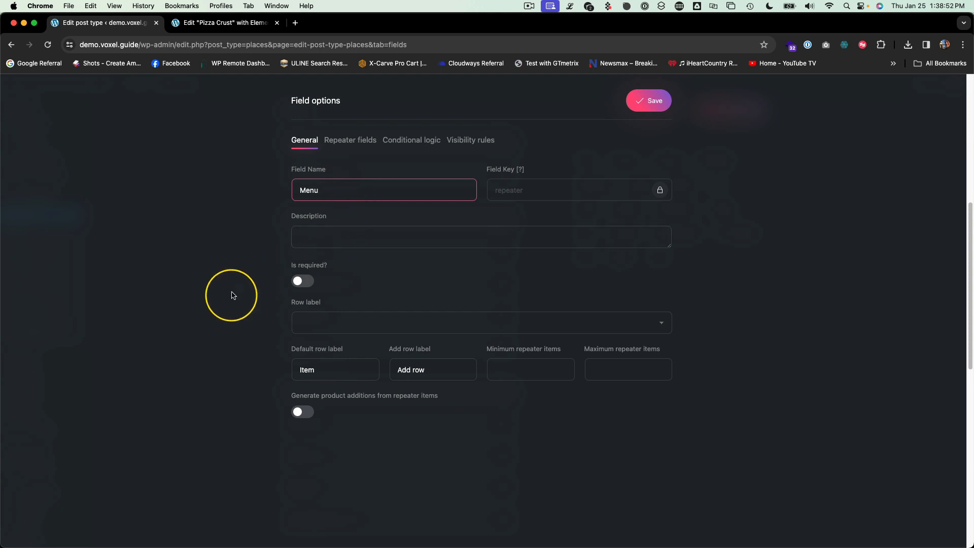
mouse_move(207, 387)
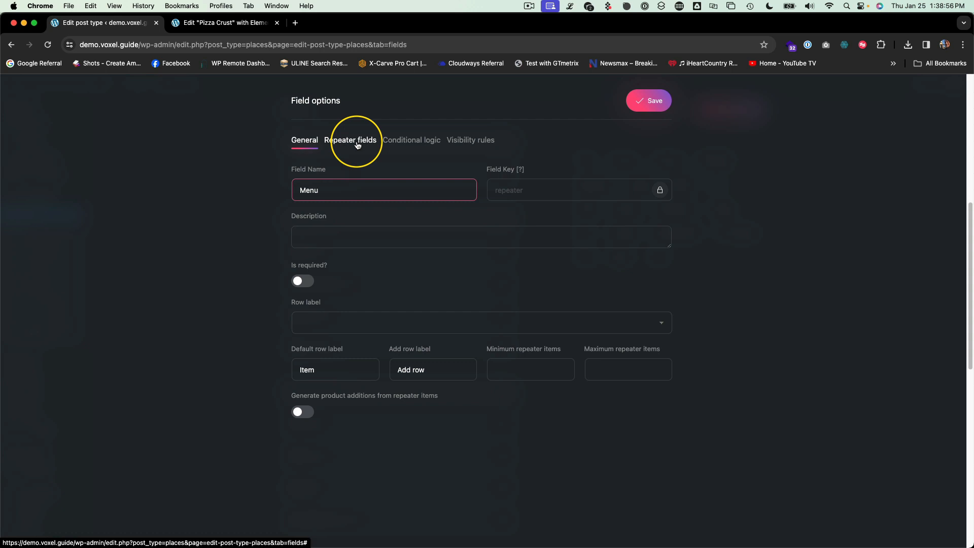
- Add a text field named Menu Title inside the Menu repeater
left_click(350, 140)
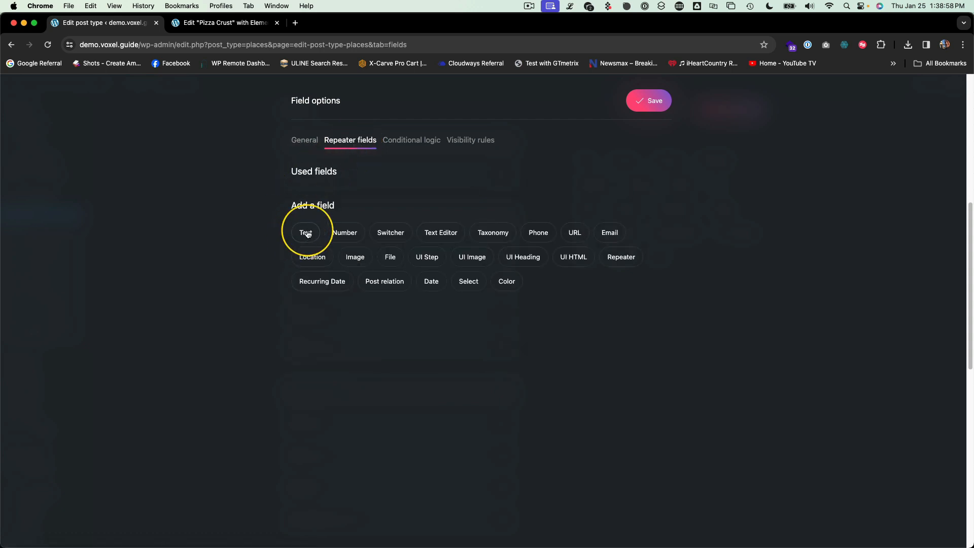
left_click(305, 232)
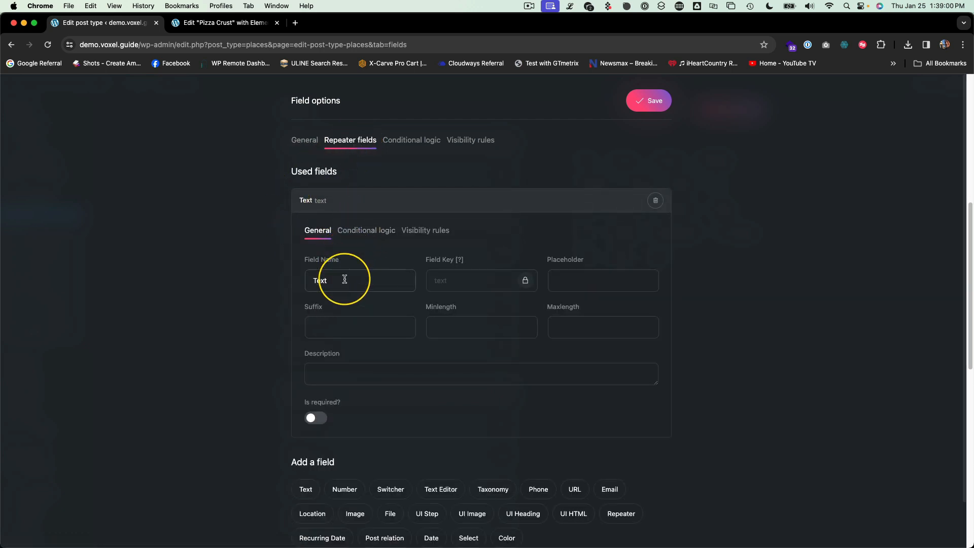
type("Menu")
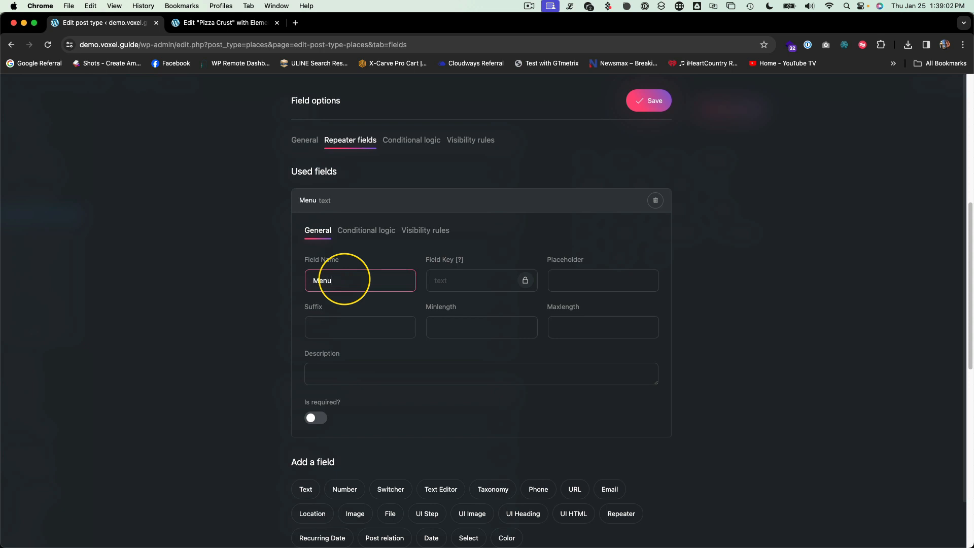
type("Title")
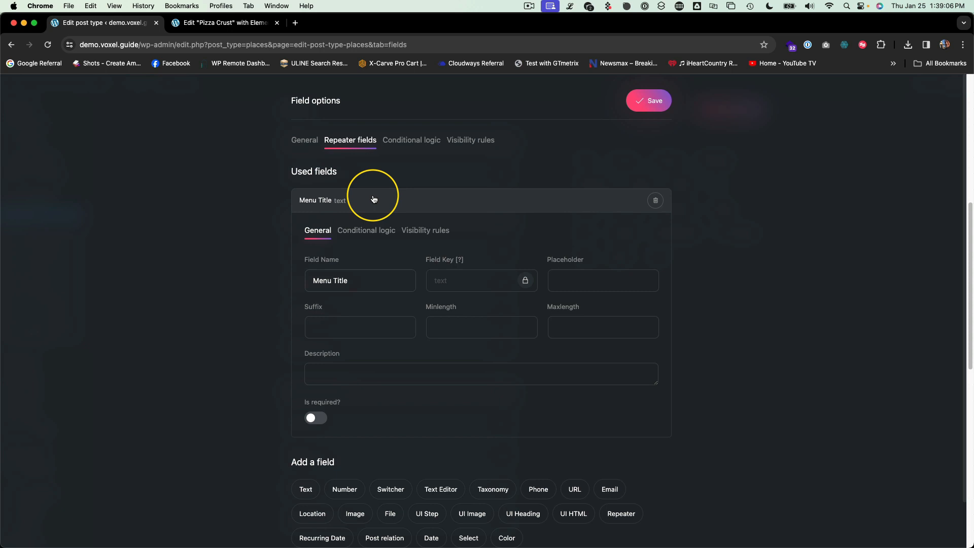
- Add a nested repeater named Menu Items to the Menu repeater
left_click(373, 200)
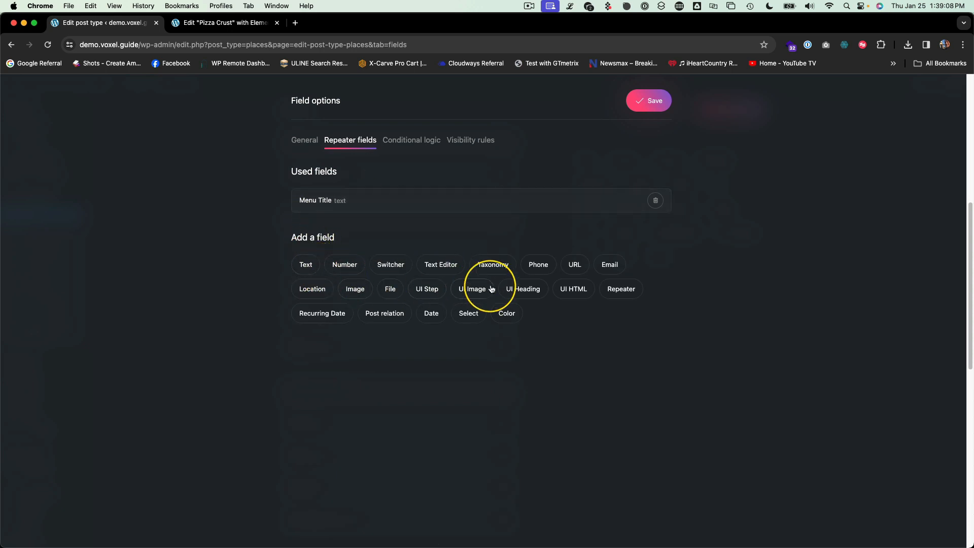
mouse_move(626, 297)
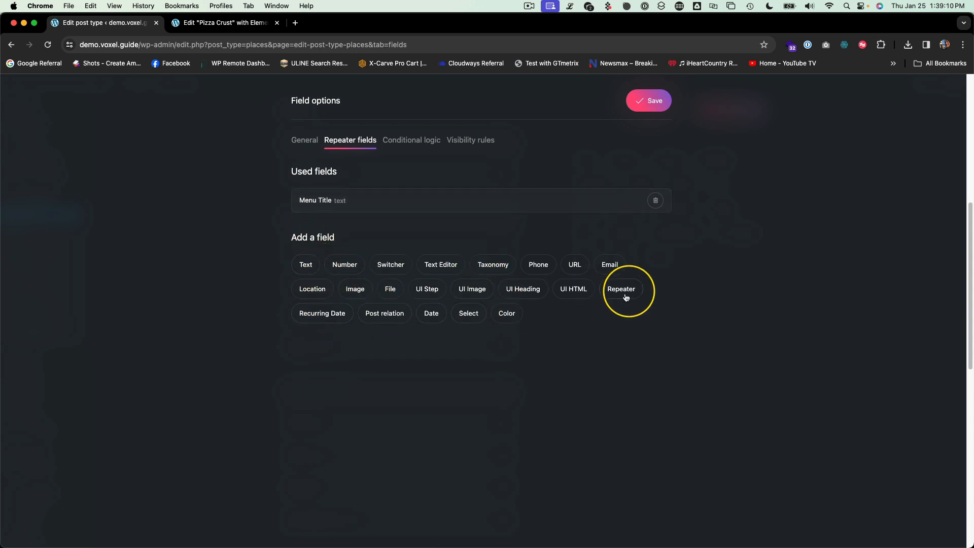
left_click(620, 288)
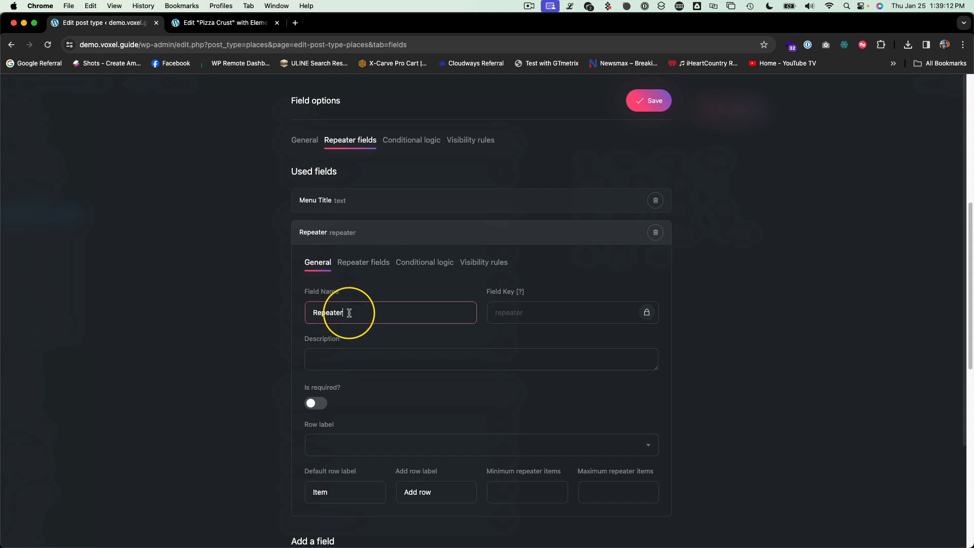
type("Menu Items")
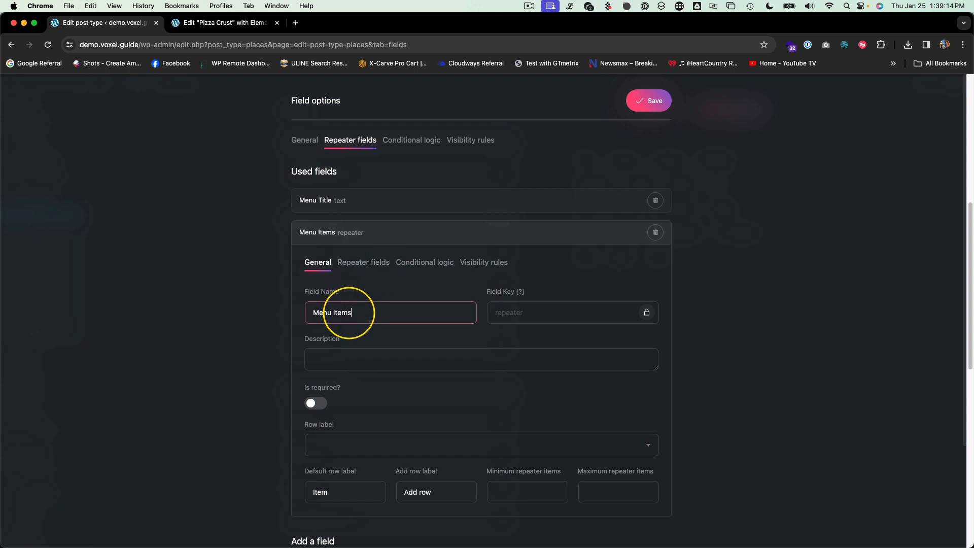
mouse_move(361, 274)
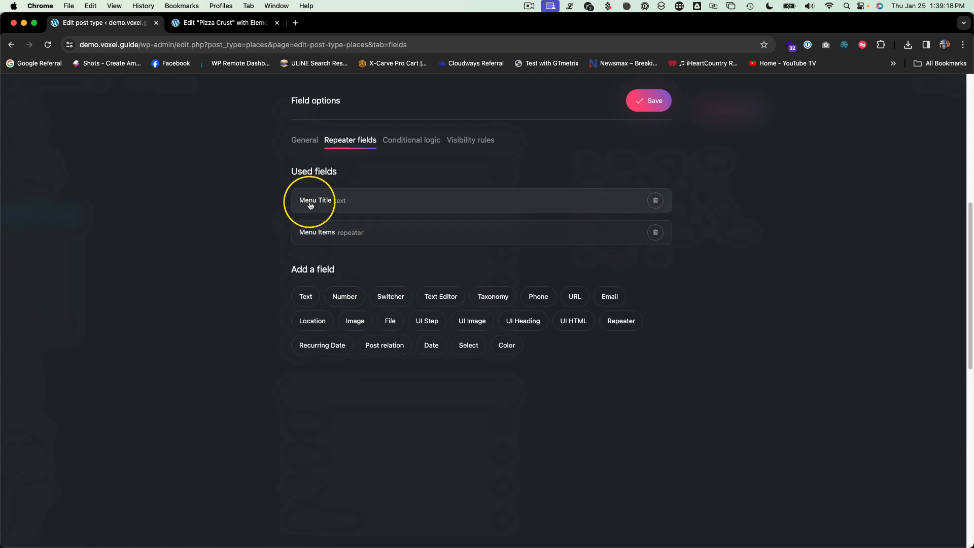
mouse_move(299, 229)
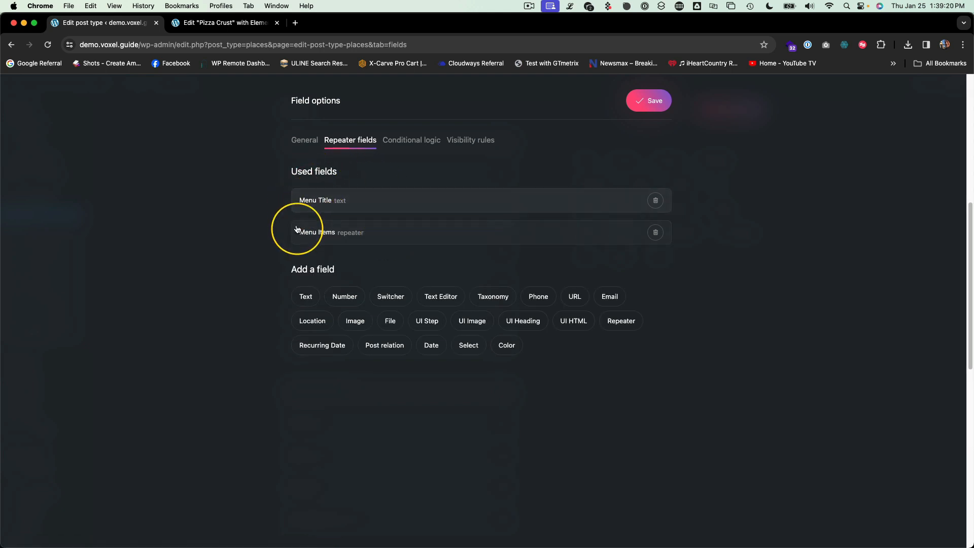
mouse_move(352, 238)
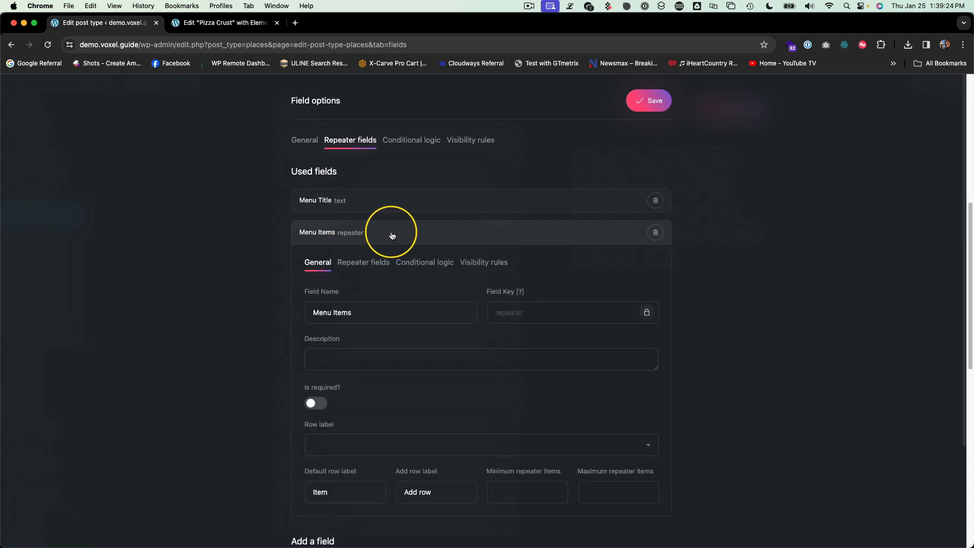
mouse_move(364, 262)
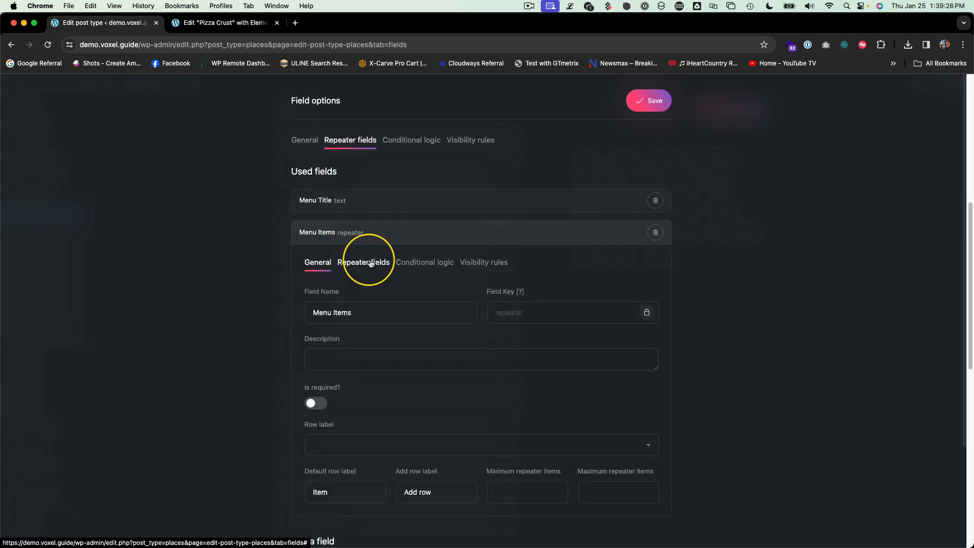
- Fill Menu Items with Item Name text, Ingredients text editor and Cost number fields
left_click(363, 261)
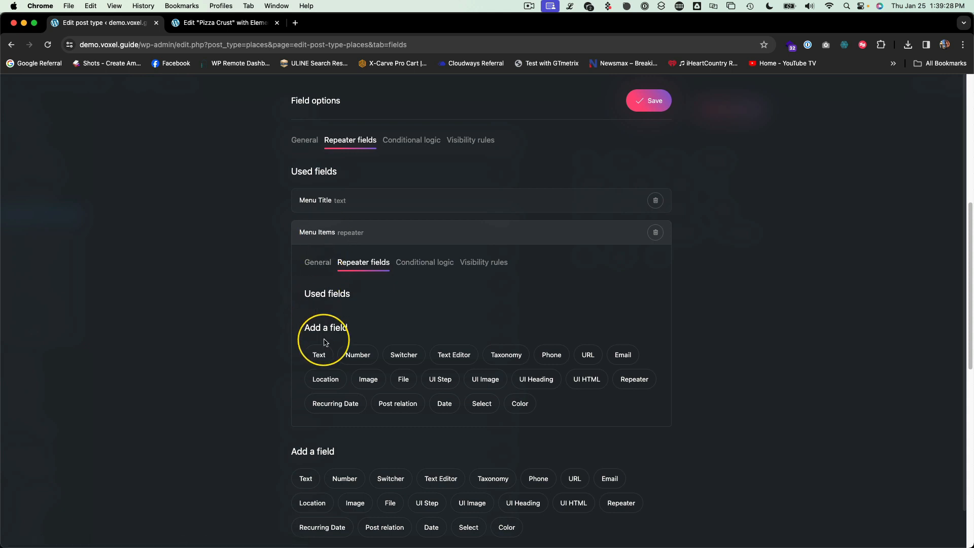
left_click(318, 354)
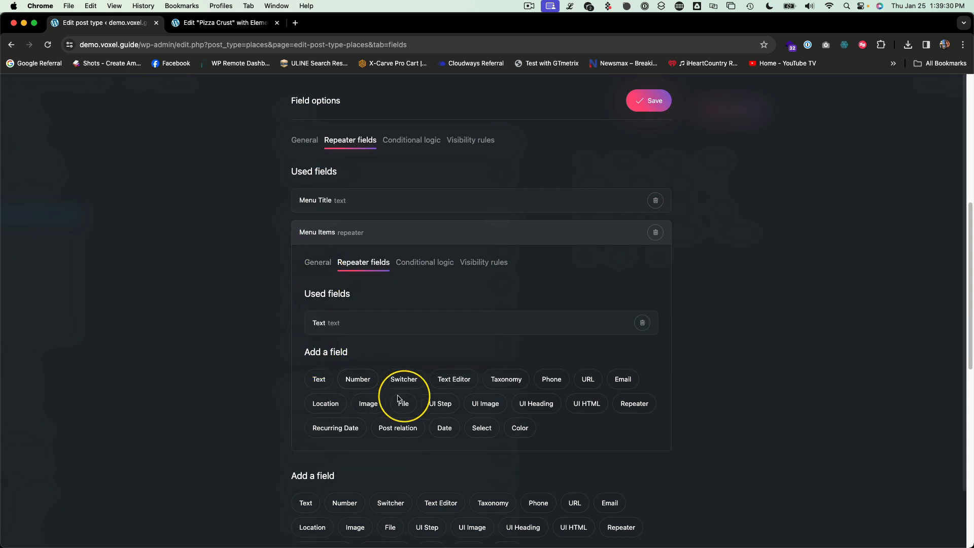
left_click(454, 379)
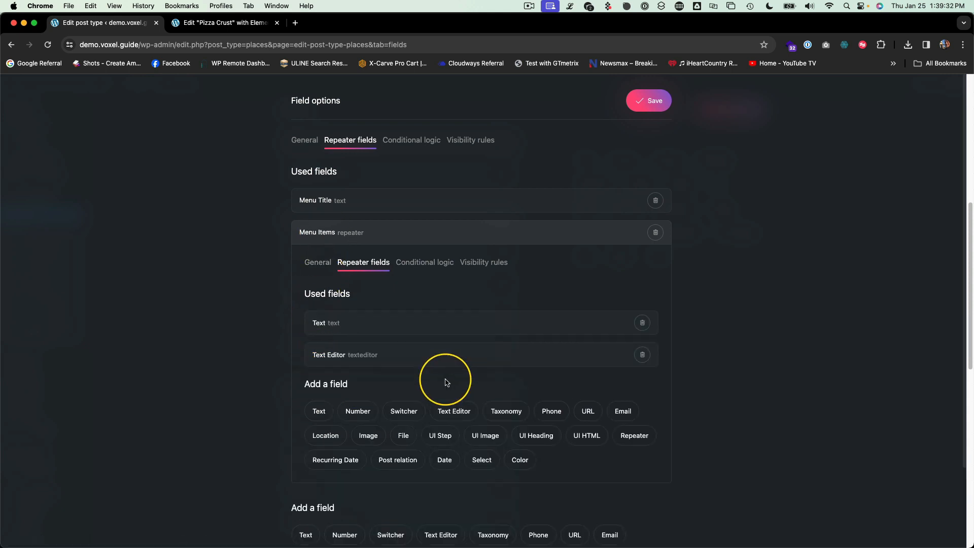
mouse_move(633, 435)
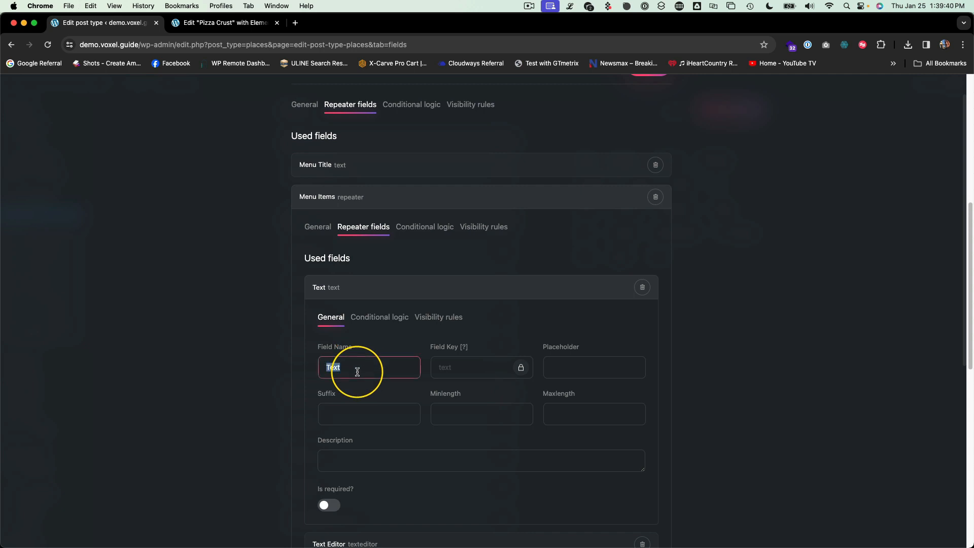
type("Item Name")
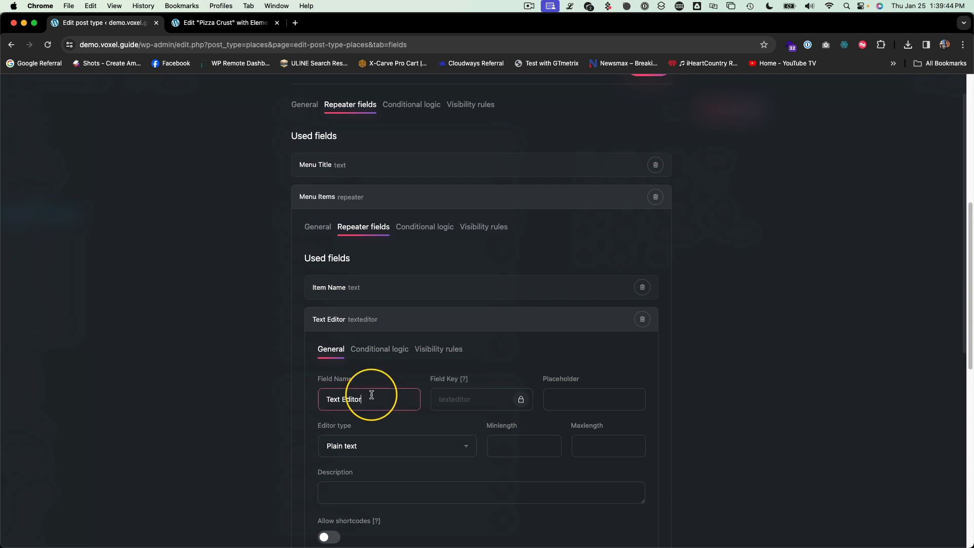
type("Ingredients")
type("Cost")
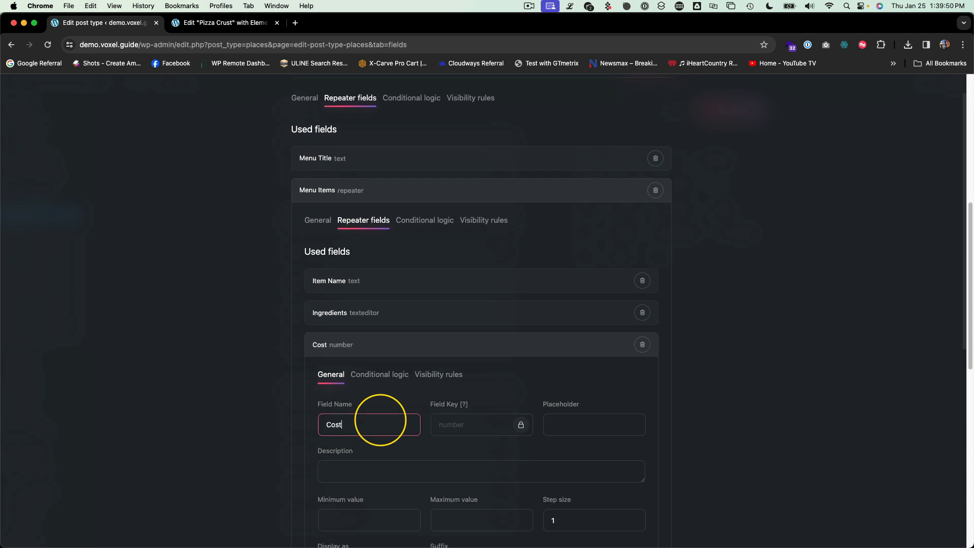
scroll("down", 3)
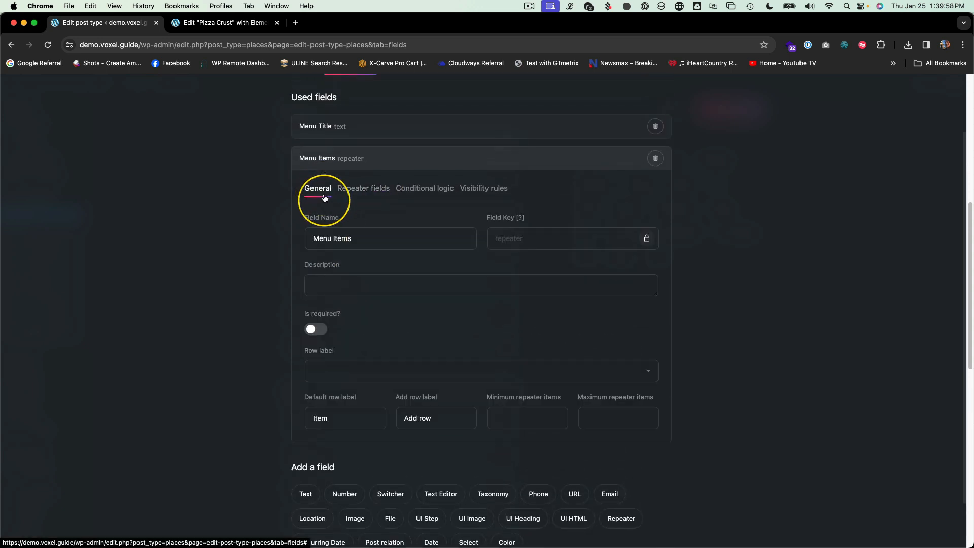
mouse_move(316, 158)
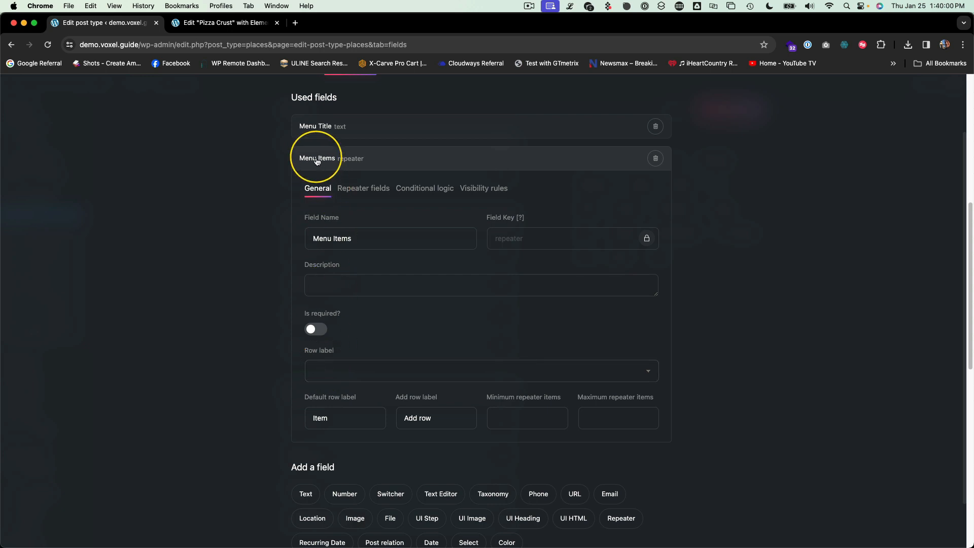
- Use Menu Title as the Menu repeater's row label and save Places
left_click(480, 370)
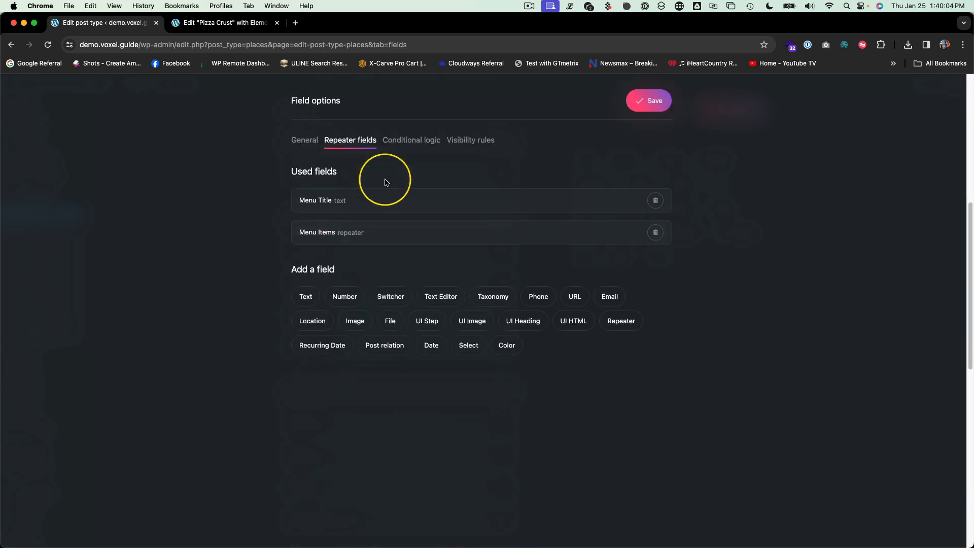
mouse_move(304, 140)
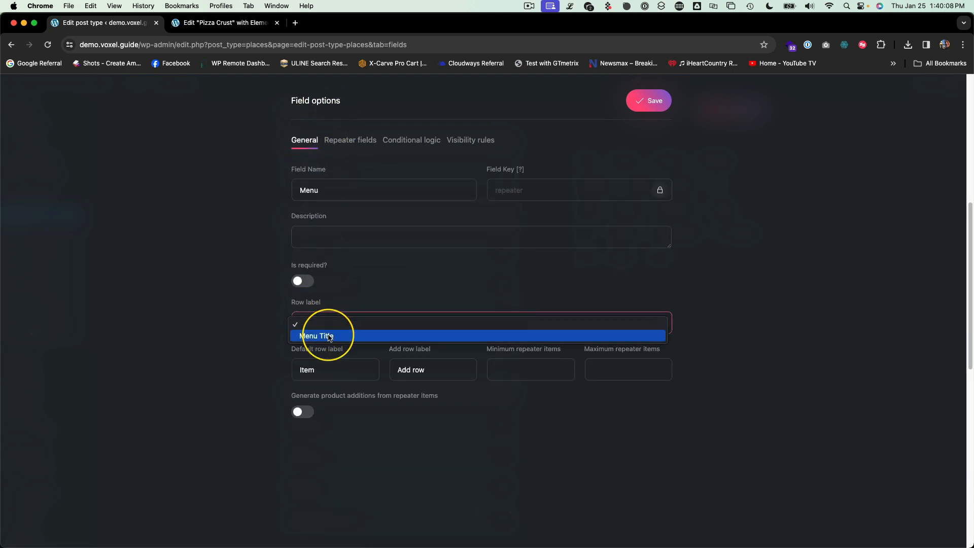
left_click(316, 335)
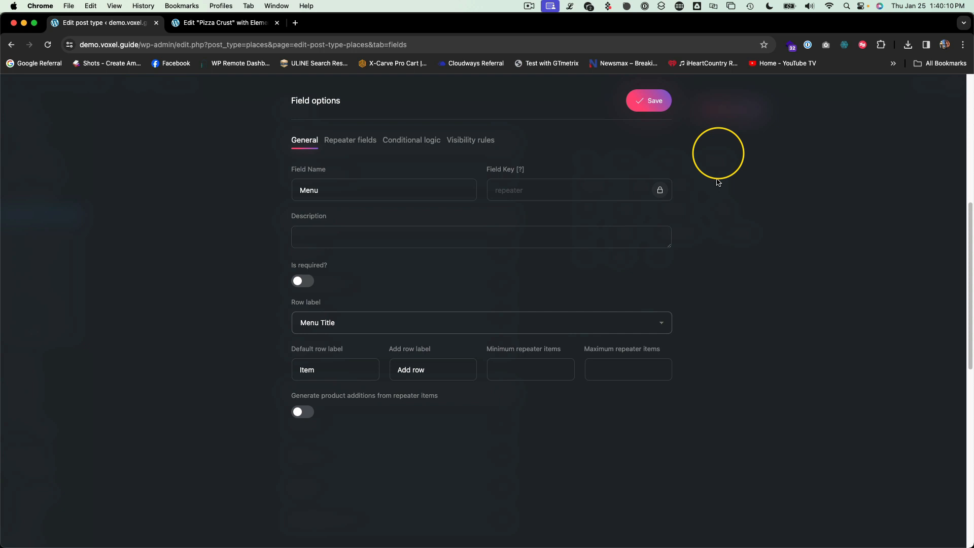
left_click(349, 140)
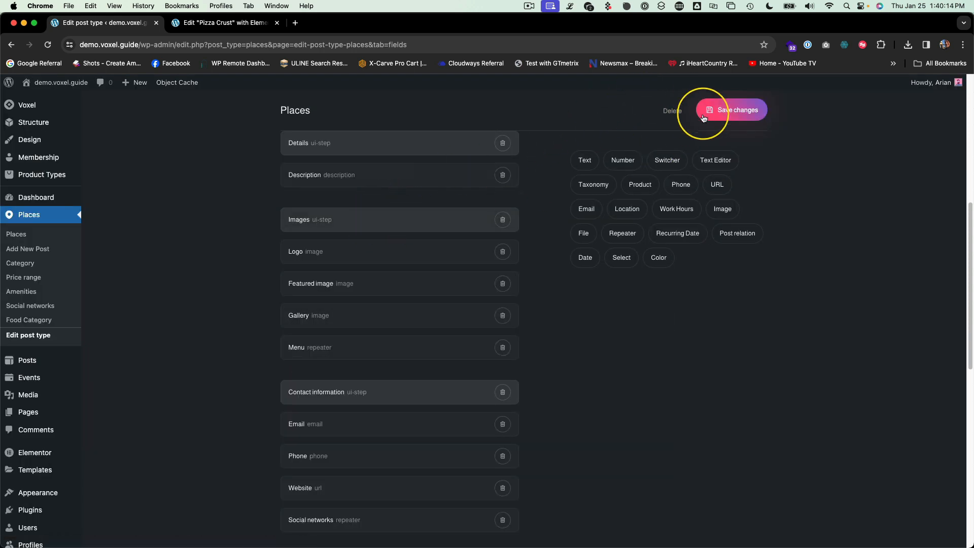
left_click(738, 110)
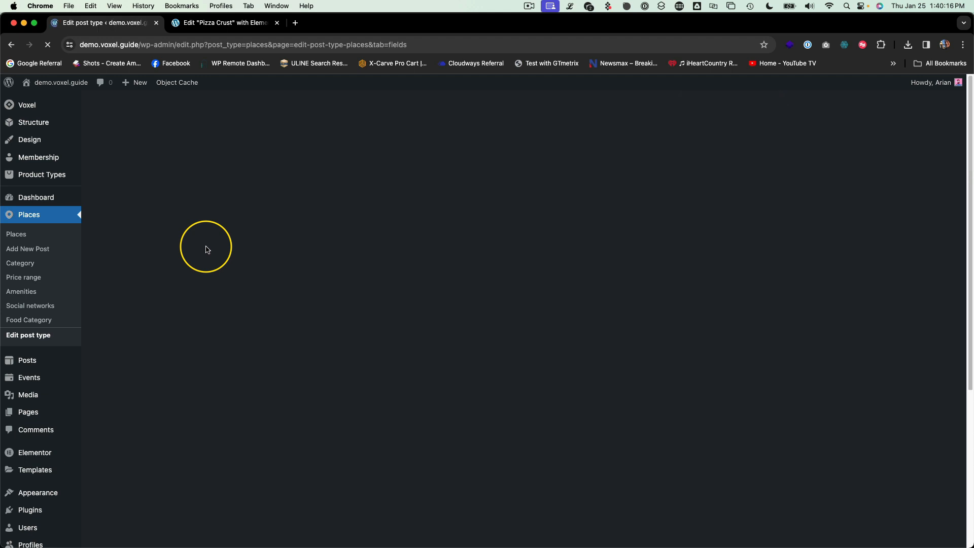
- In the Pizza Crust editor, add a Heading bound to the Menu > Menu Title tag
left_click(225, 22)
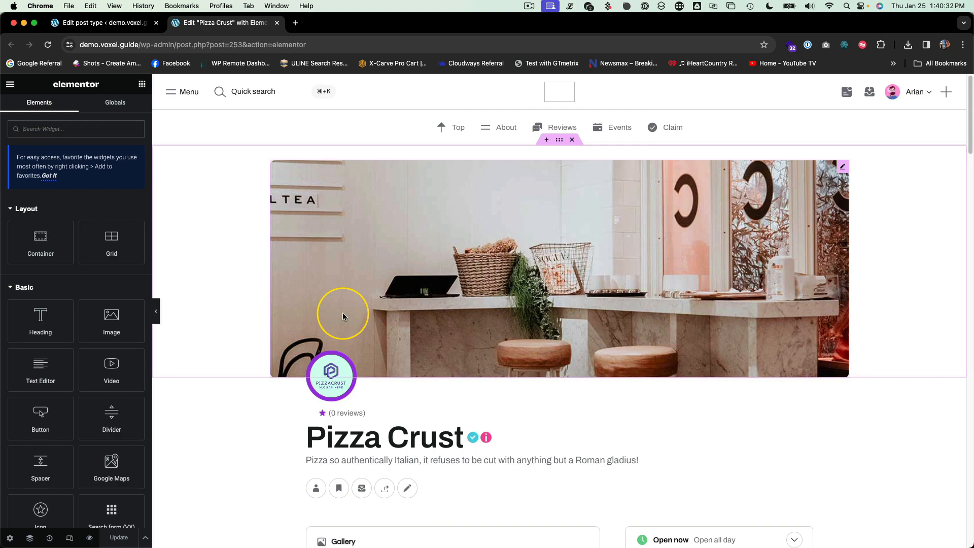
scroll("down", 3)
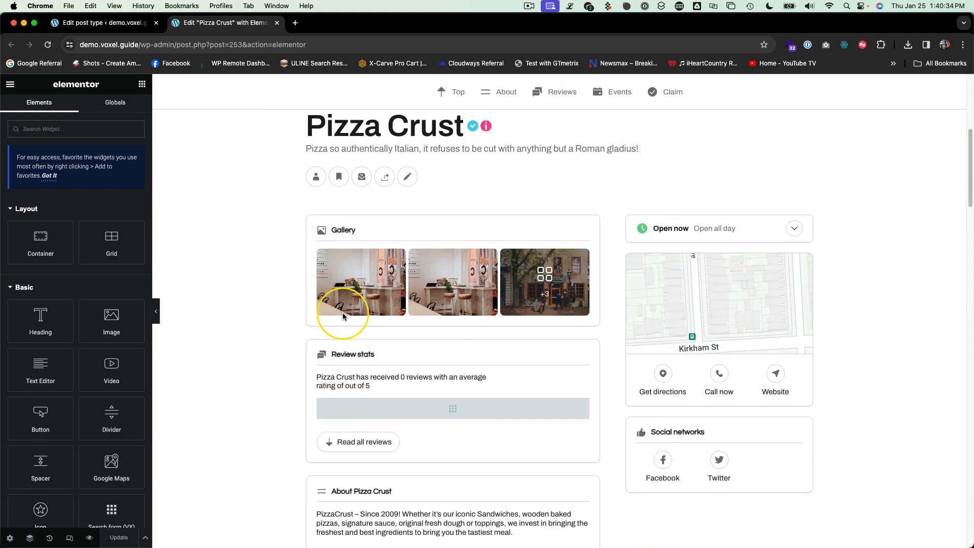
scroll("down", 3)
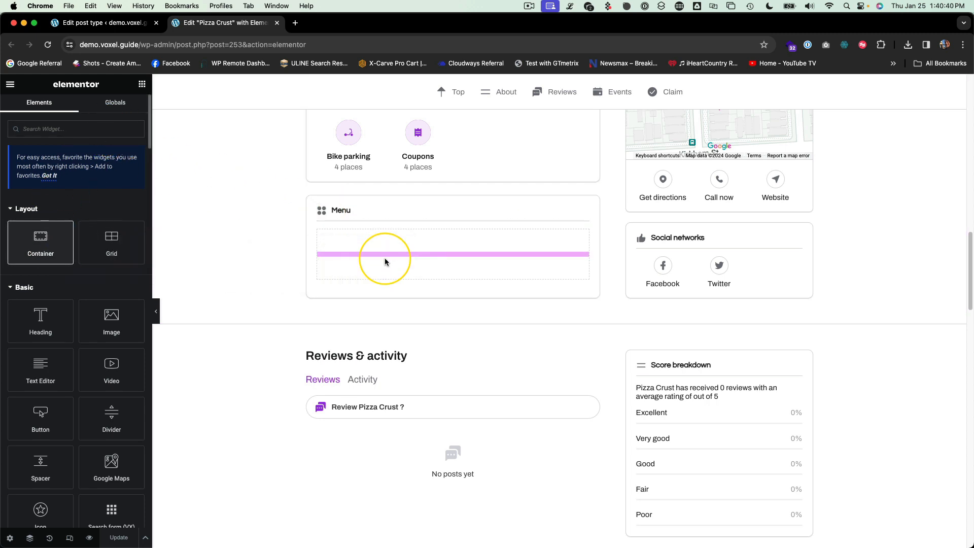
left_click(384, 254)
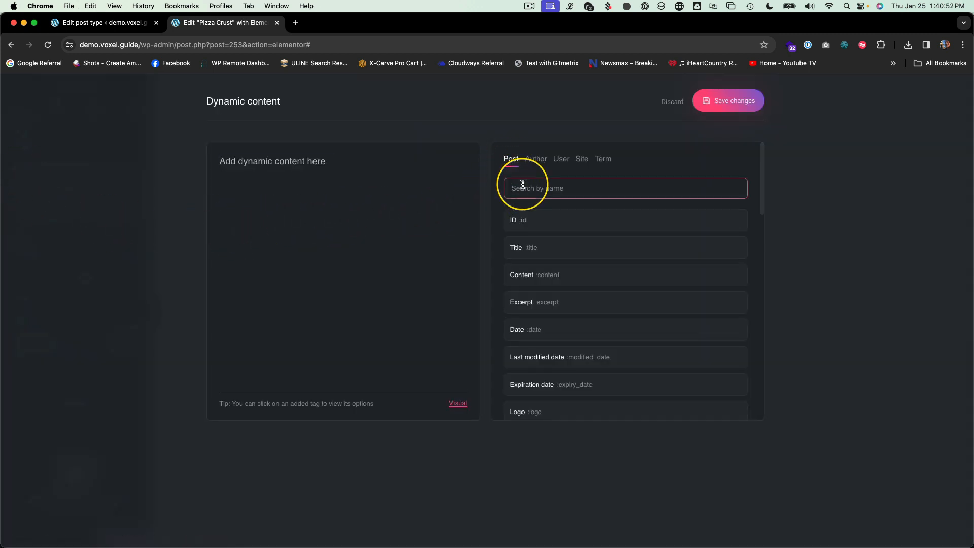
type("repe")
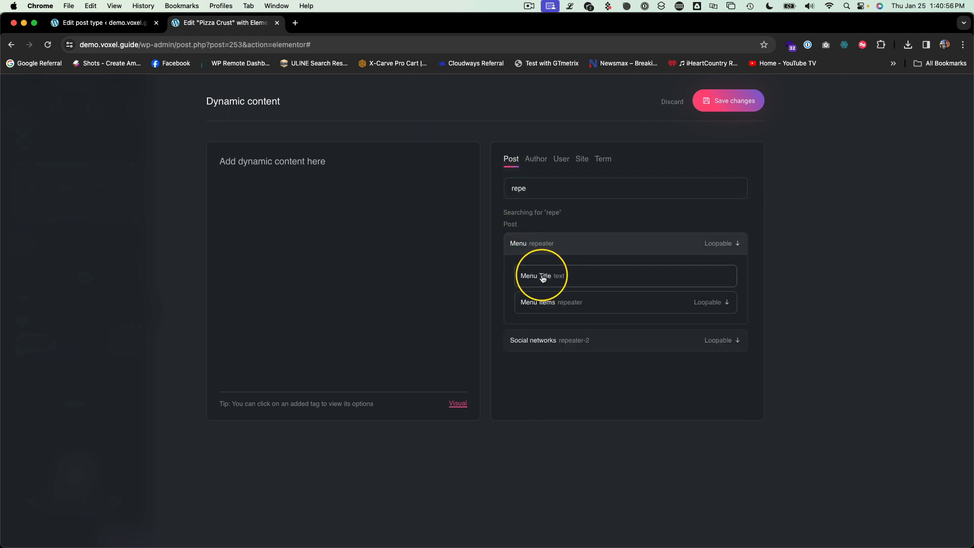
left_click(539, 276)
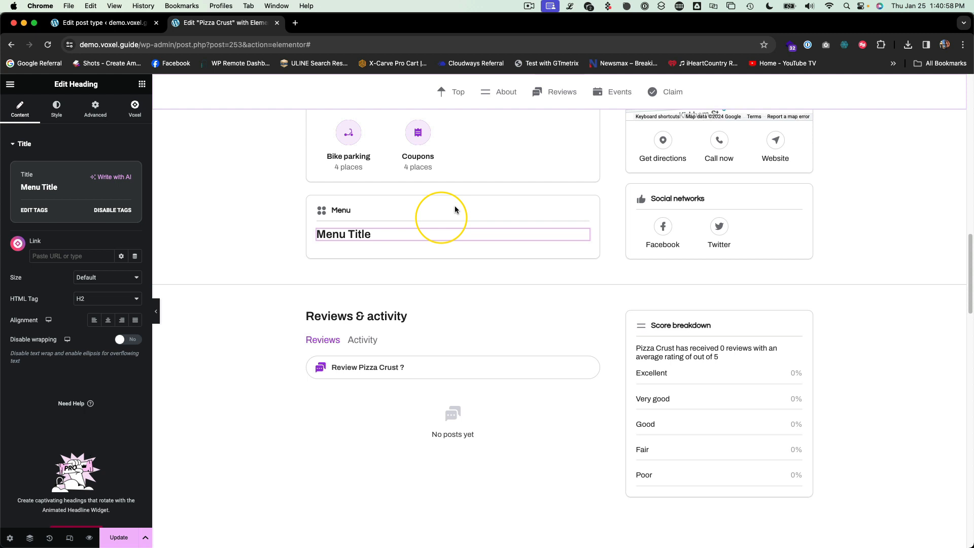
left_click(363, 235)
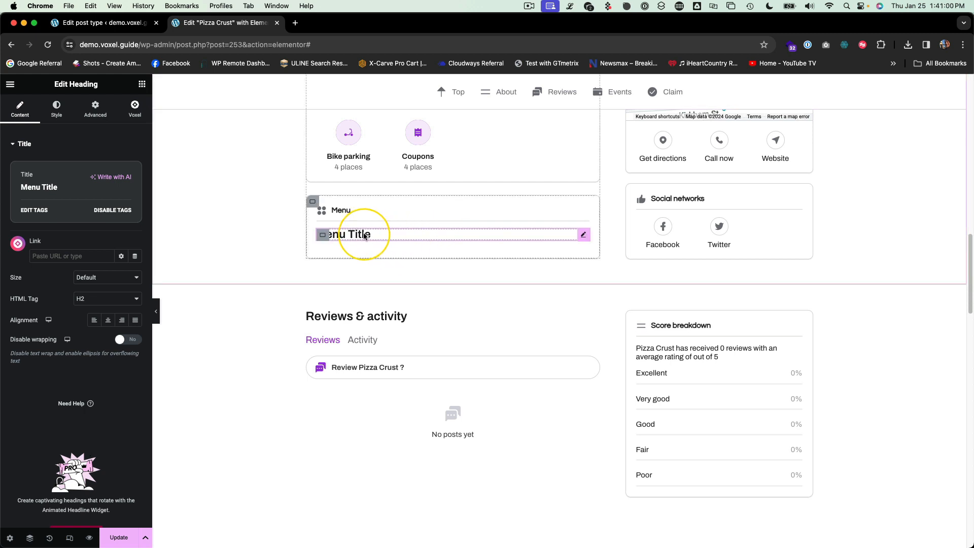
mouse_move(335, 237)
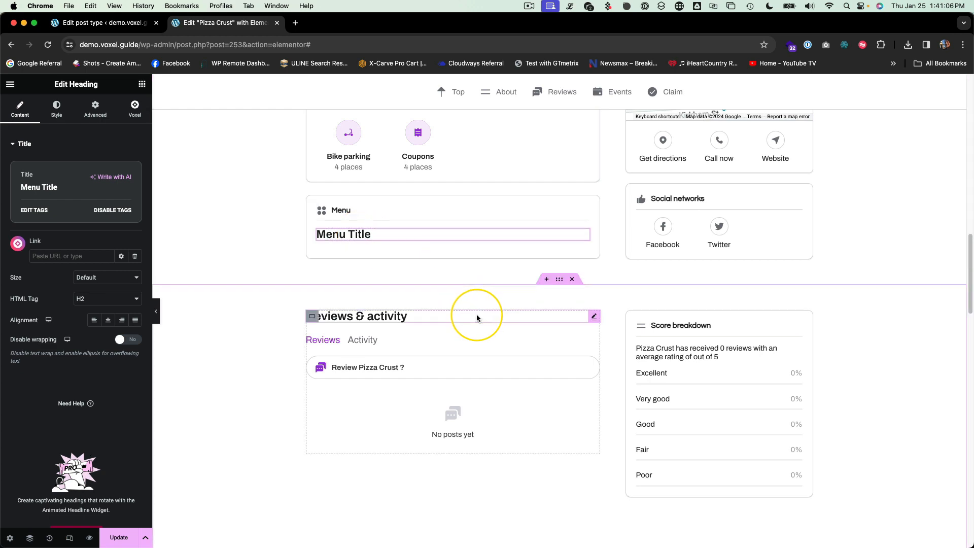
scroll("down", 3)
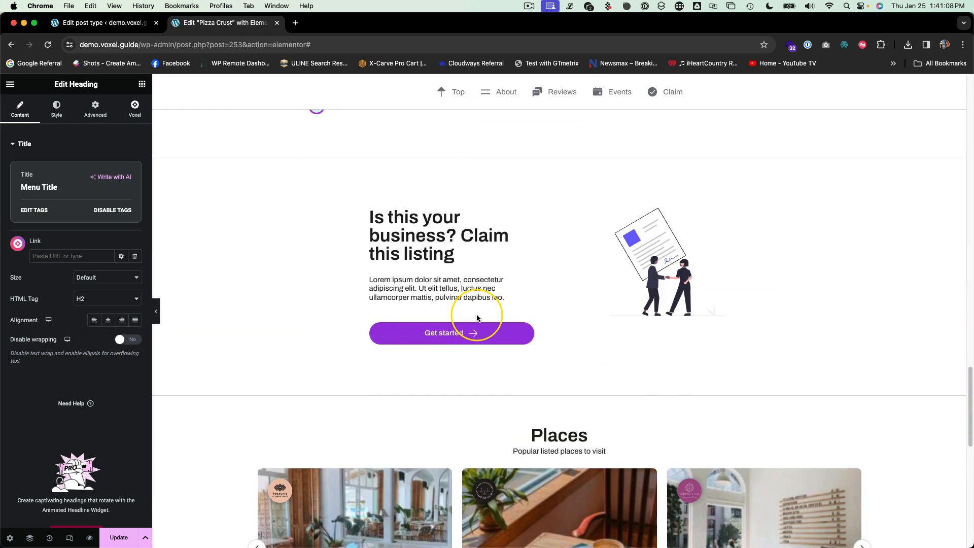
scroll("down", 3)
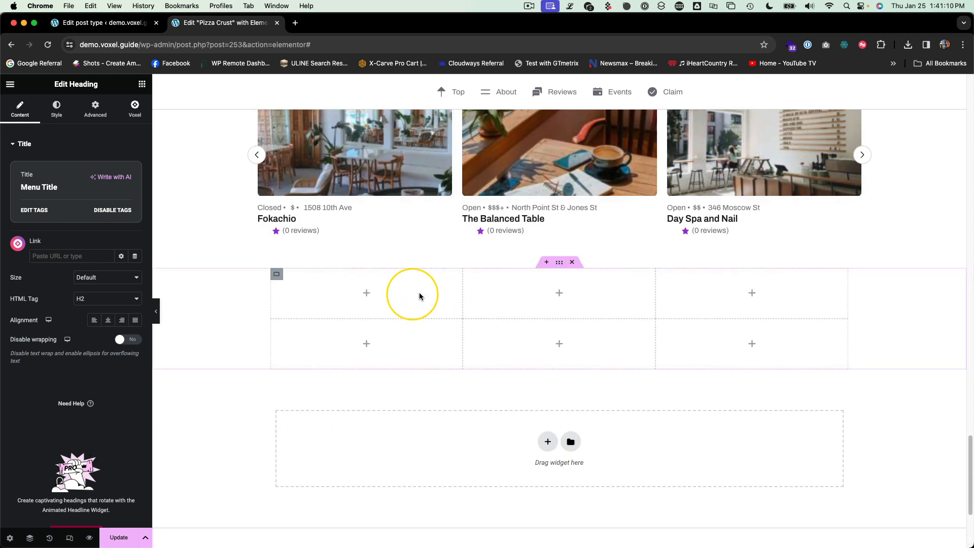
- Paste a three-column, two-row grid structure into the Menu box
left_click(548, 442)
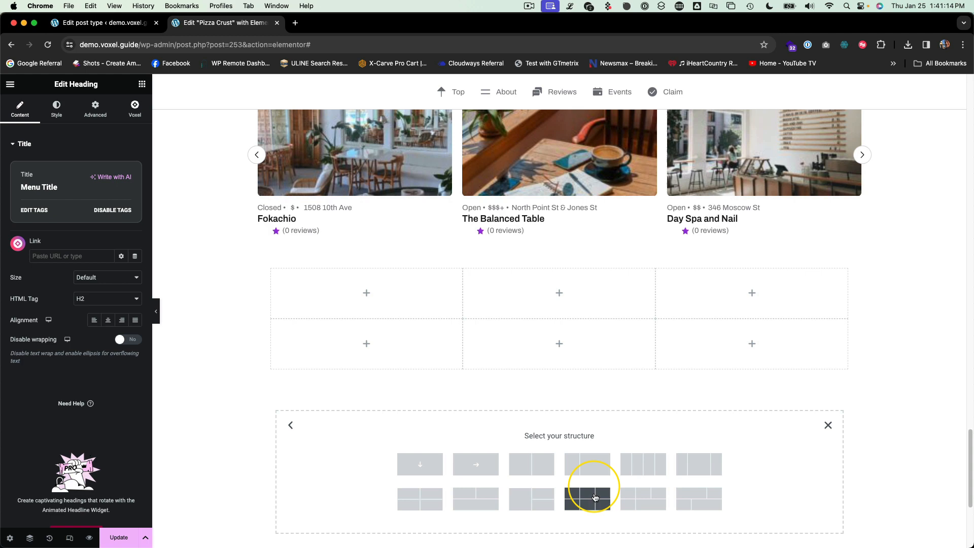
left_click(590, 498)
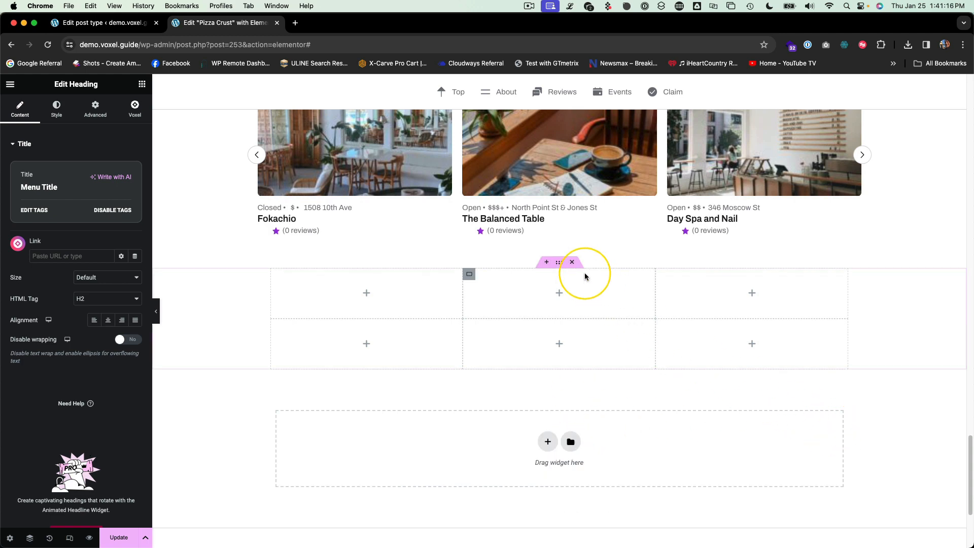
right_click(558, 293)
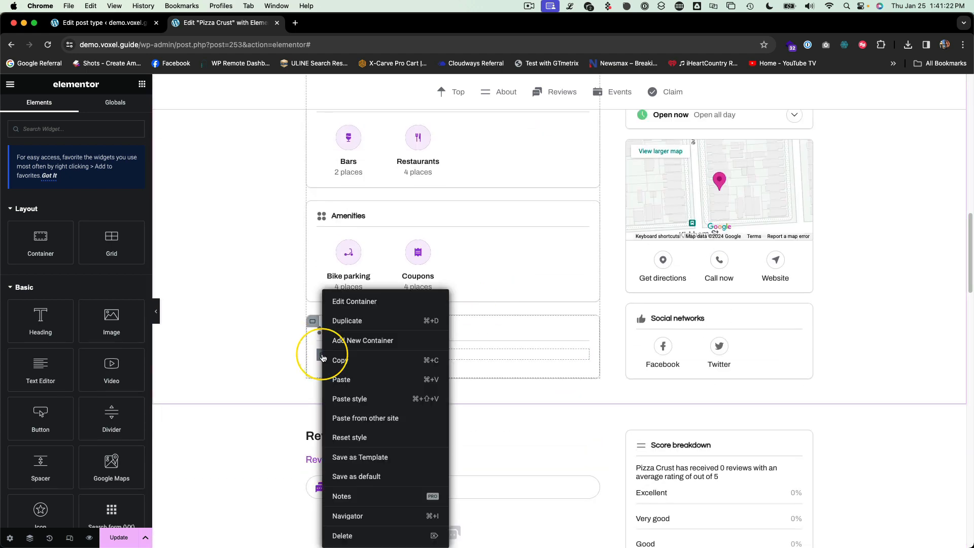
left_click(355, 302)
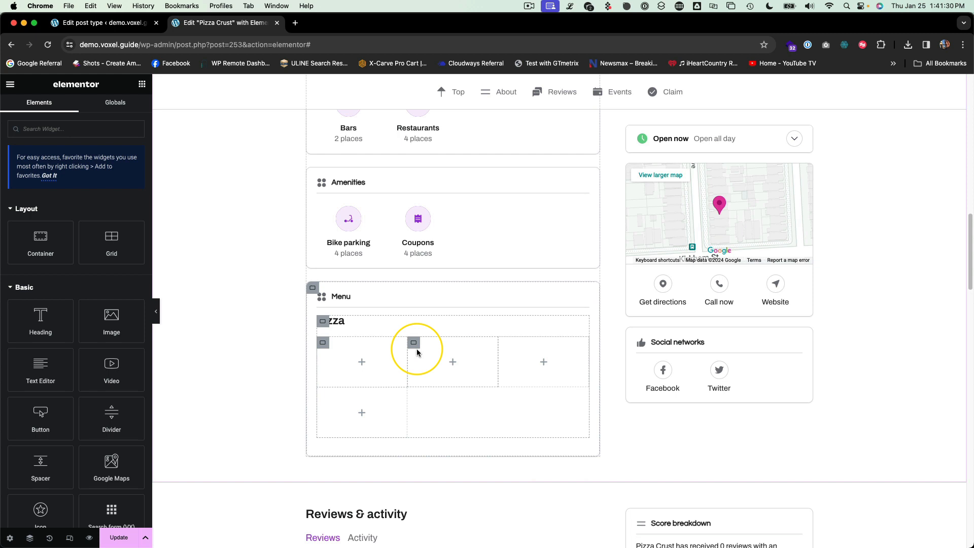
- Delete the extra grid cells, leaving a single container
left_click(412, 343)
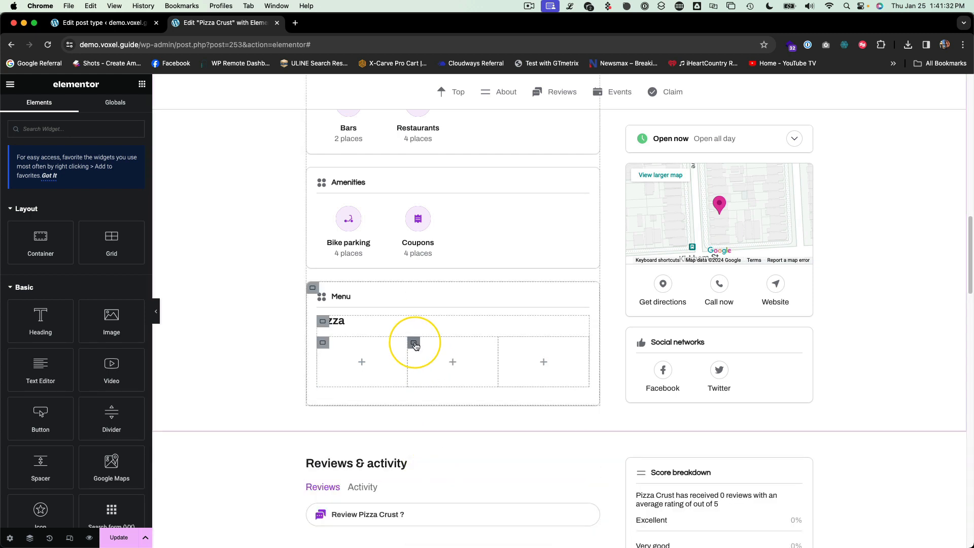
right_click(414, 344)
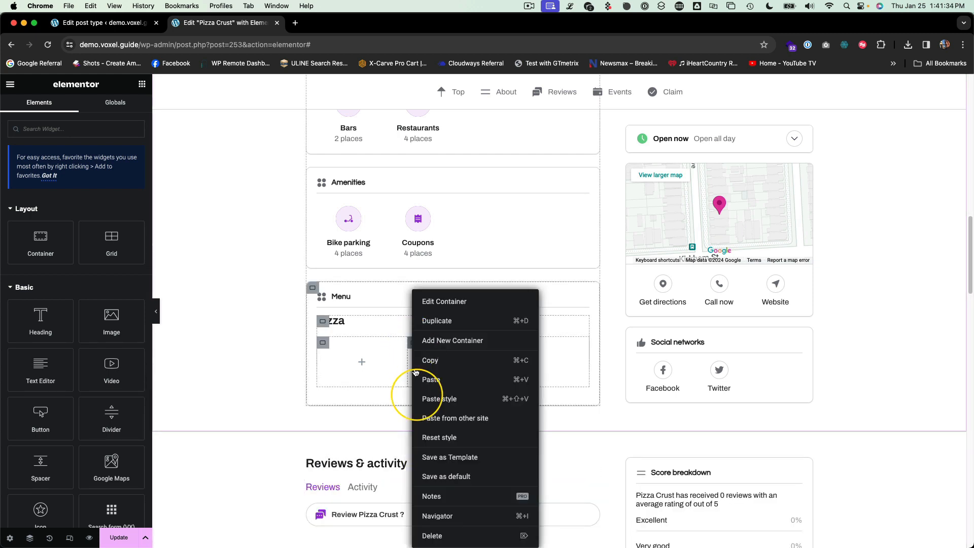
left_click(424, 364)
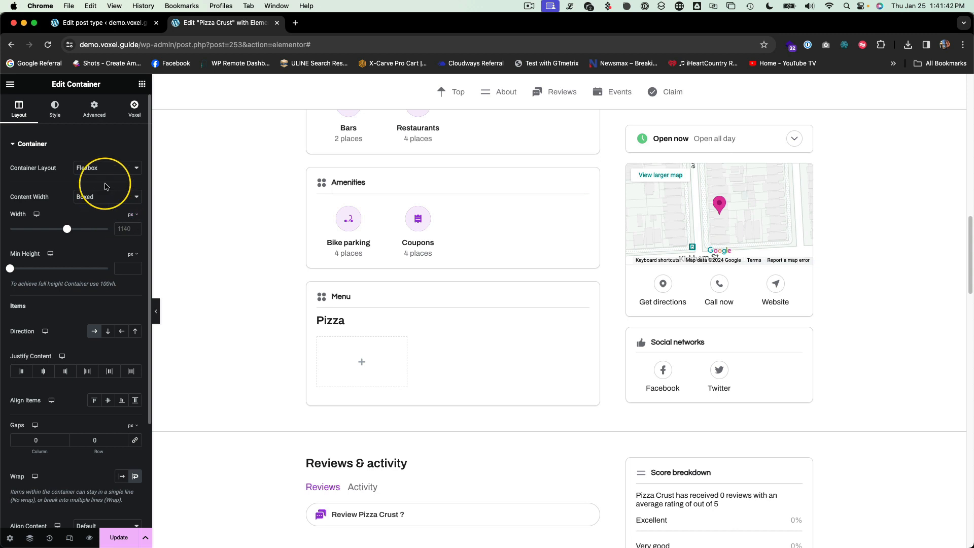
- Give the container 20 px gaps, column direction and 30% width, then add an Image Box
left_click(93, 107)
type("20")
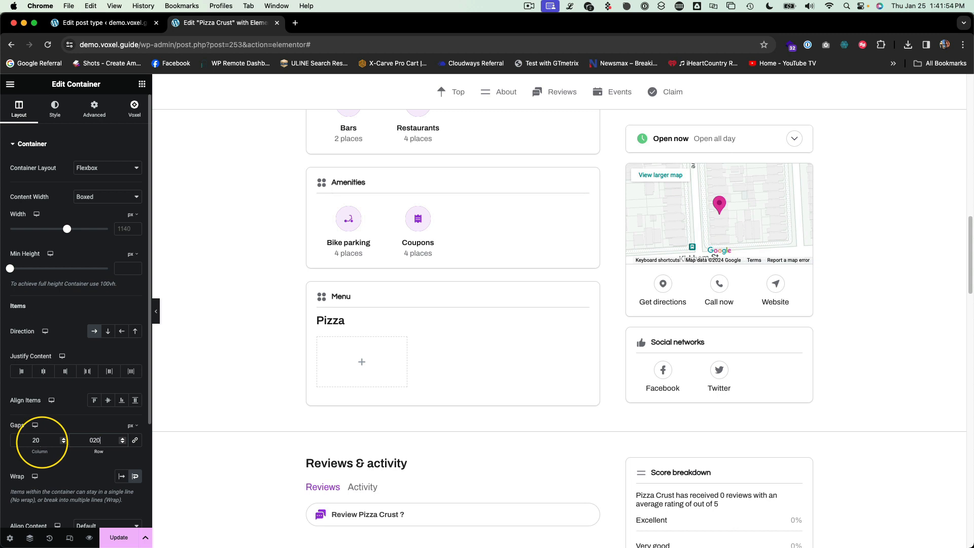
left_click(107, 196)
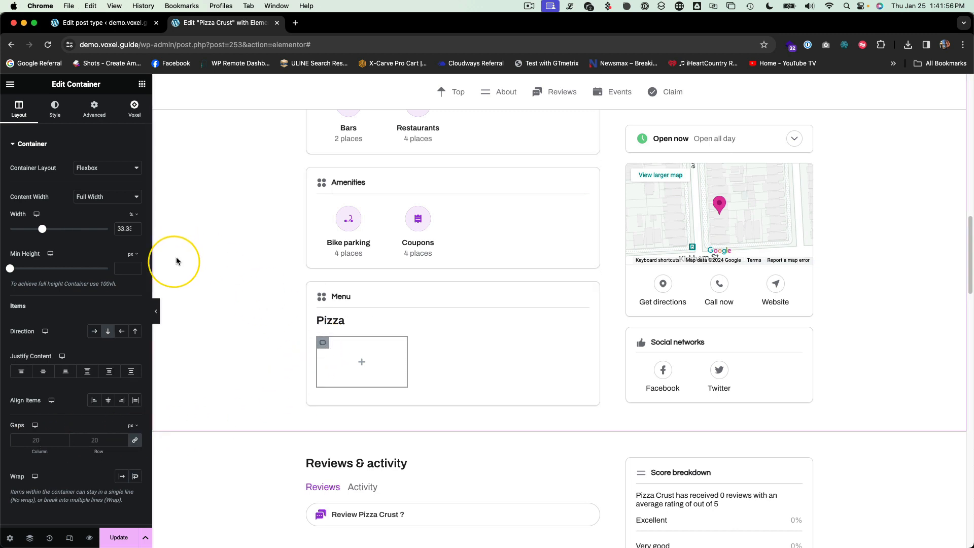
type("30")
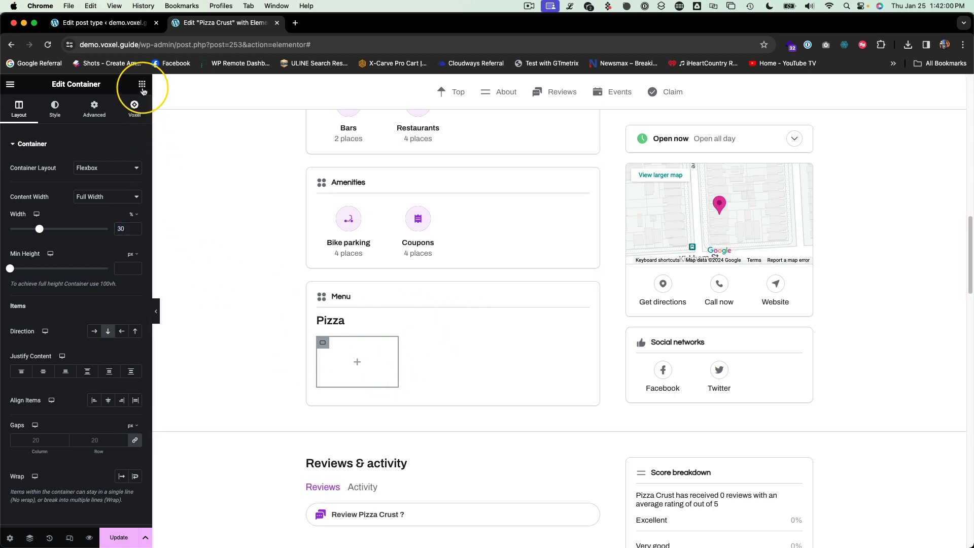
left_click(142, 84)
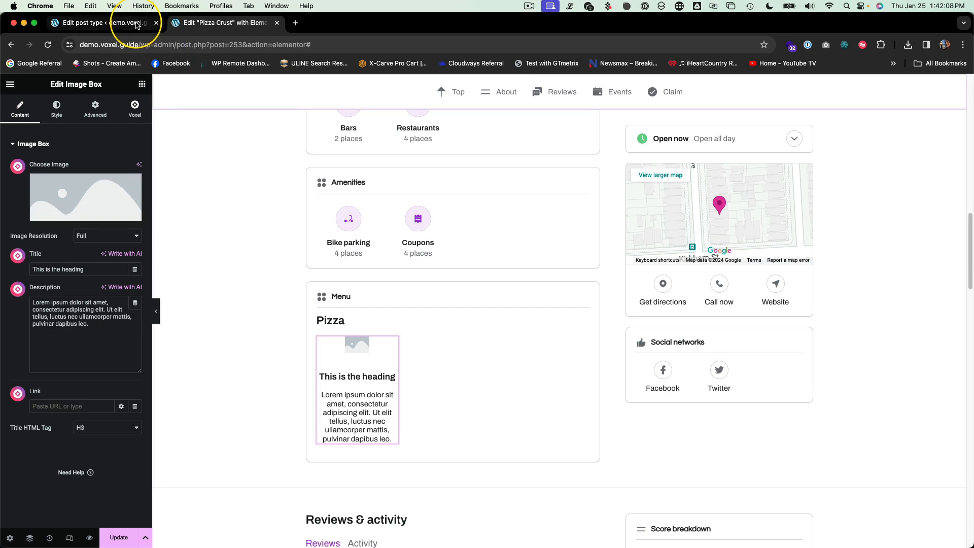
- Review Menu Items' Item Name, Ingredients and Cost subfields in Places, then return to the editor
left_click(103, 22)
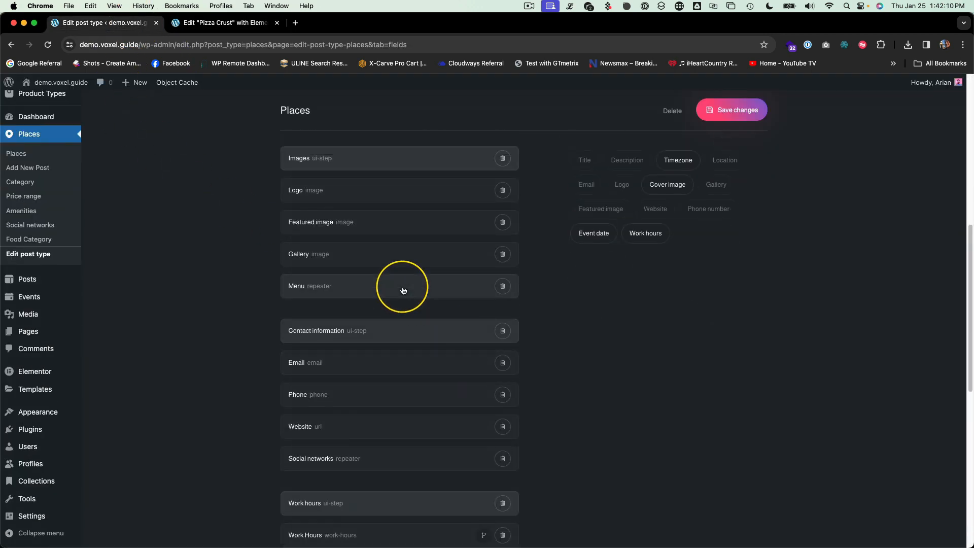
left_click(403, 285)
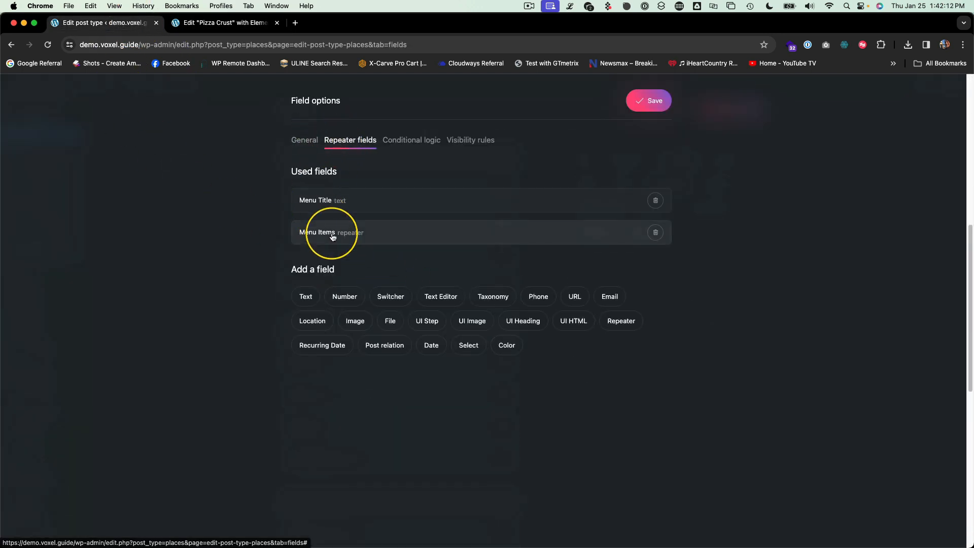
left_click(318, 232)
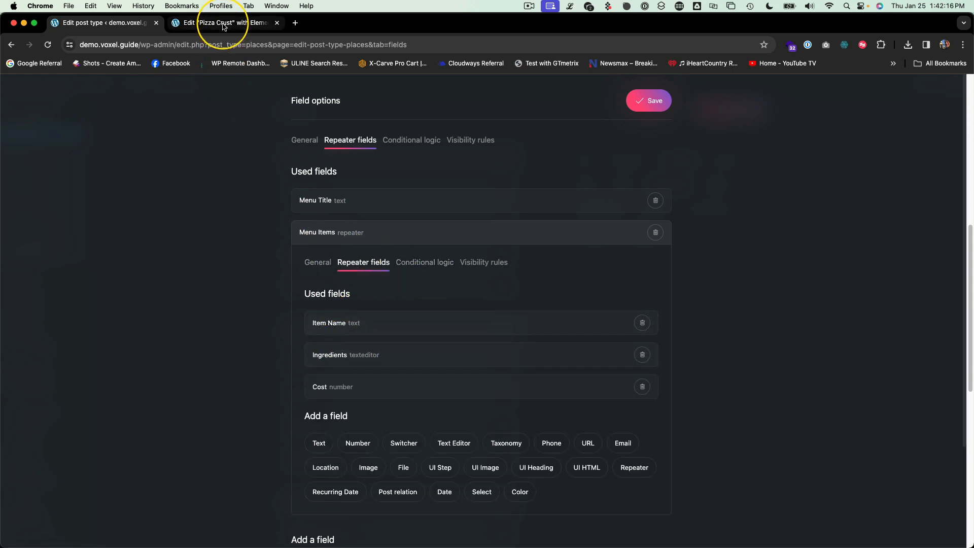
left_click(225, 23)
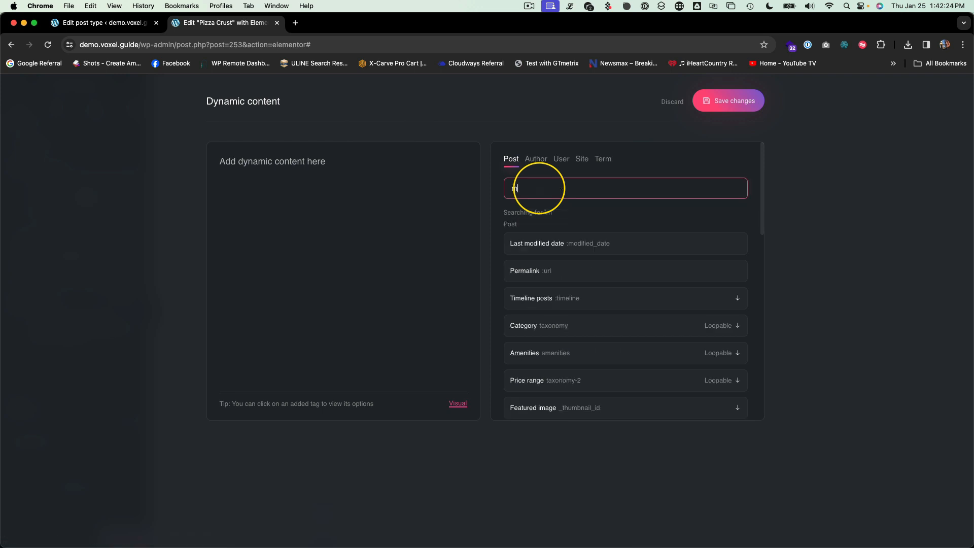
- Set the Image Box title to 'Item Name - $Cost' and its description to Ingredients tags
type("menu")
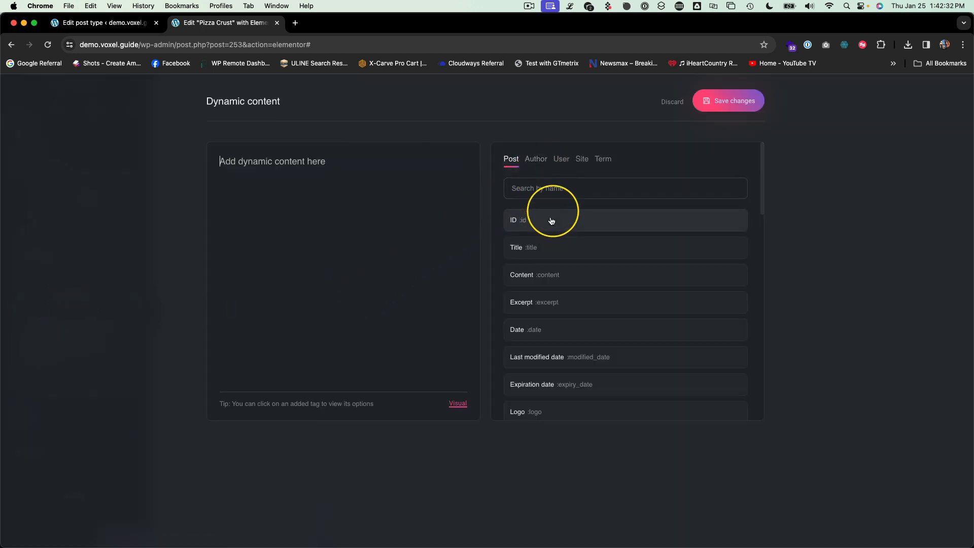
type("menu")
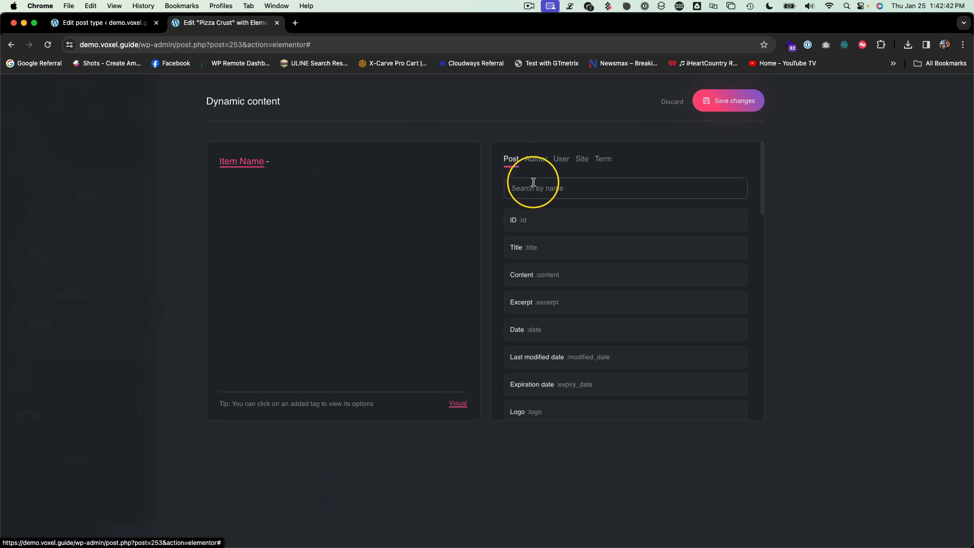
type("menu")
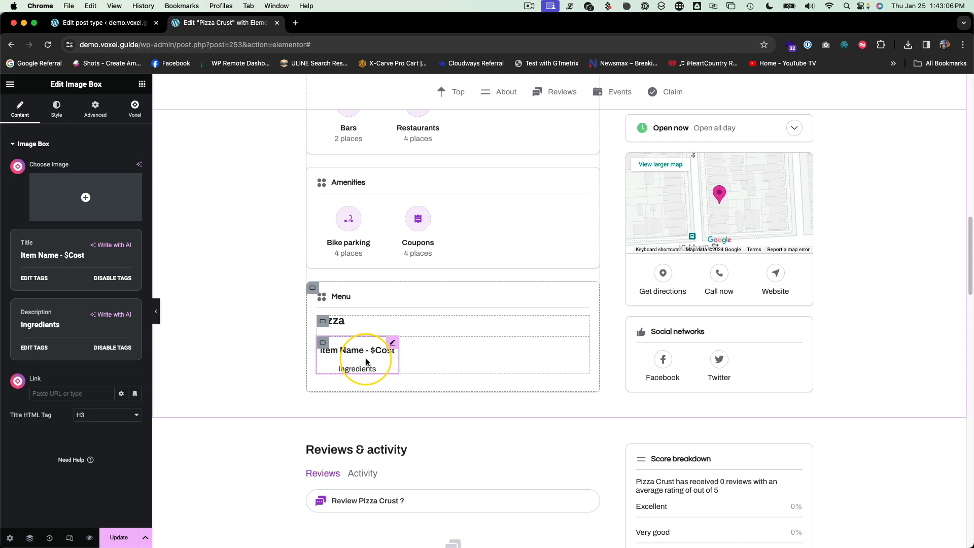
mouse_move(335, 351)
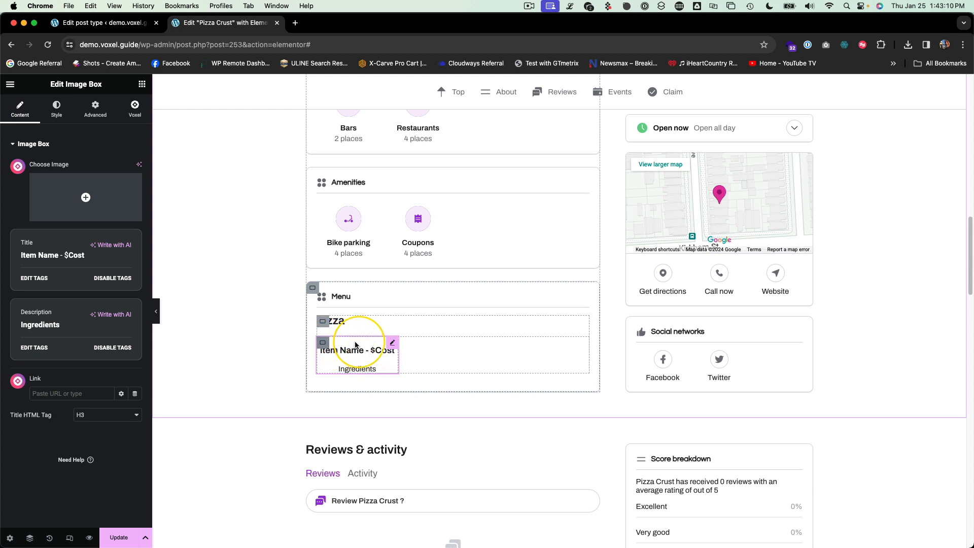
mouse_move(324, 343)
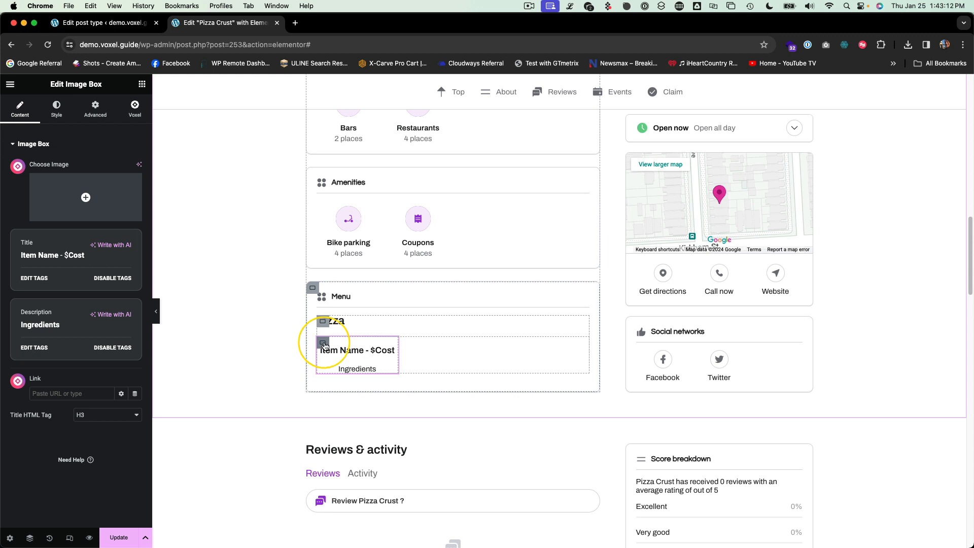
- Loop the item card container over Post > Menu > Menu Items
left_click(323, 341)
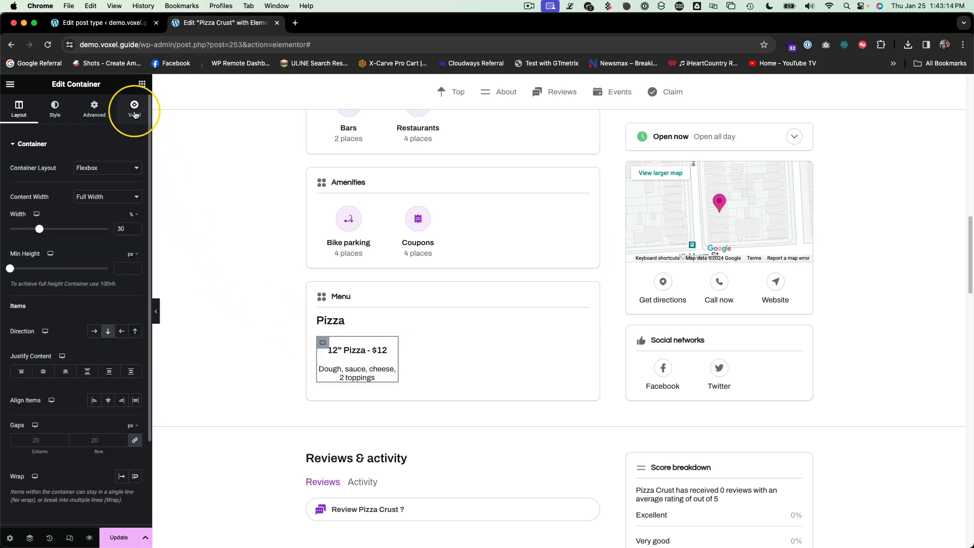
left_click(134, 107)
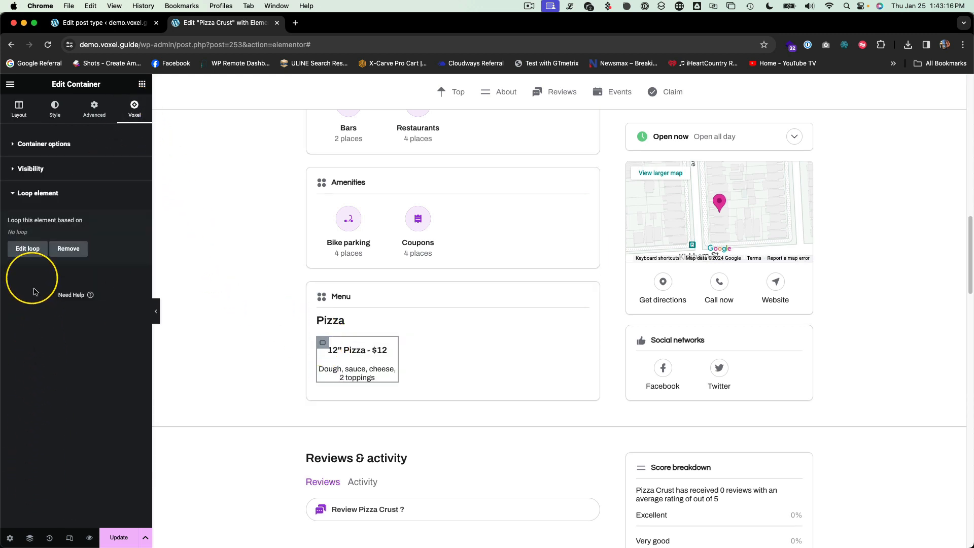
left_click(27, 249)
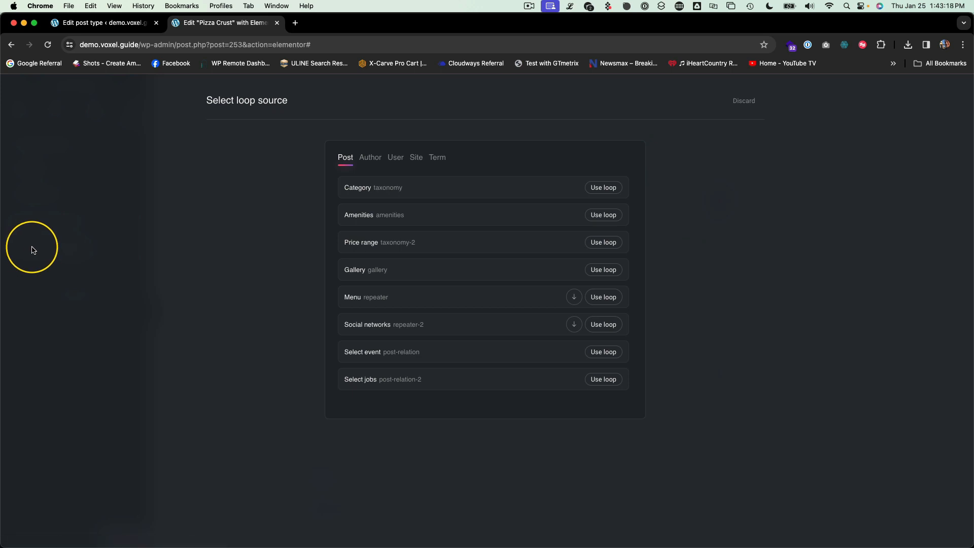
mouse_move(533, 296)
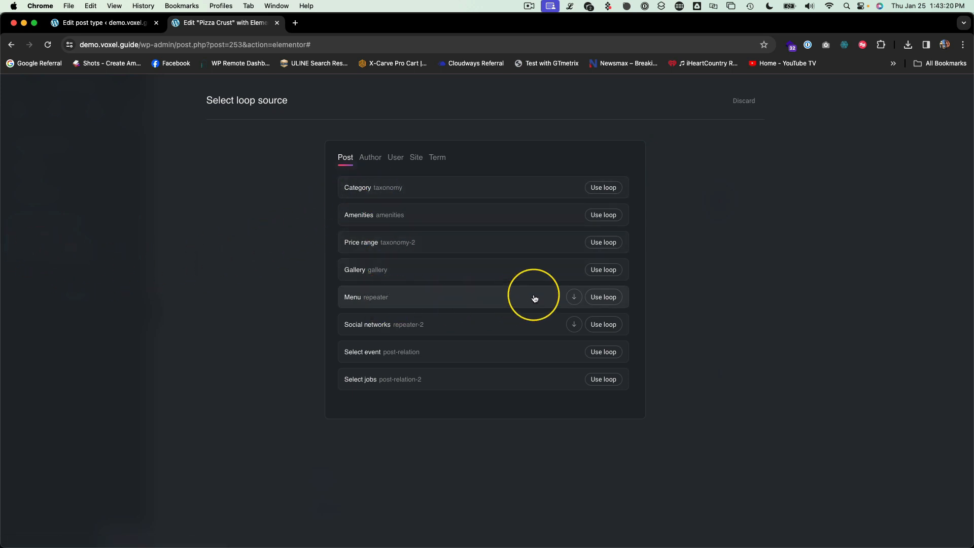
left_click(573, 296)
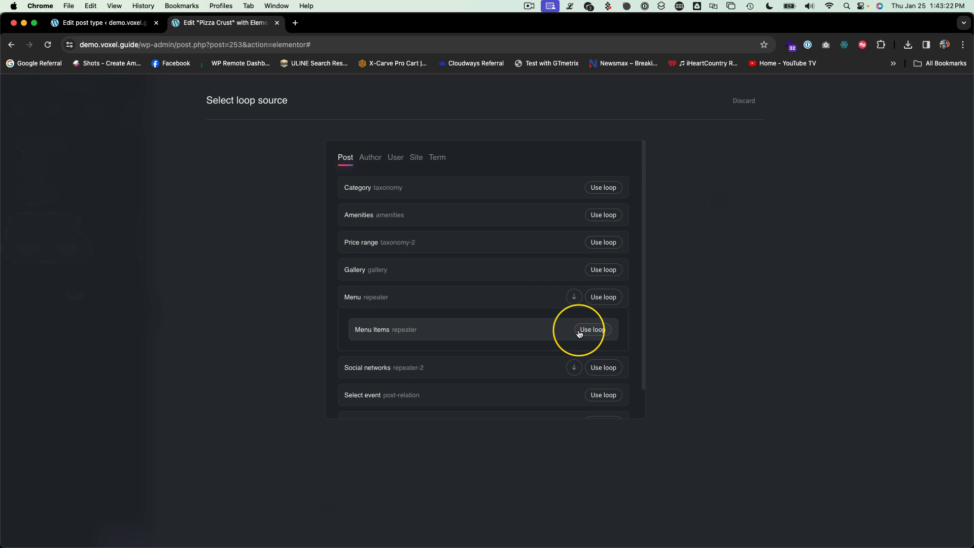
left_click(591, 329)
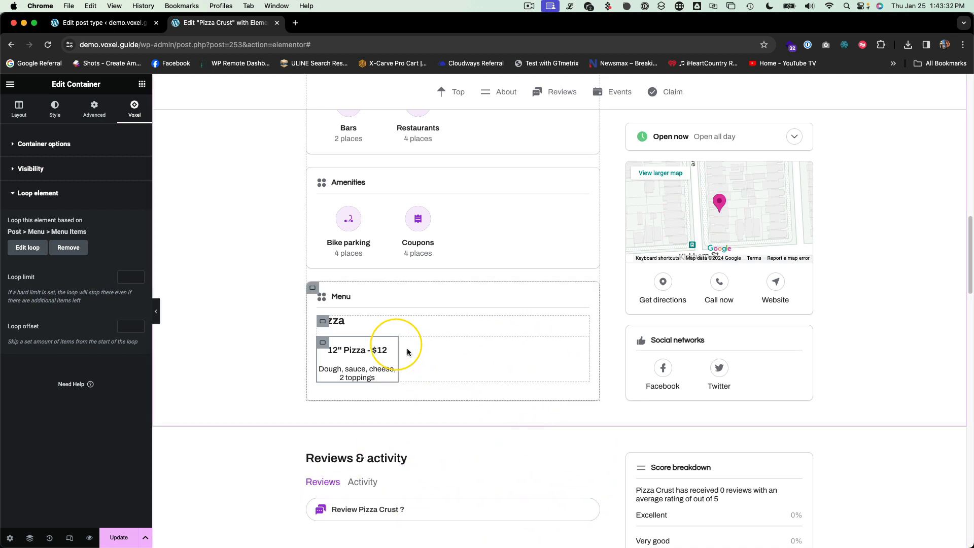
mouse_move(323, 322)
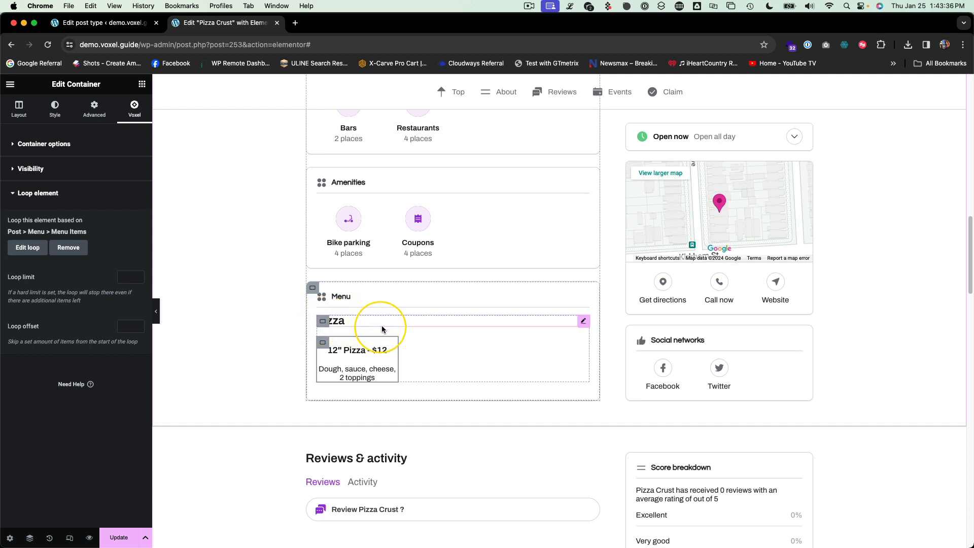
- Loop the outer menu container over Post > Menu, then select the Image Box card's styling
left_click(19, 106)
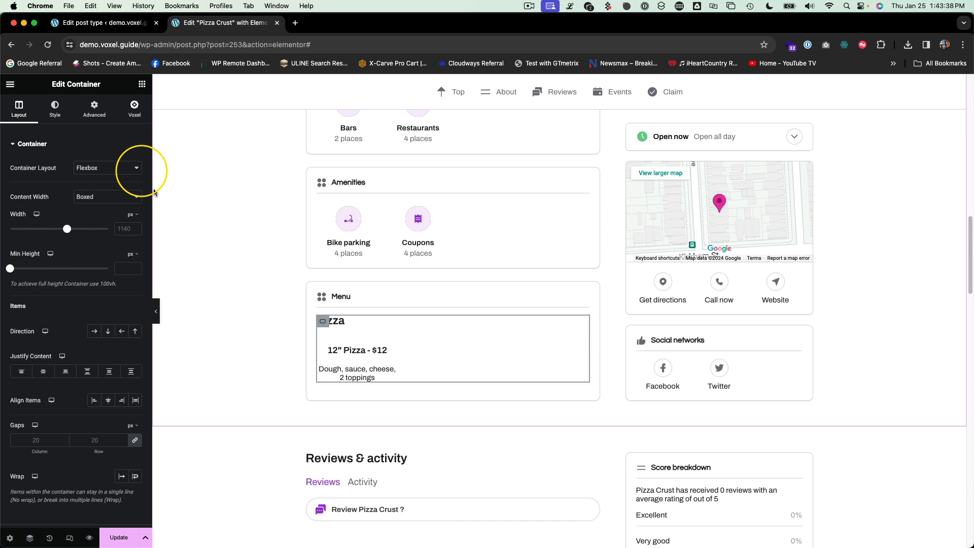
left_click(134, 105)
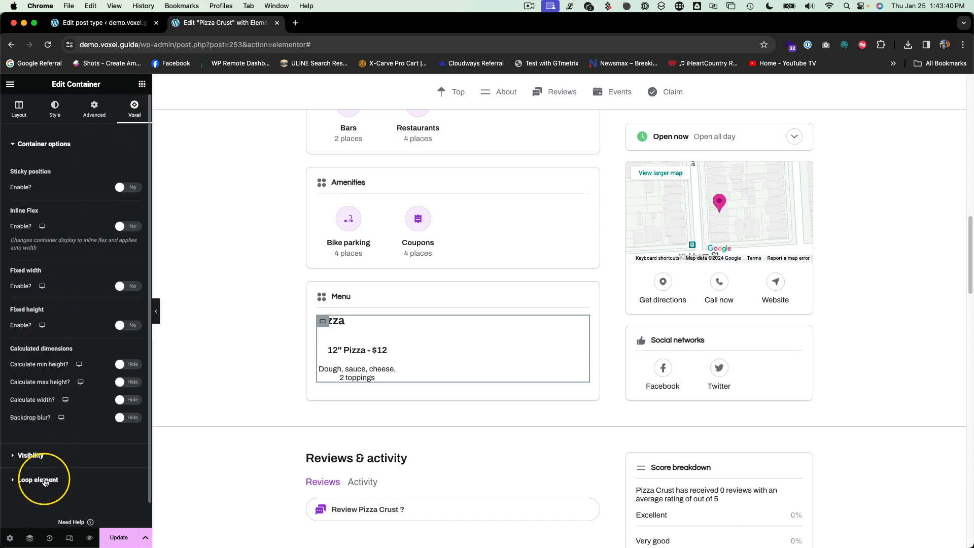
left_click(38, 479)
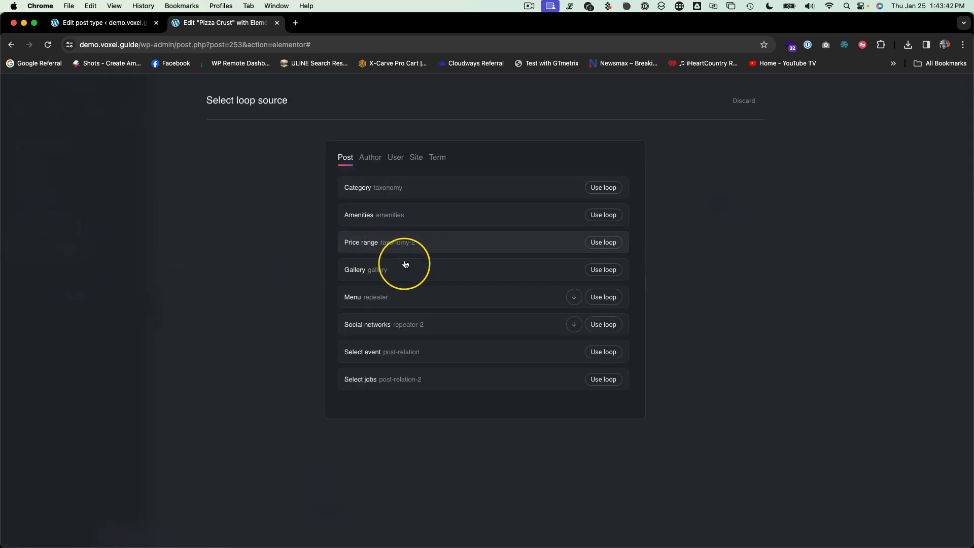
left_click(602, 297)
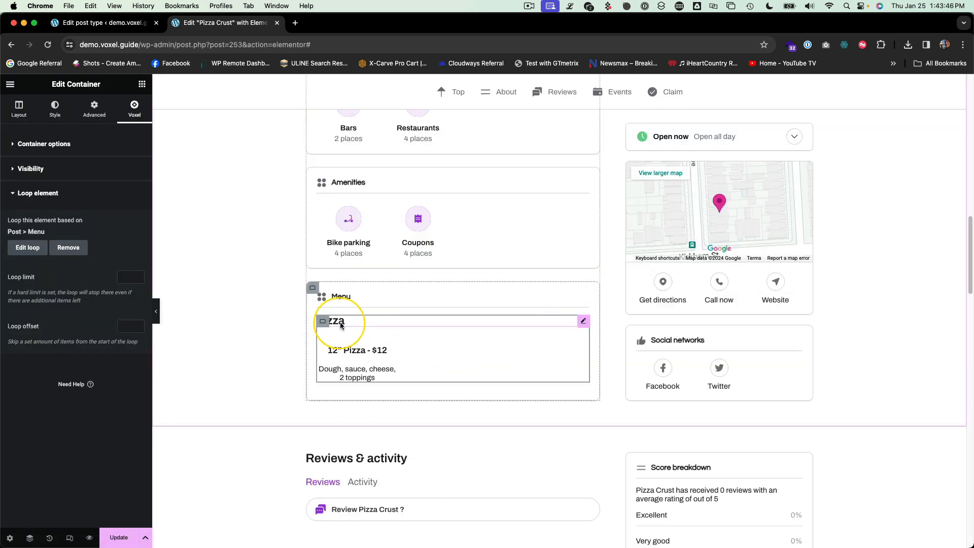
mouse_move(379, 391)
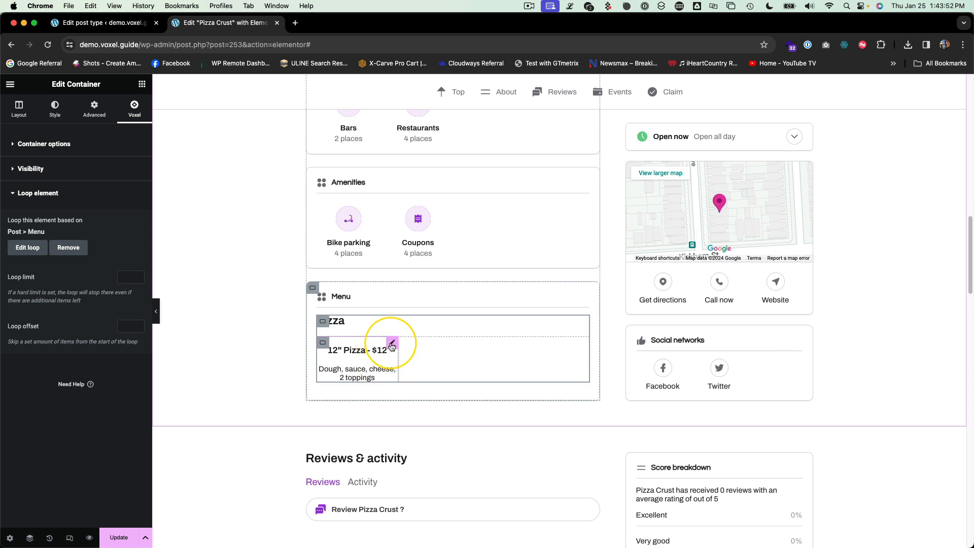
left_click(391, 346)
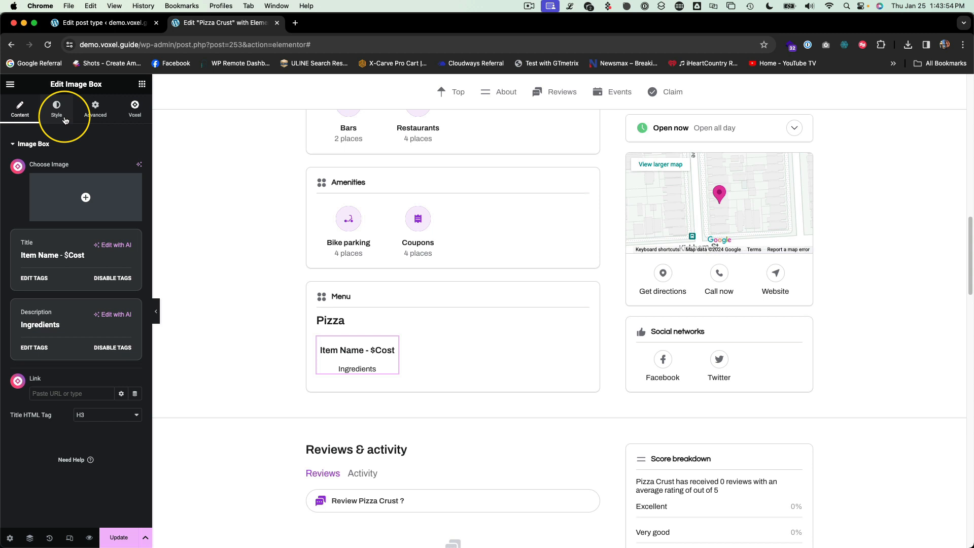
left_click(56, 109)
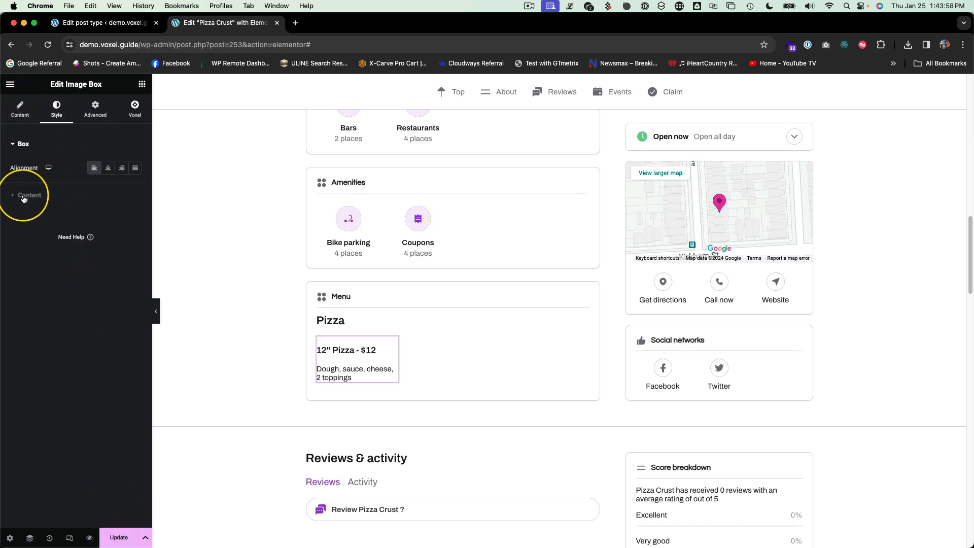
- Set the item card's Title Spacing to 1 and save the template
left_click(30, 195)
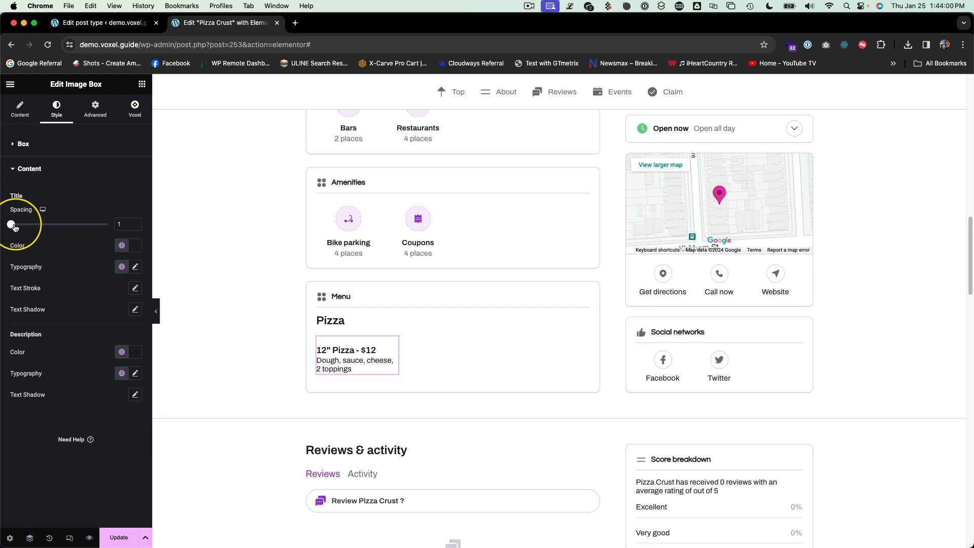
left_click(20, 108)
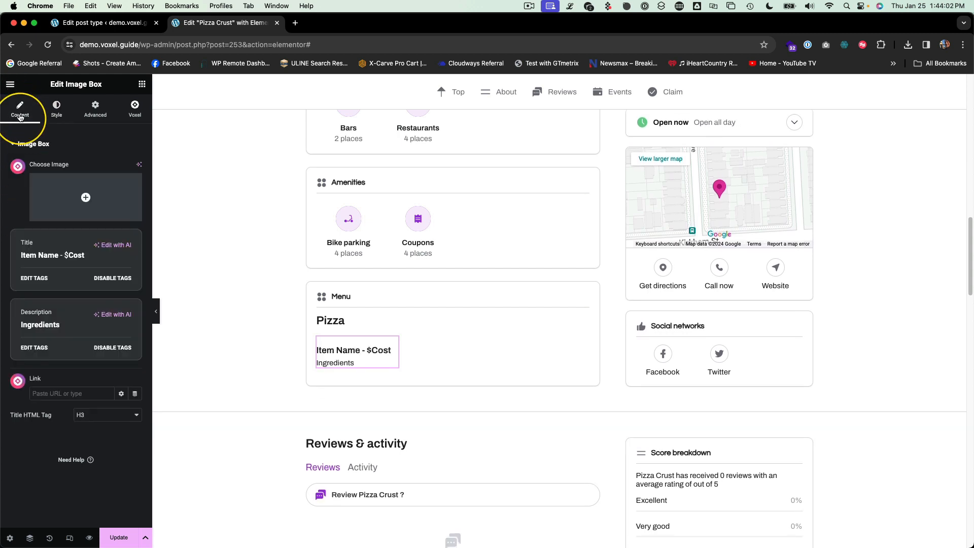
mouse_move(73, 124)
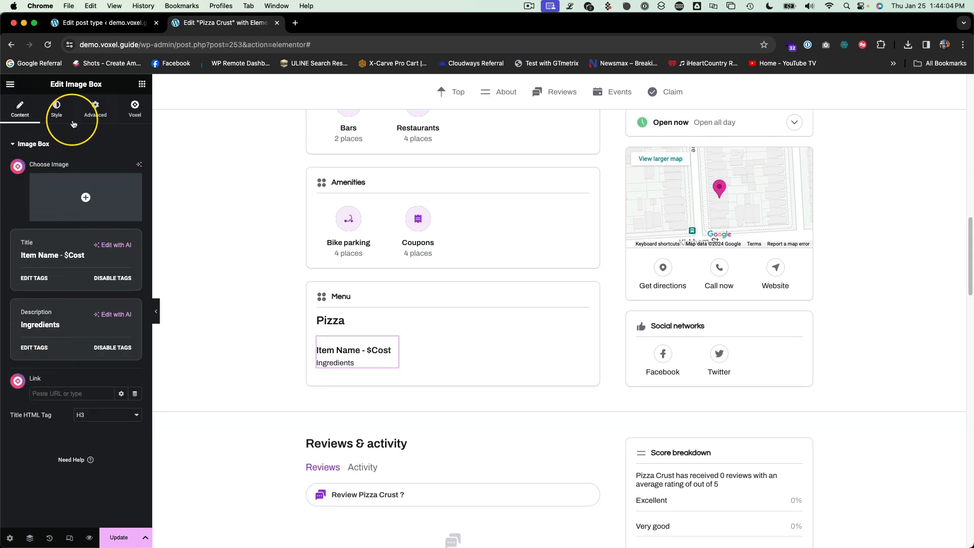
left_click(95, 109)
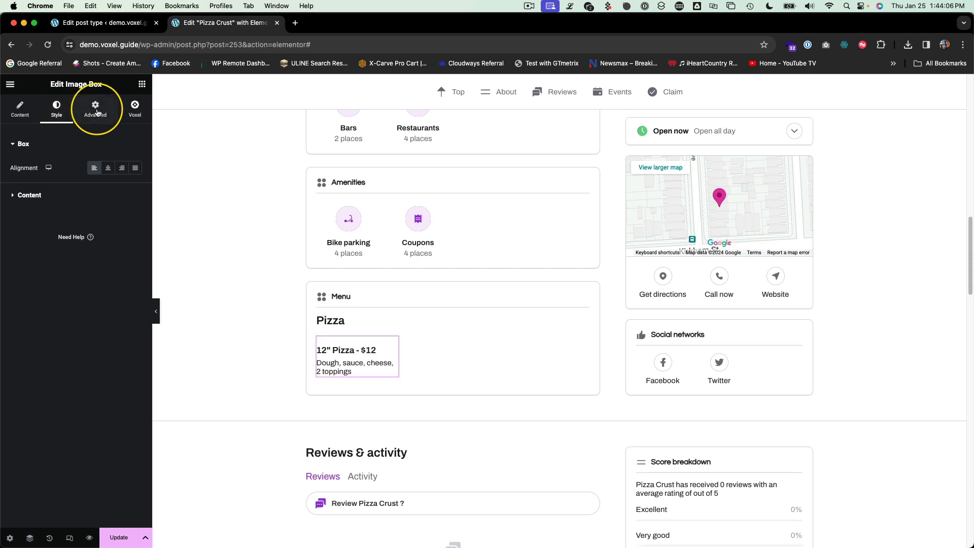
left_click(95, 109)
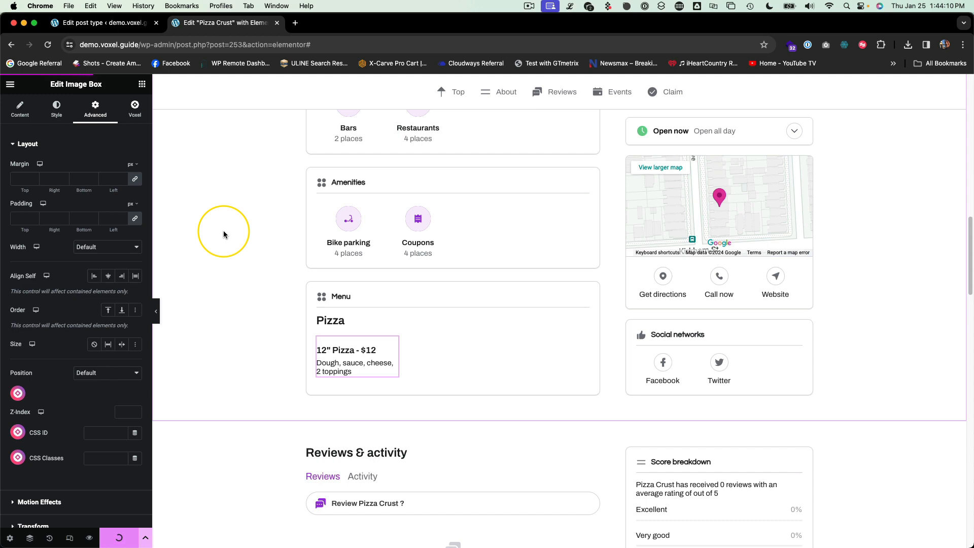
left_click(103, 22)
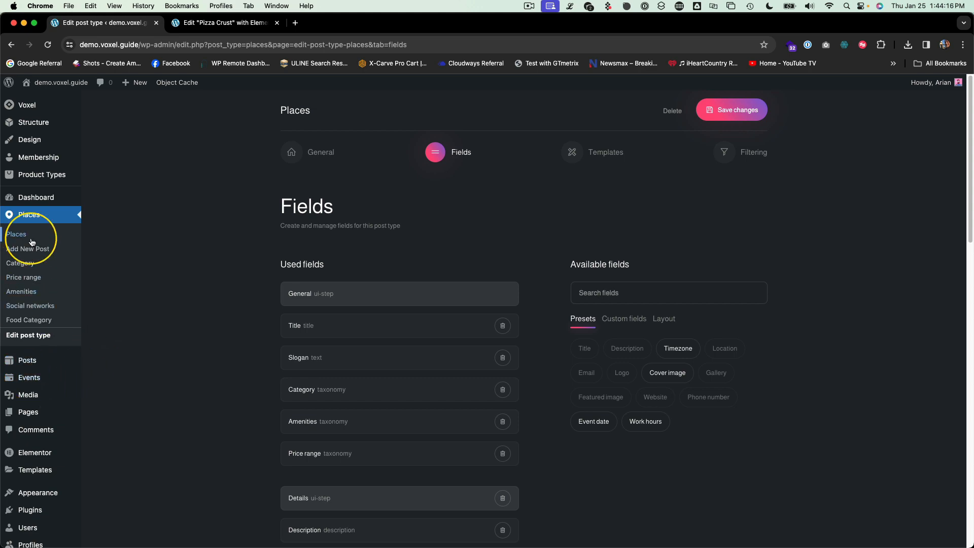
- Open Pizza Crust from Places > Places and scroll down to its Menu field
left_click(16, 234)
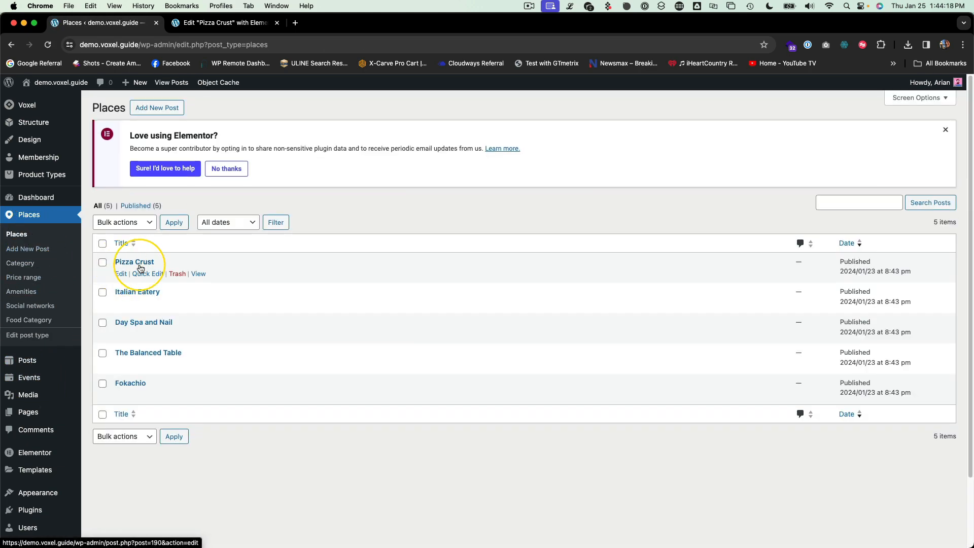
left_click(120, 274)
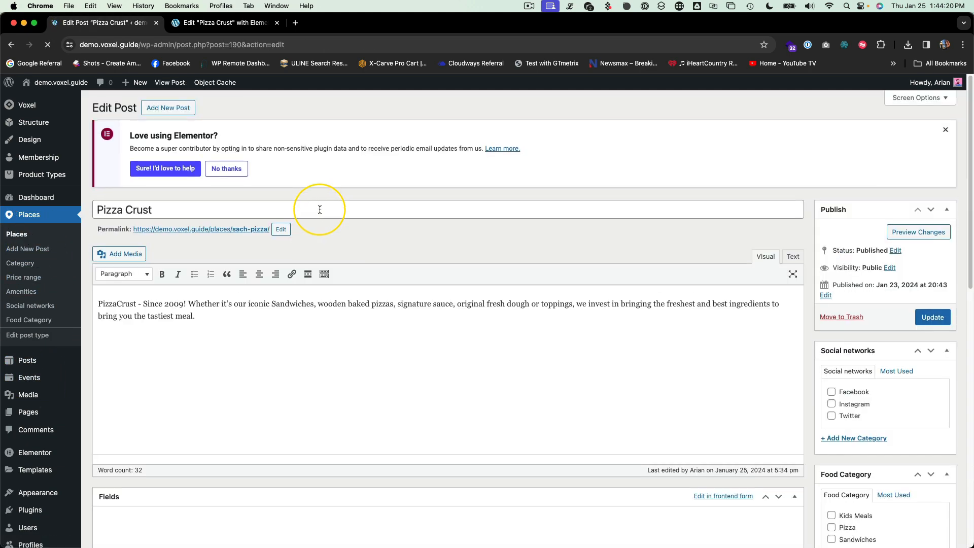
scroll("down", 3)
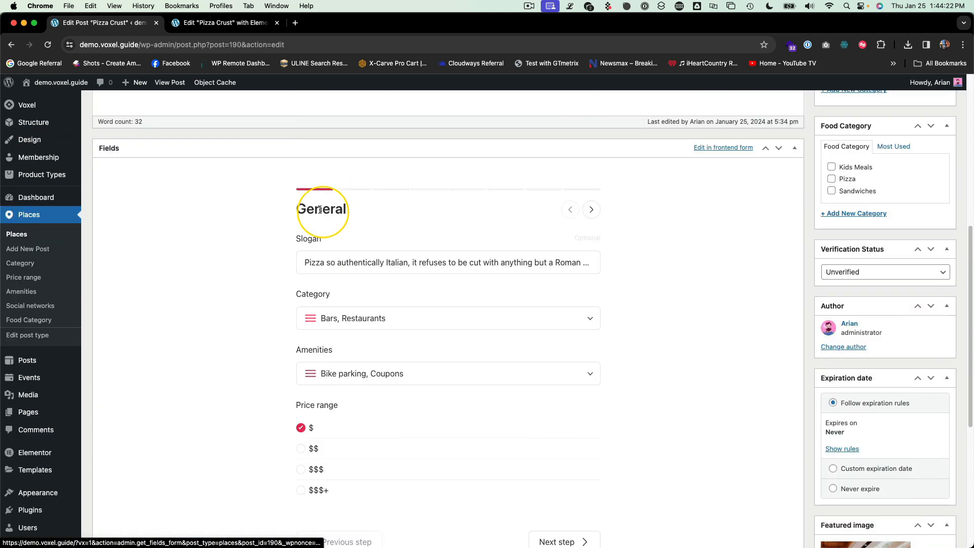
scroll("down", 3)
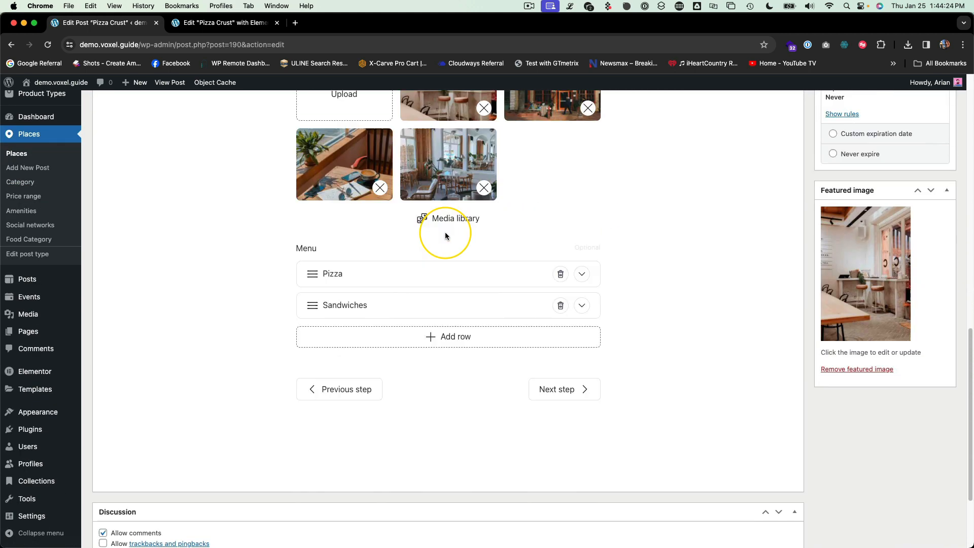
scroll("down", 3)
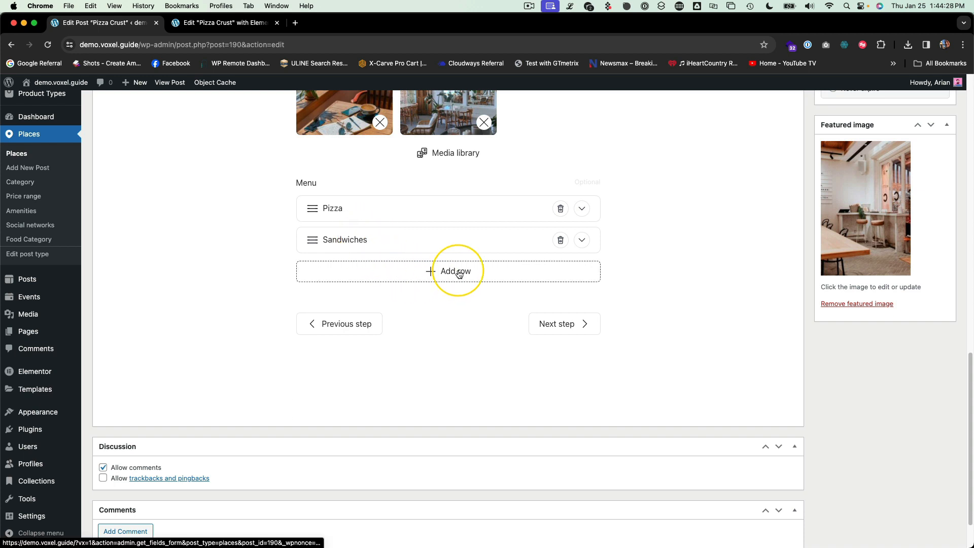
- Add a Wings menu section with a Hot Wings item
left_click(455, 270)
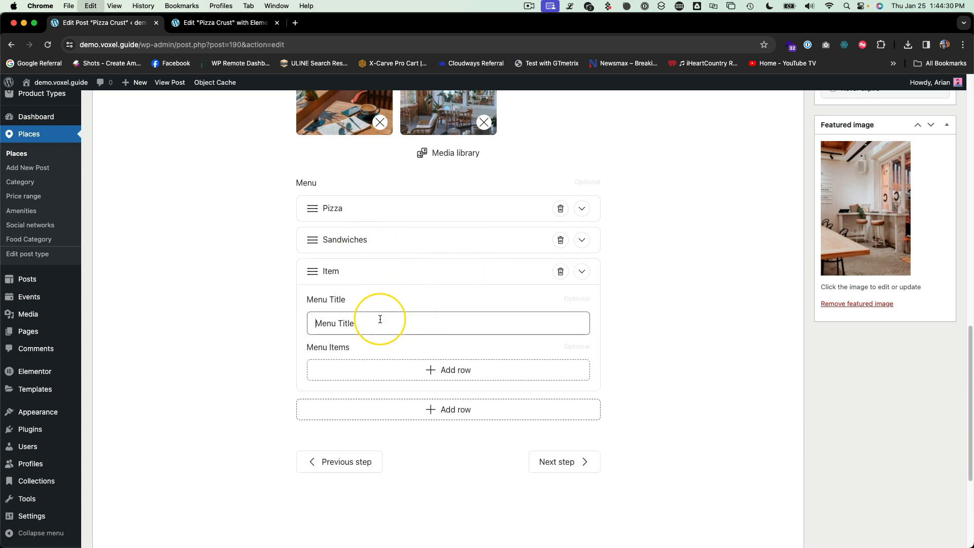
type("Wings")
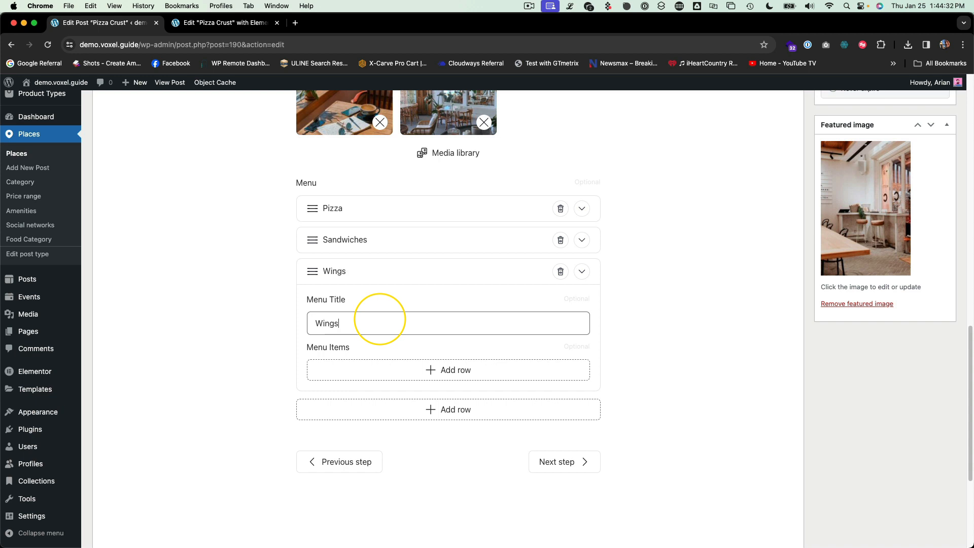
left_click(447, 370)
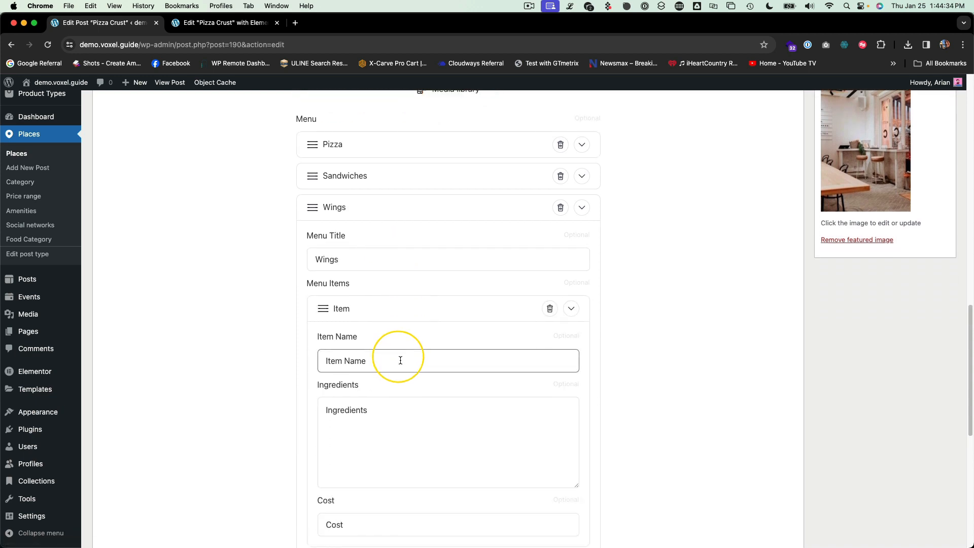
type("Hot Wings")
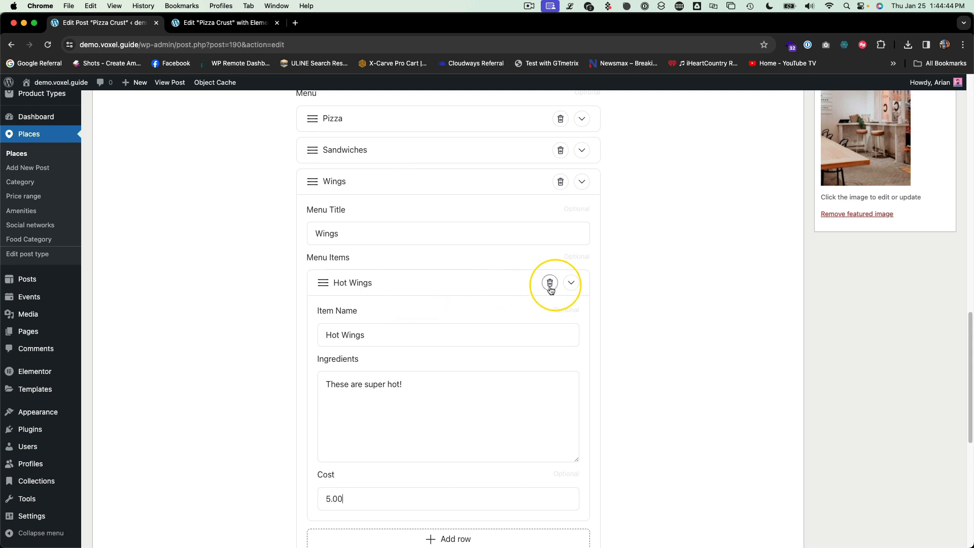
- Add Mild Wings (not as hot, cost 5.0), then a Garlic Parm item with description
left_click(448, 538)
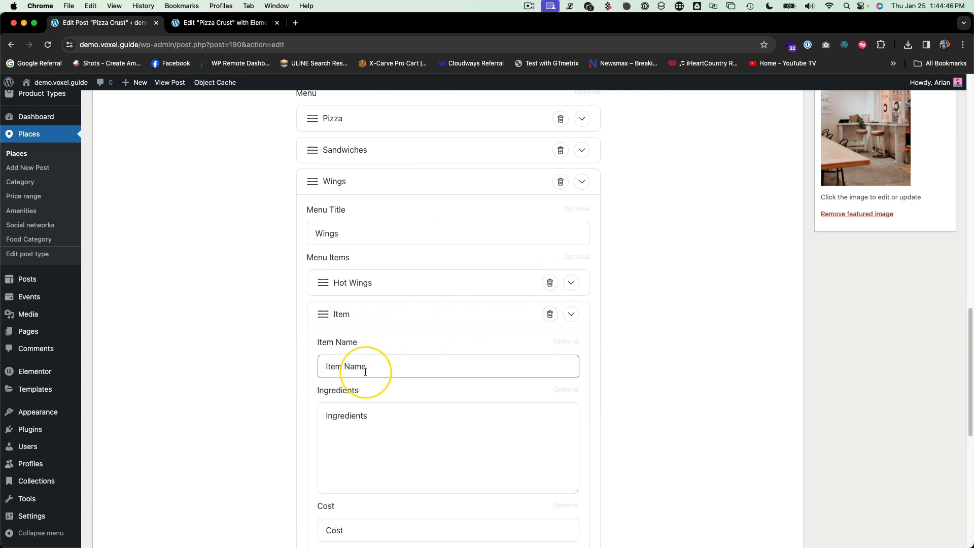
type("Mild Wi")
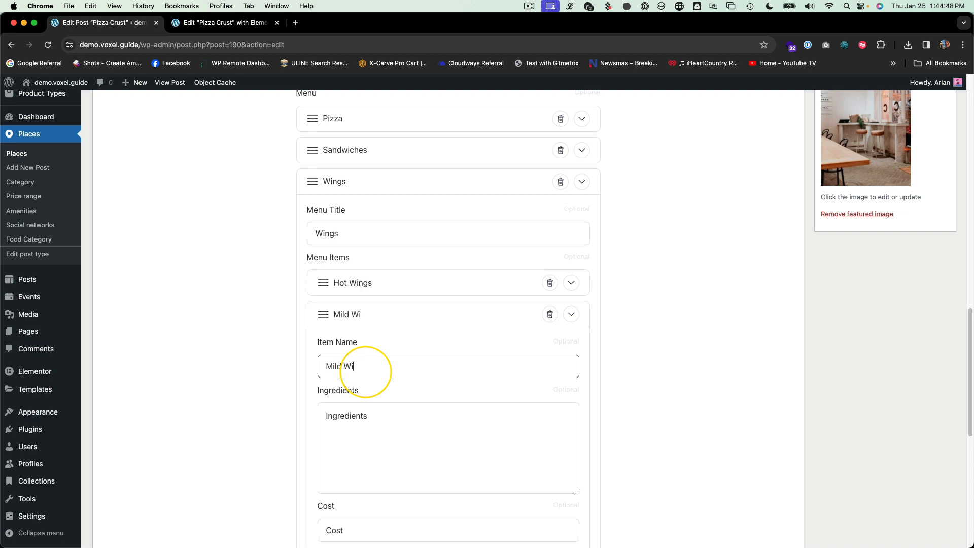
type("These aren")
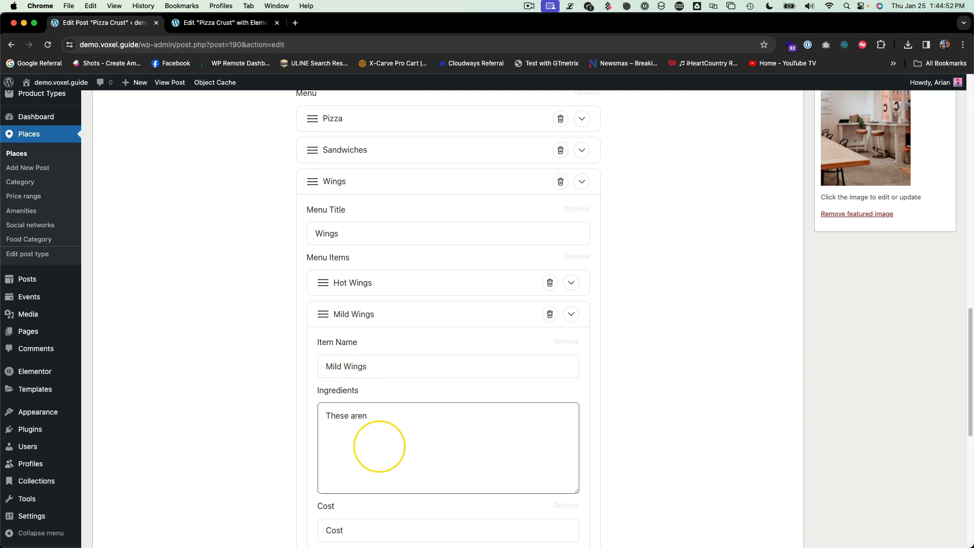
type("'t as hot.")
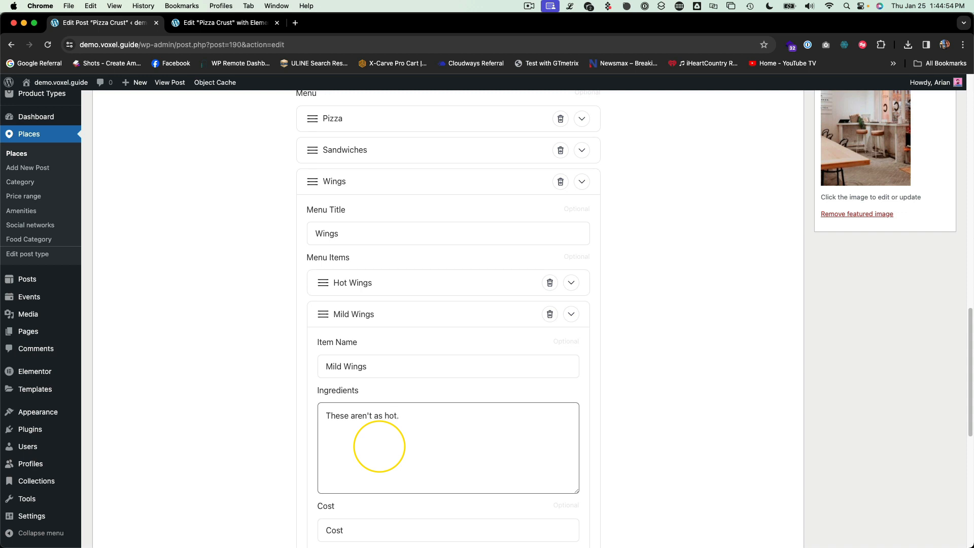
type("5.0")
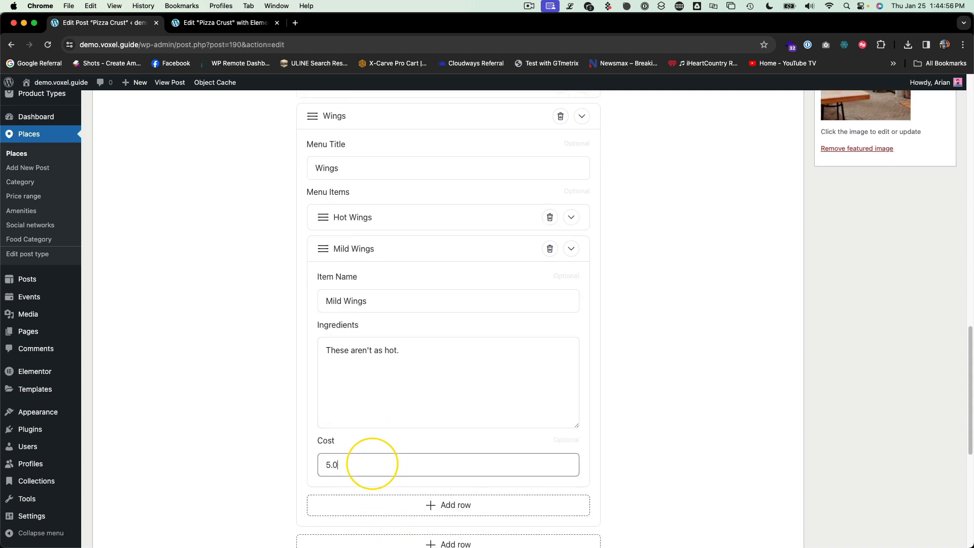
left_click(570, 249)
type("Garlic Parm")
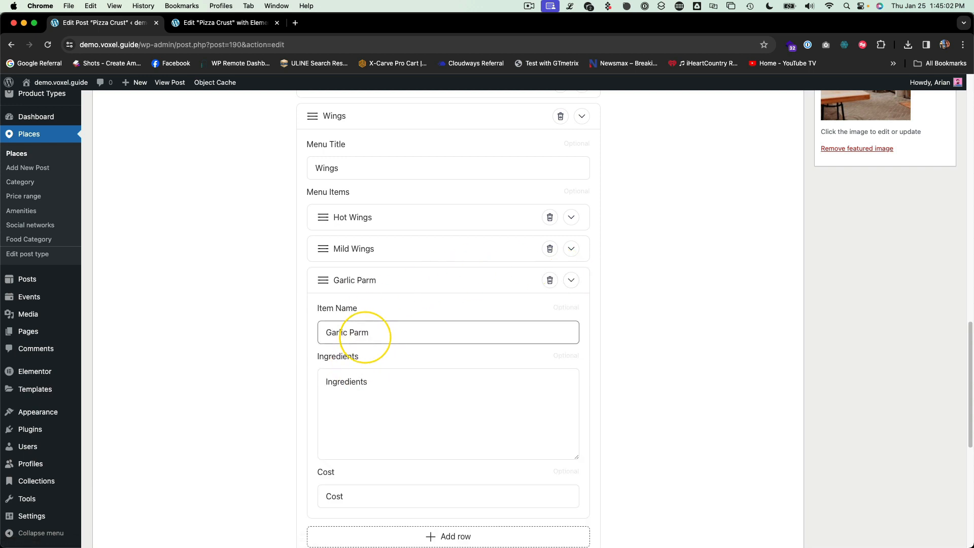
type("These are deli")
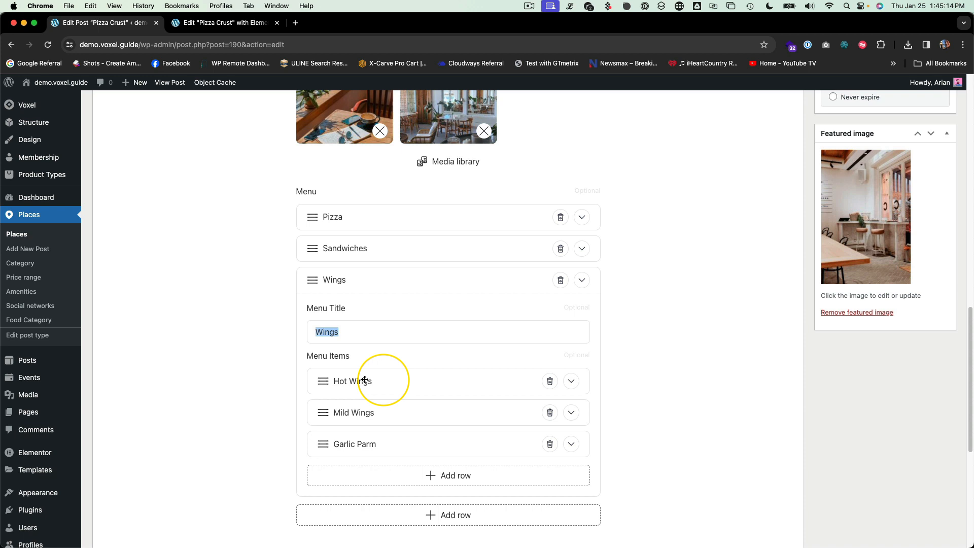
- Add Old Bay with its MD-people description and 6.00 cost, then recheck Wings
left_click(581, 280)
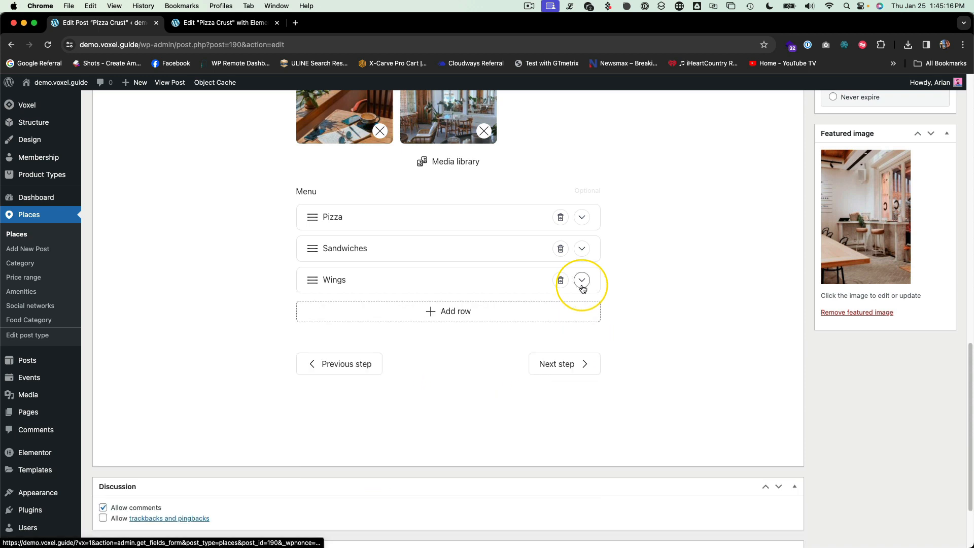
left_click(581, 280)
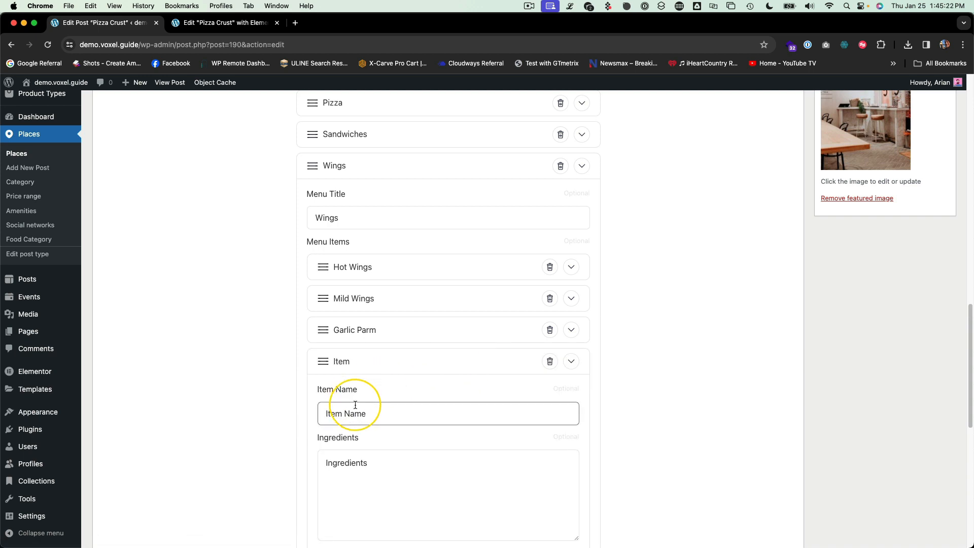
type("Old Bay")
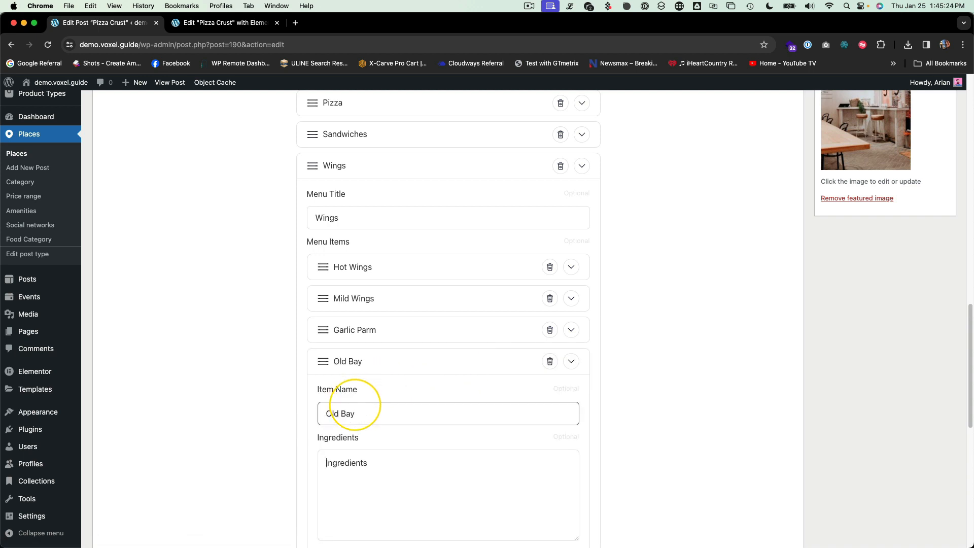
type("These are for the MD people!")
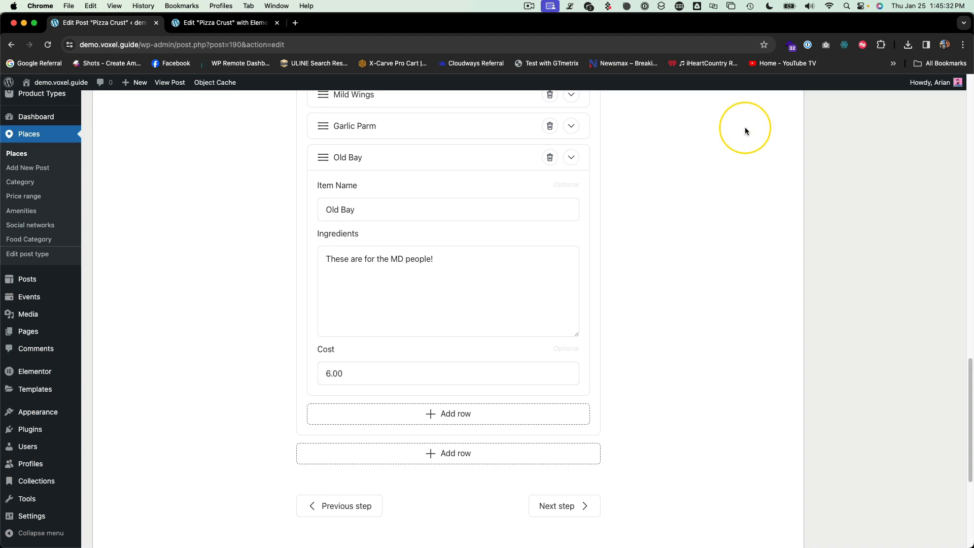
scroll("up", 3)
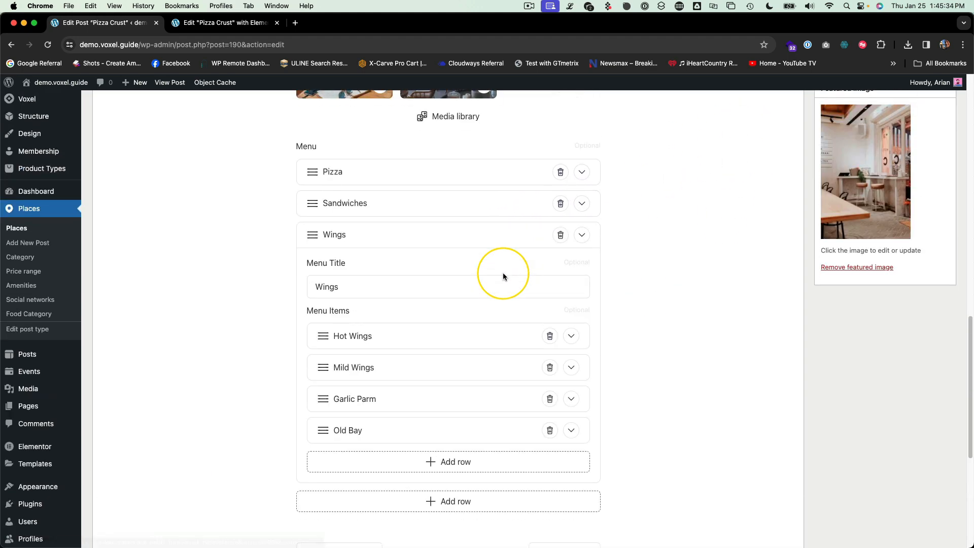
left_click(581, 235)
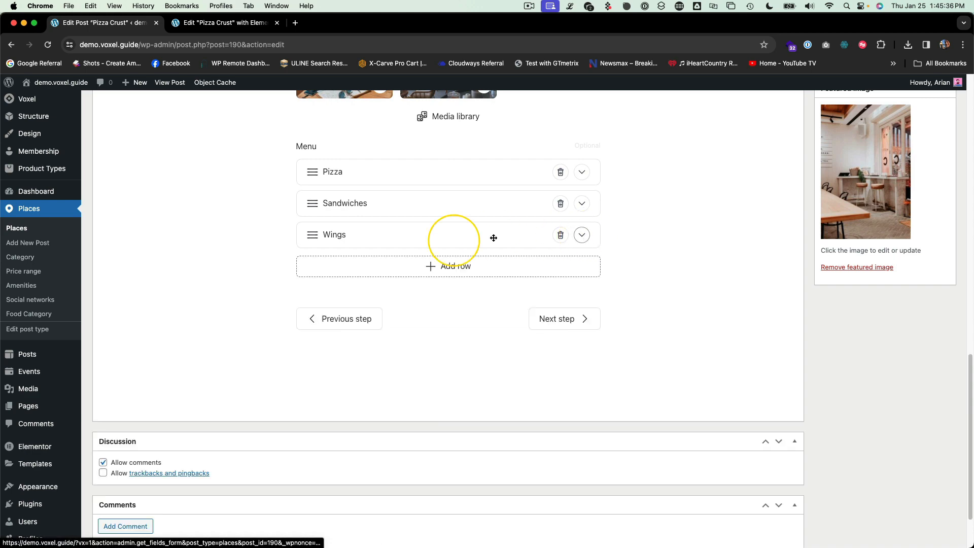
left_click(581, 235)
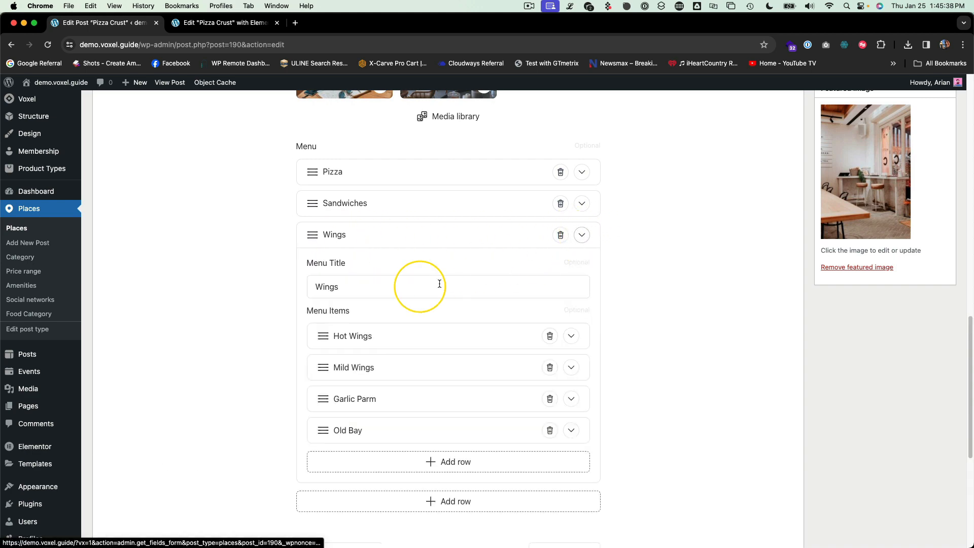
scroll("up", 3)
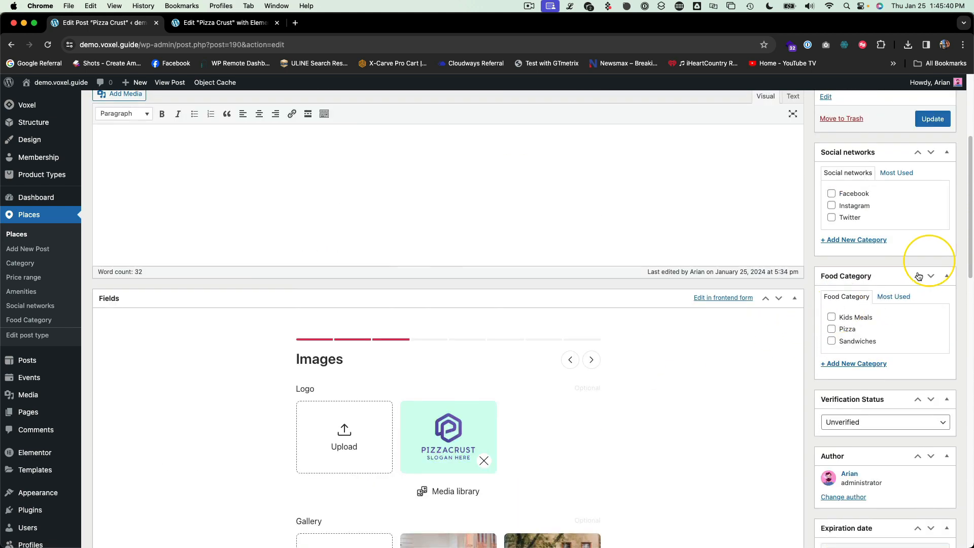
- Update Pizza Crust, check the Wings menu on the live post, and return to editing
left_click(932, 119)
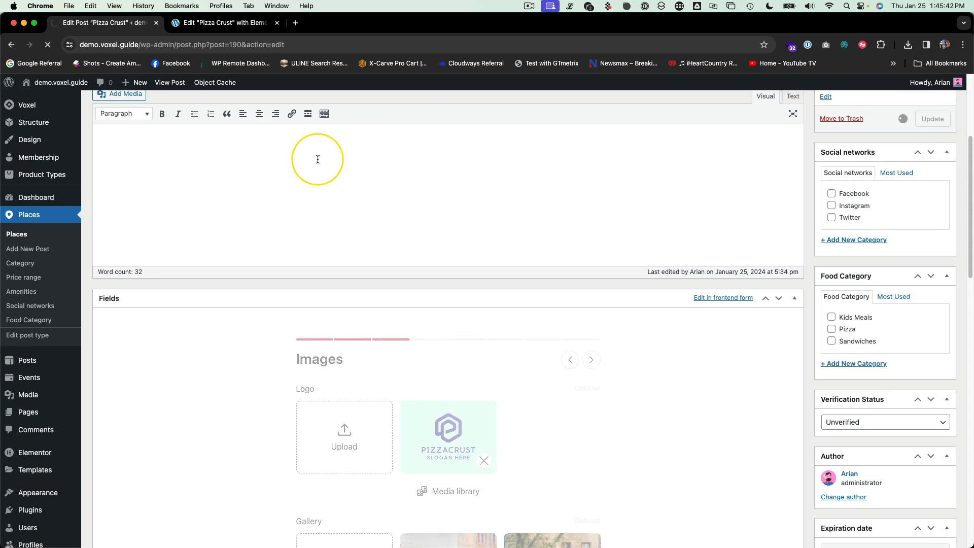
left_click(931, 118)
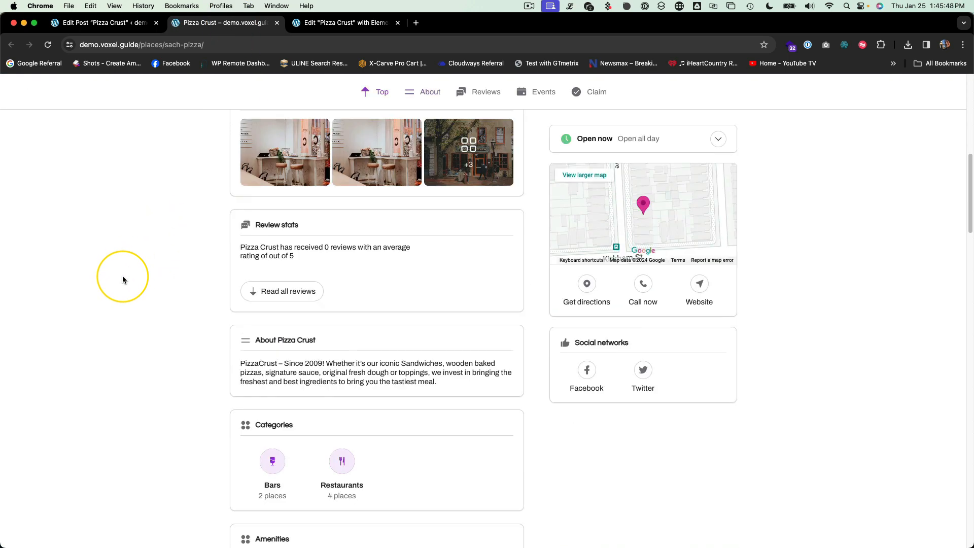
scroll("down", 3)
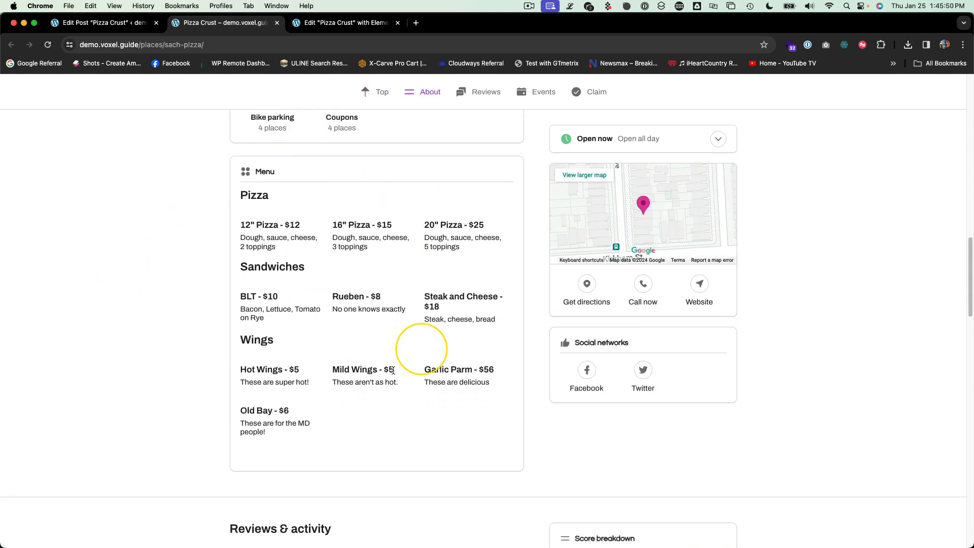
mouse_move(457, 234)
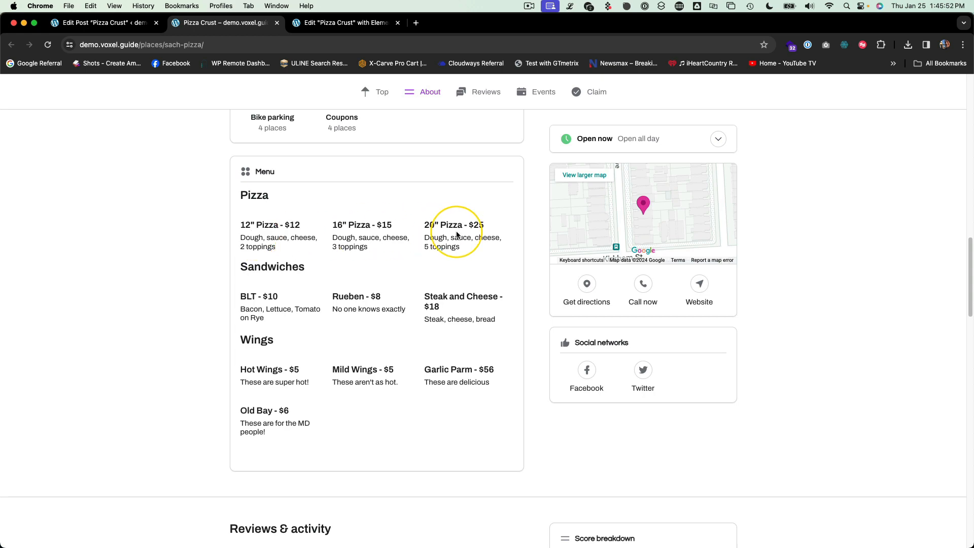
left_click(103, 23)
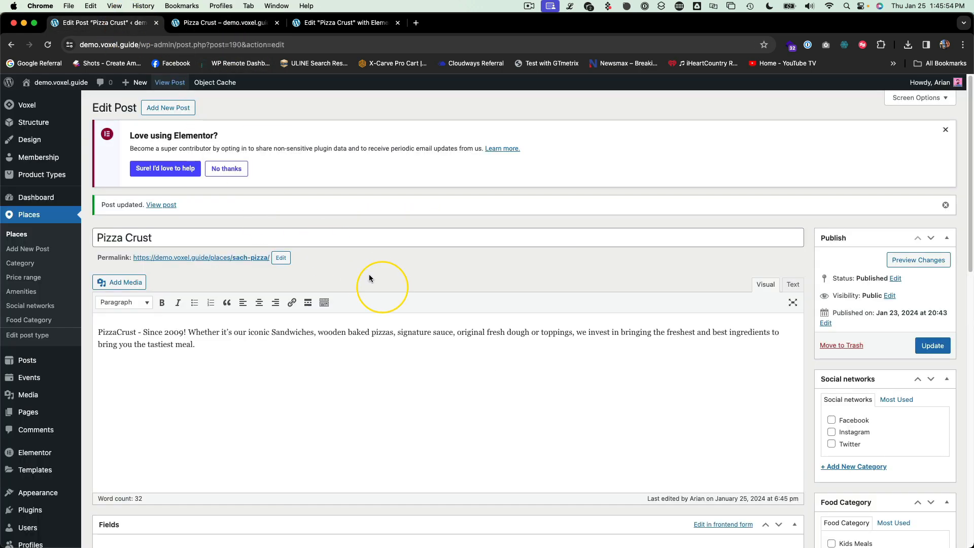
- Review the Menu repeater entries against the live Pizza Crust page, then switch to Elementor
scroll("down", 3)
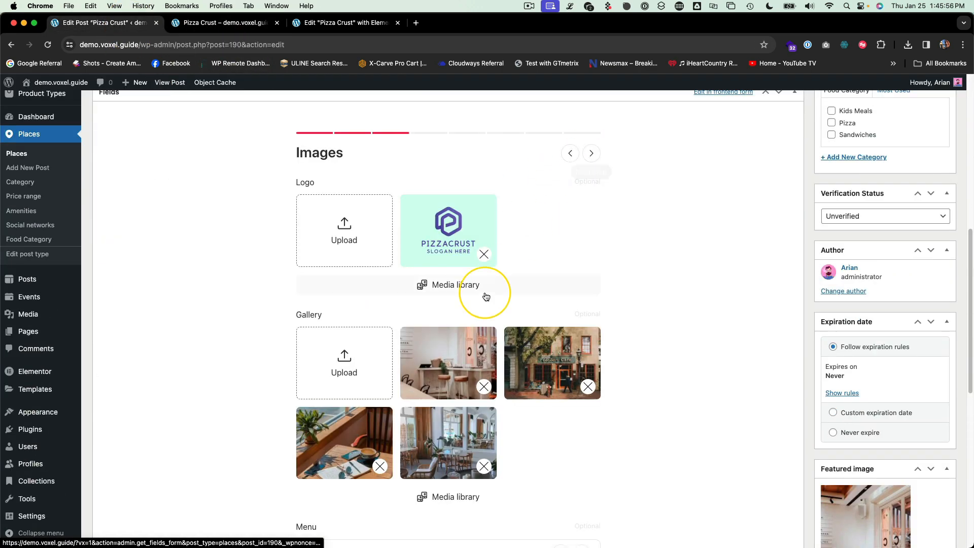
scroll("down", 3)
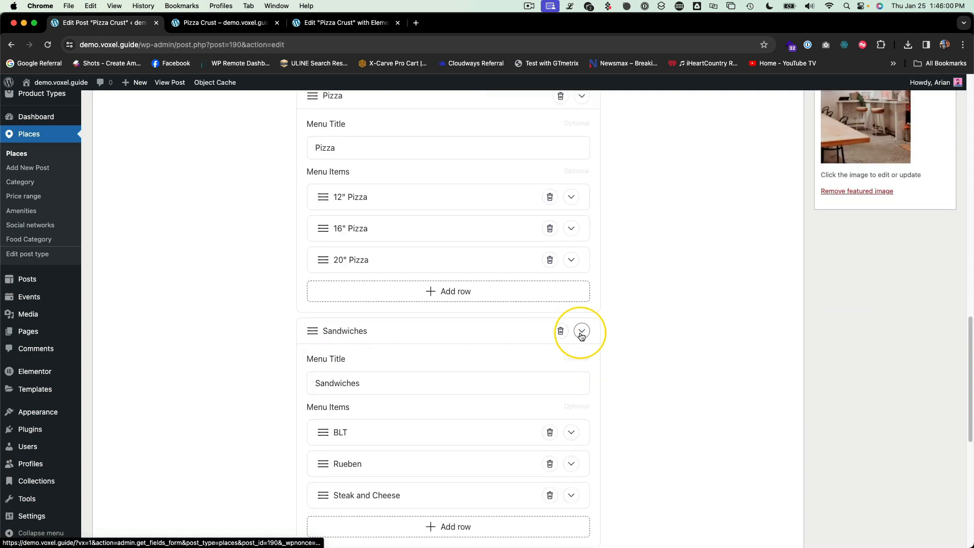
scroll("down", 3)
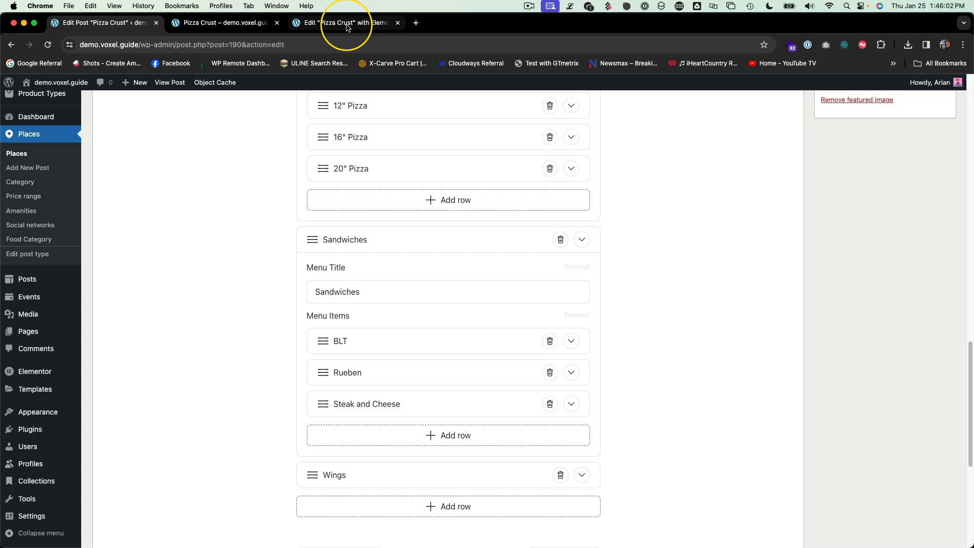
left_click(223, 23)
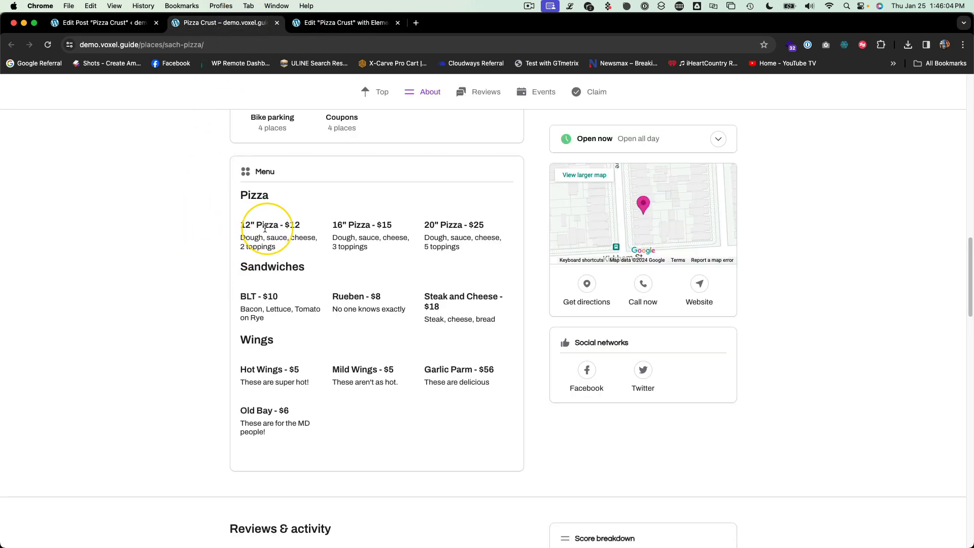
mouse_move(257, 351)
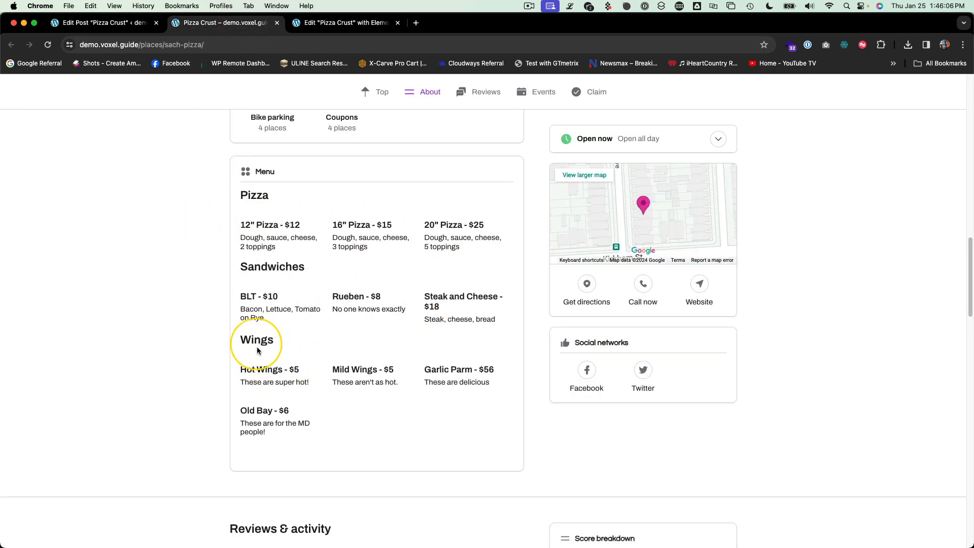
mouse_move(426, 346)
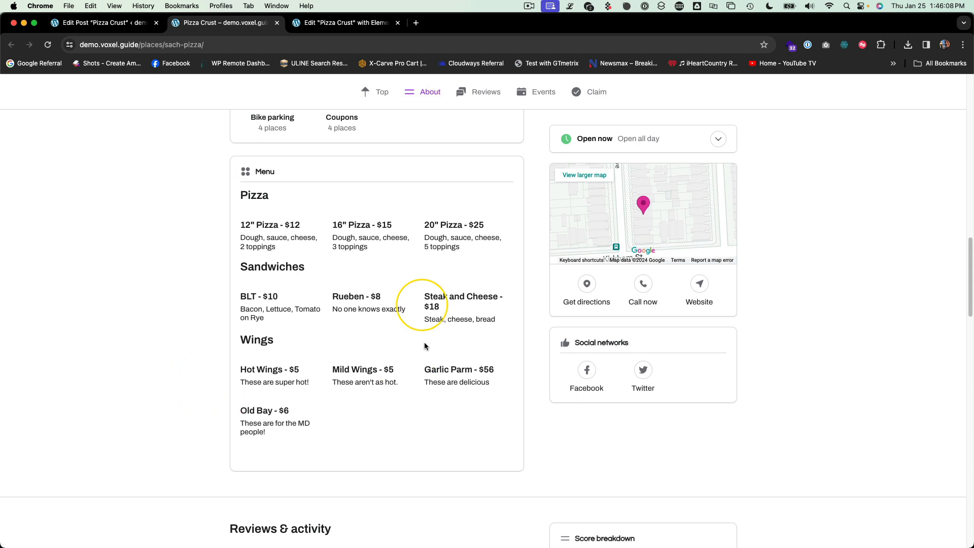
left_click(343, 23)
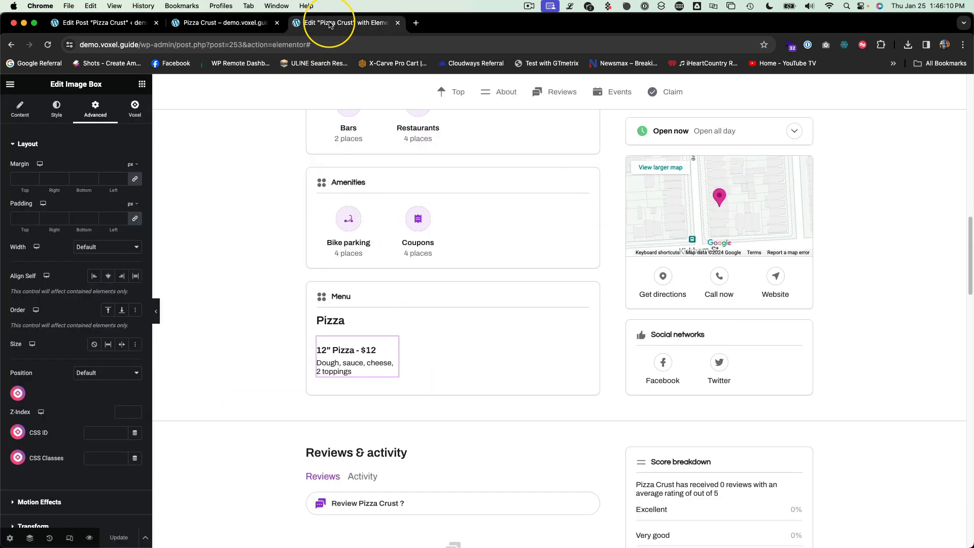
- Give the menu section container a solid 1 px bottom border and update the template
left_click(322, 323)
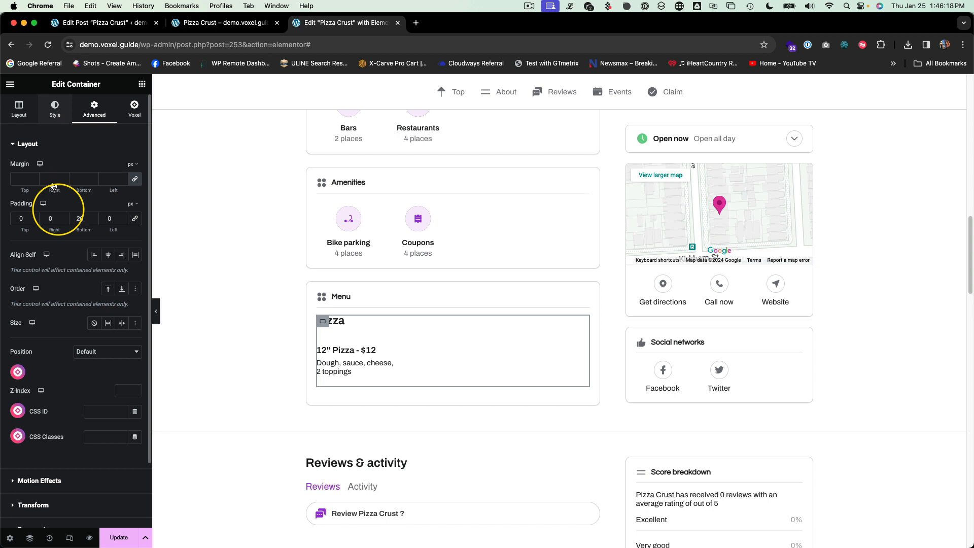
left_click(55, 108)
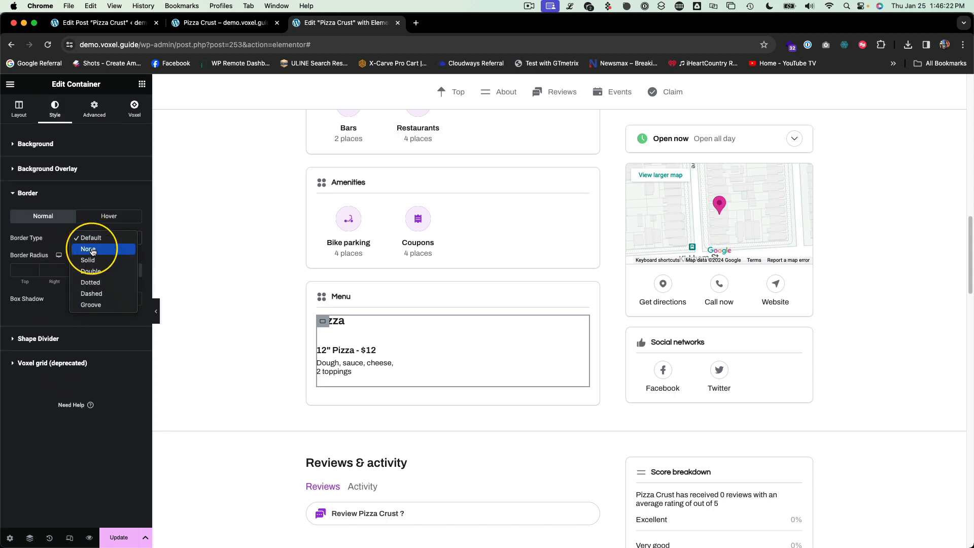
left_click(88, 259)
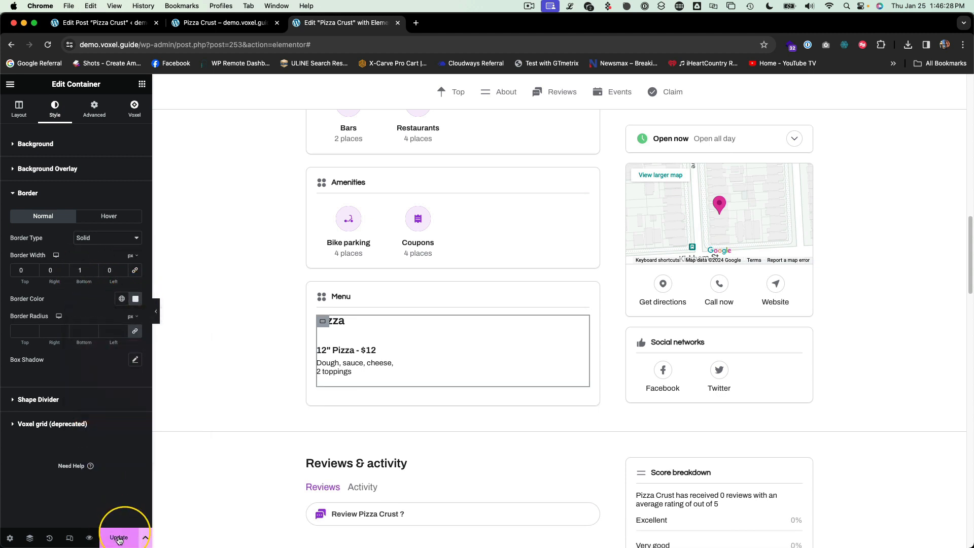
left_click(118, 537)
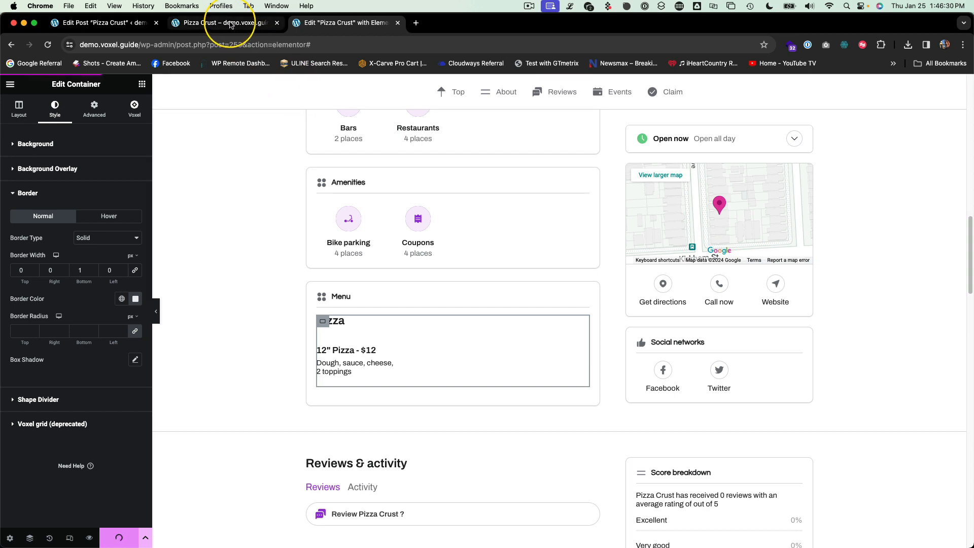
- Check the live page's menu section dividers, then return to the Elementor editor tab
left_click(223, 22)
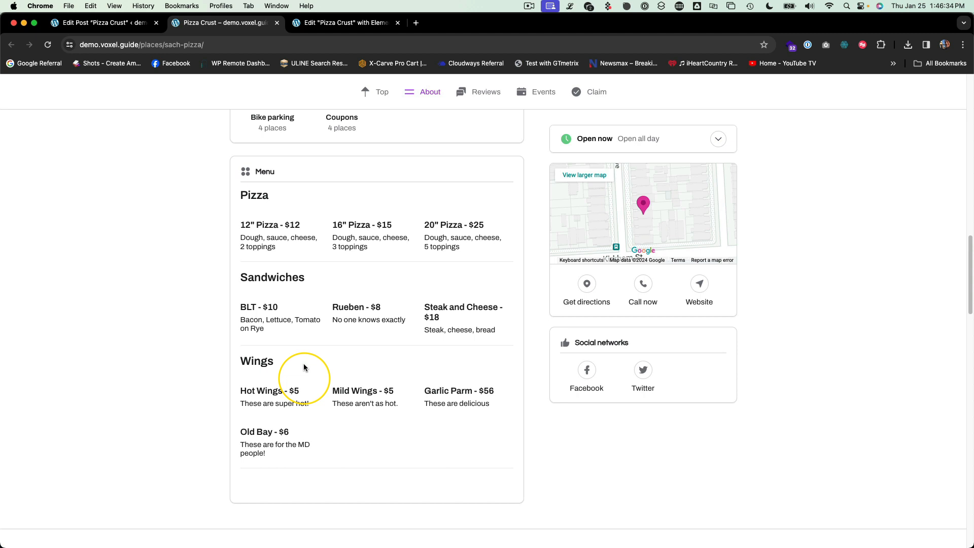
mouse_move(159, 412)
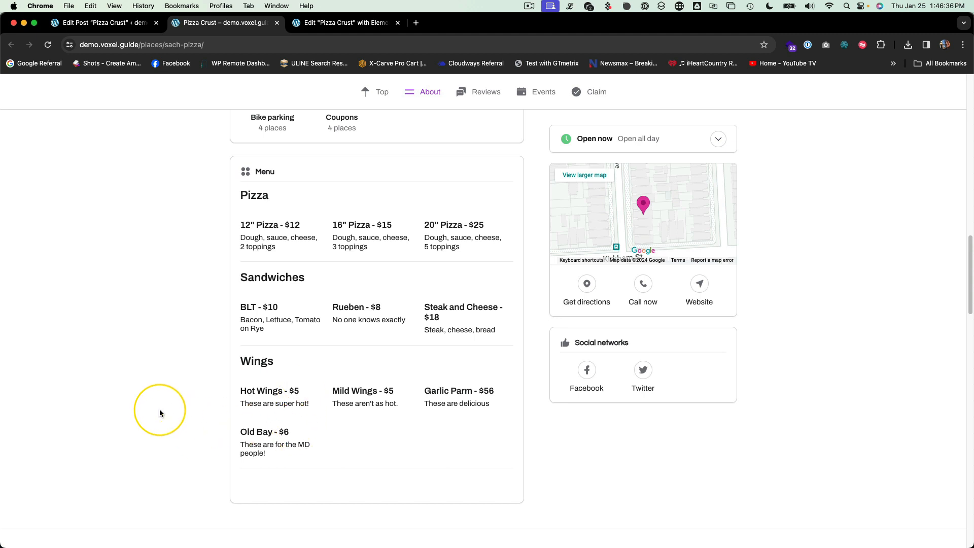
left_click(345, 23)
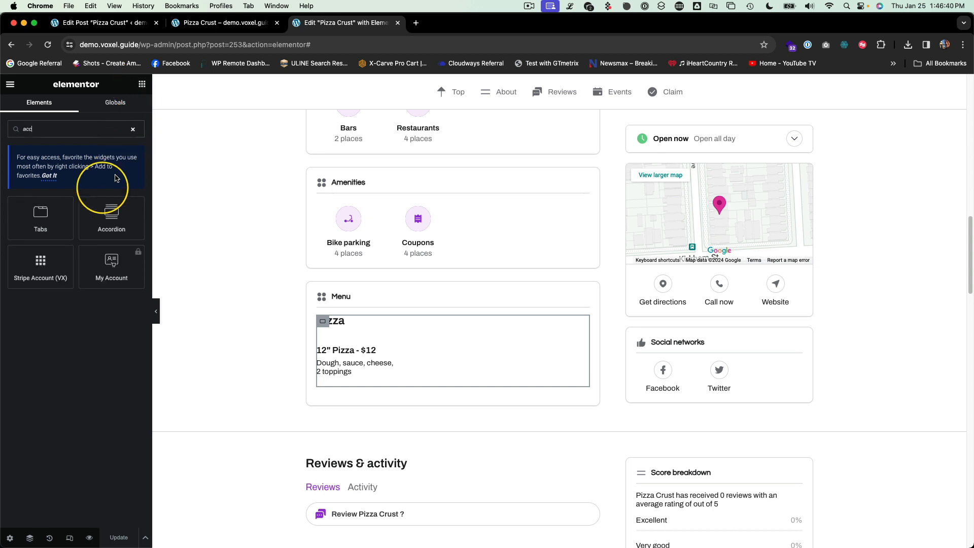
- Add an Accordion widget to the Menu container and delete Items #2 and #3
left_click(336, 320)
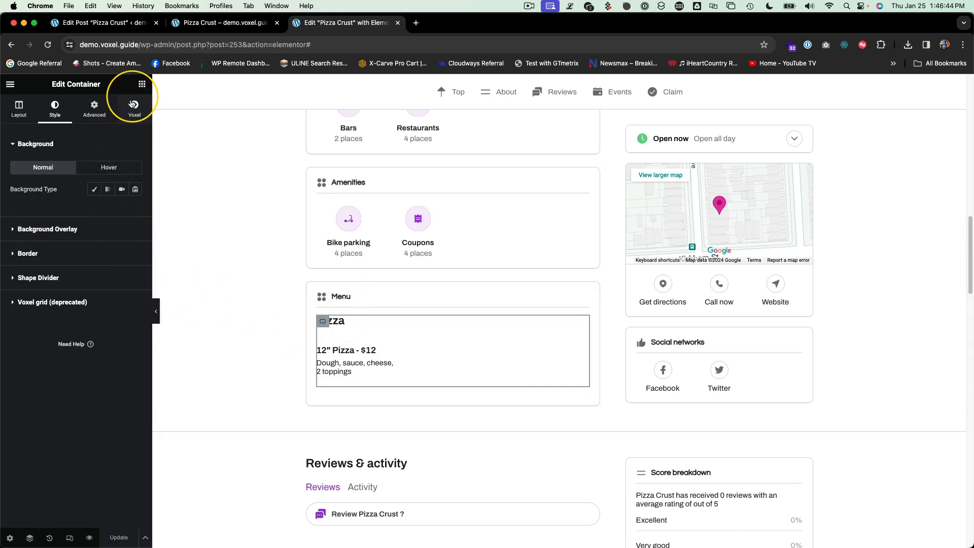
left_click(142, 83)
type("acc")
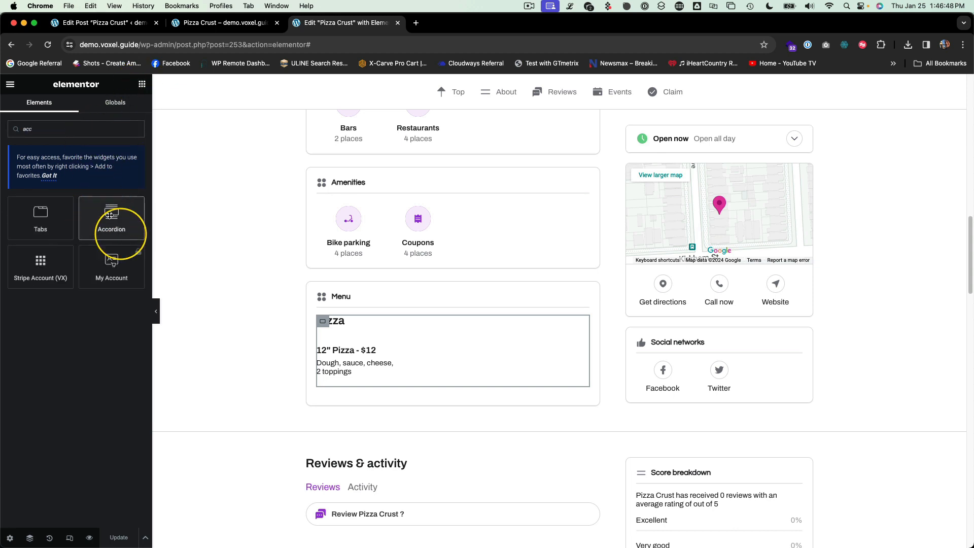
left_click(111, 217)
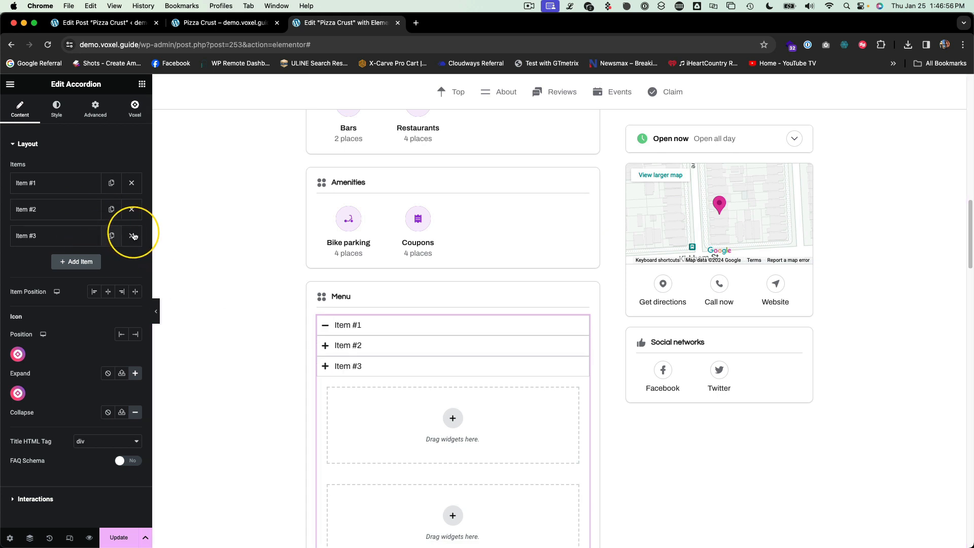
left_click(131, 235)
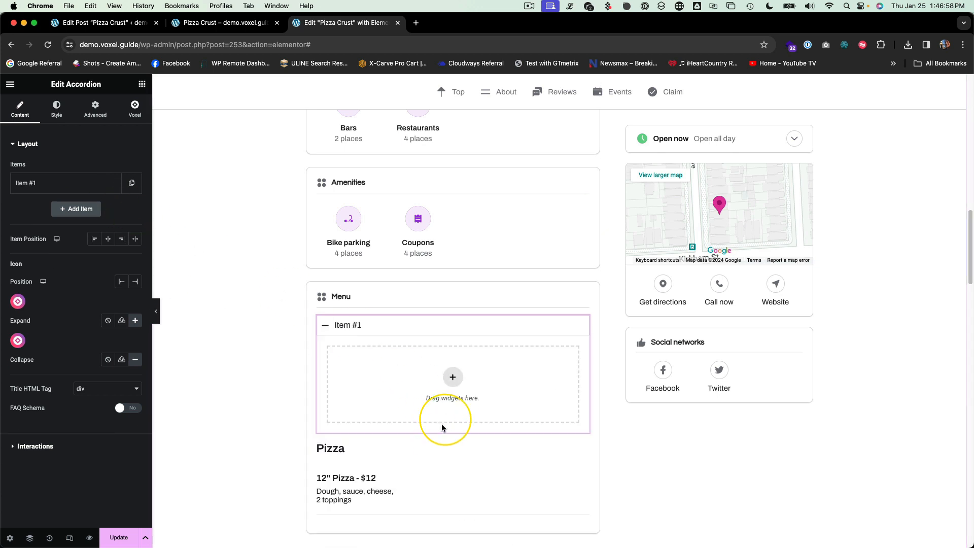
scroll("down", 3)
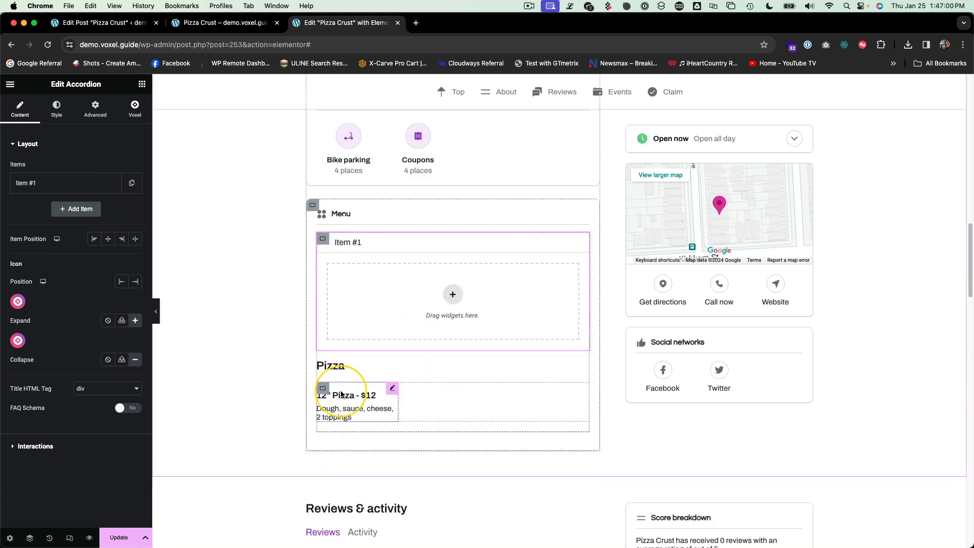
- Paste the copied menu item card into Item #1 and make its title dynamic
right_click(452, 305)
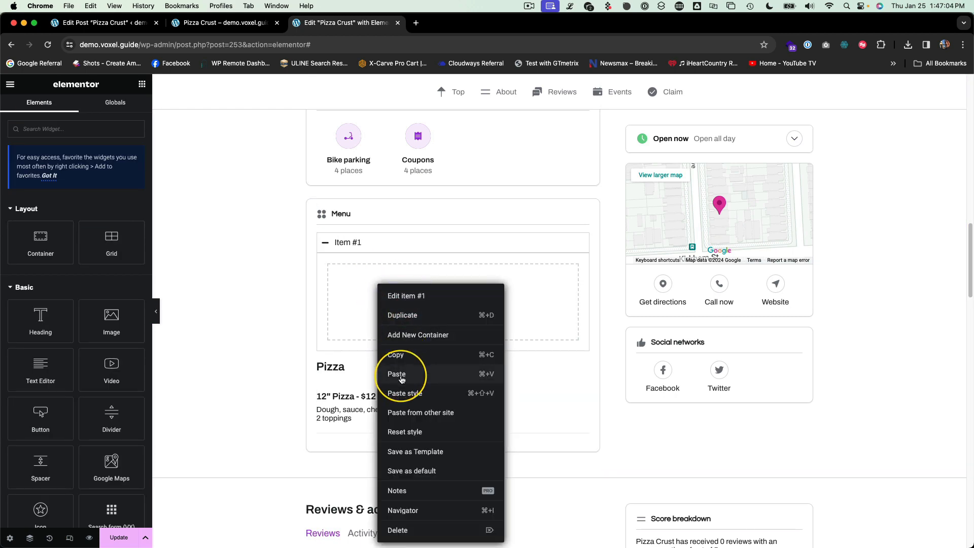
left_click(396, 373)
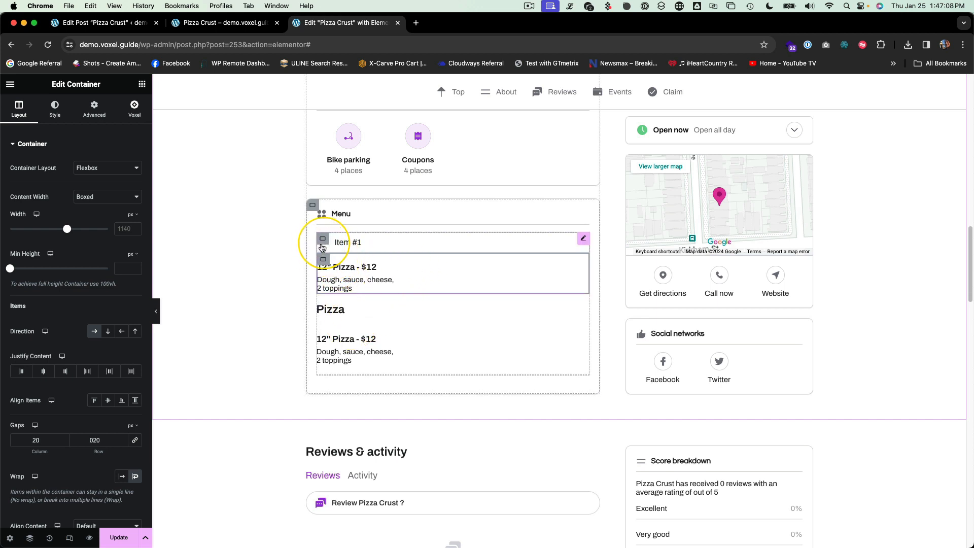
mouse_move(558, 246)
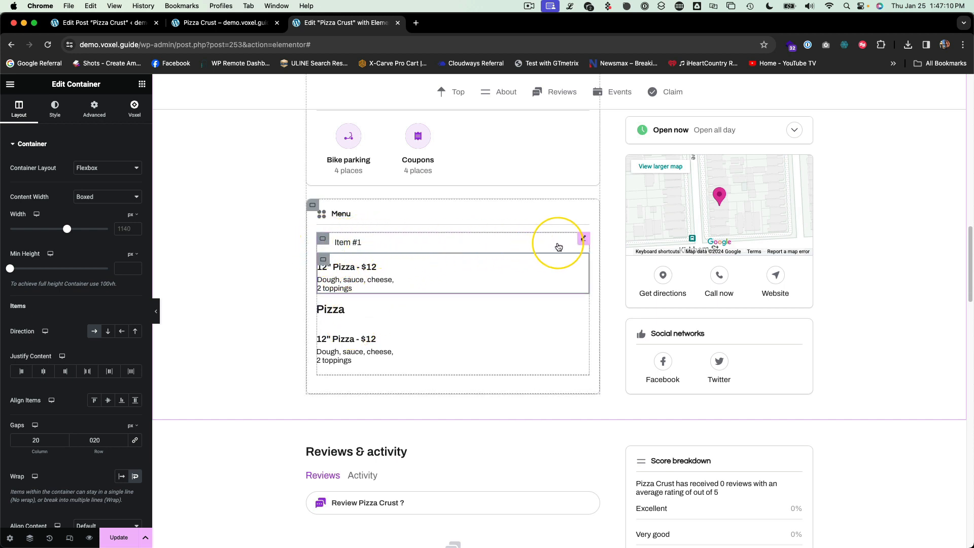
left_click(434, 242)
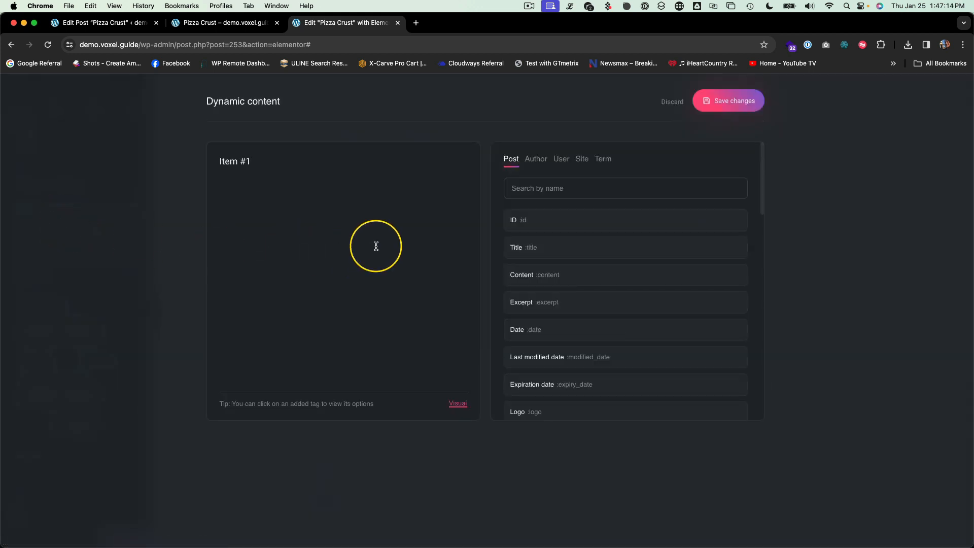
- Give the accordion item the Menu Title dynamic tag and loop it over the Menu repeater rows
type("menu")
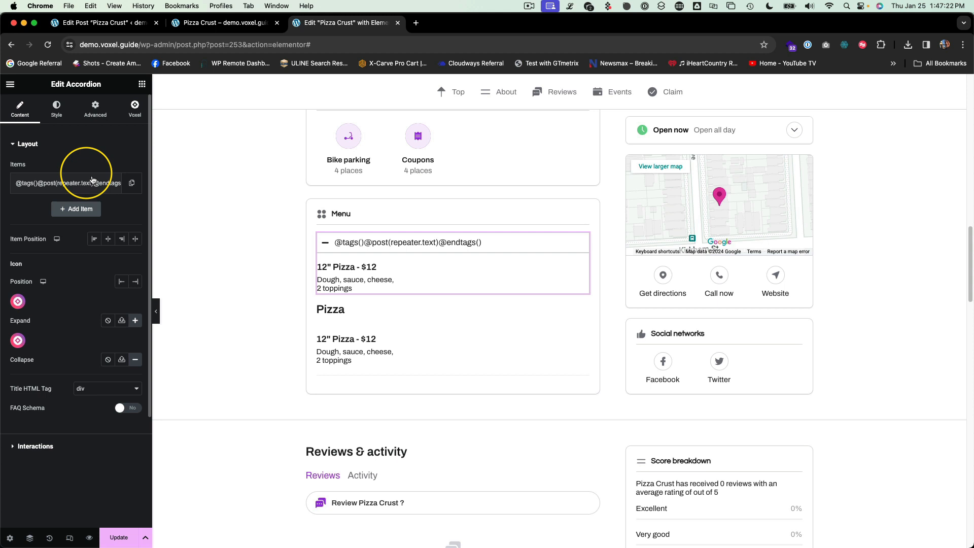
left_click(70, 183)
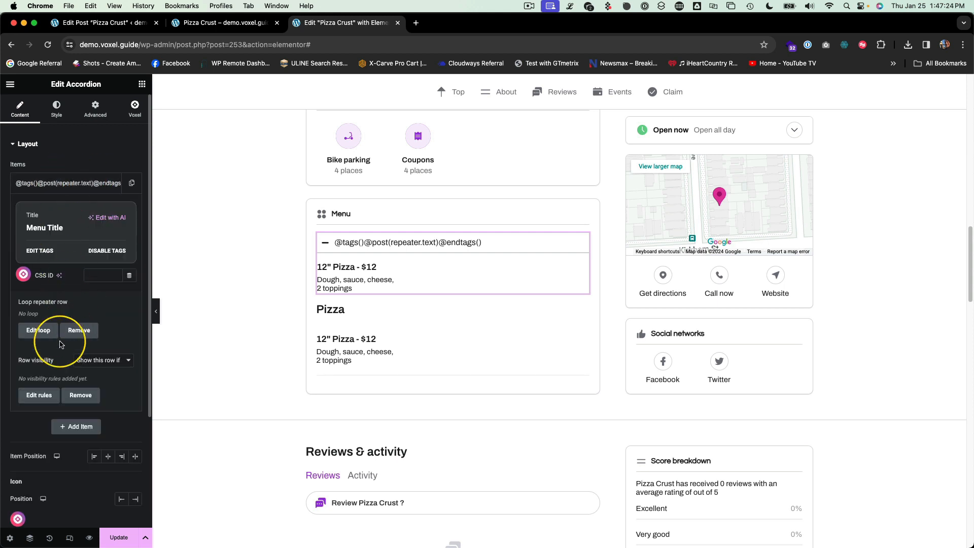
left_click(37, 330)
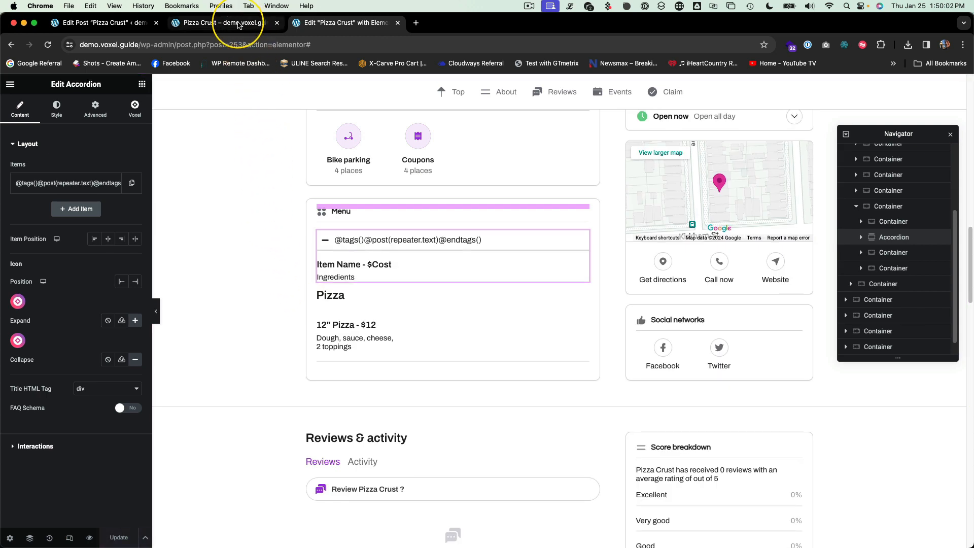
- On the live Pizza Crust page, test the accordion by expanding the Sandwiches and Wings sections
left_click(218, 23)
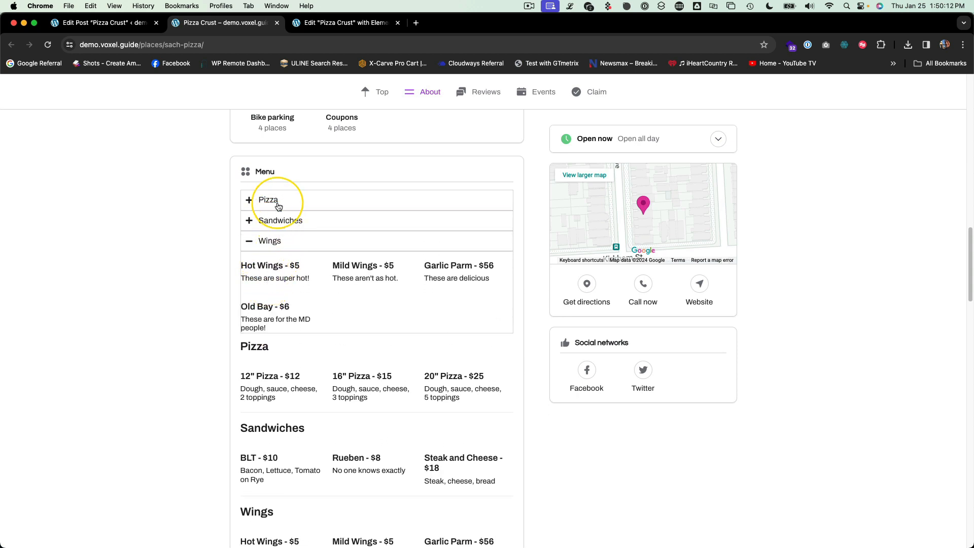
left_click(280, 219)
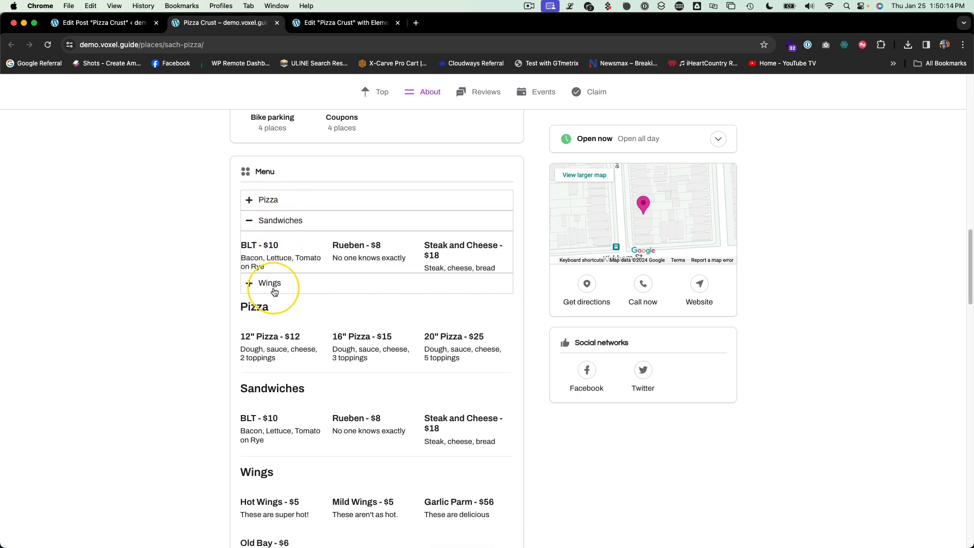
left_click(269, 282)
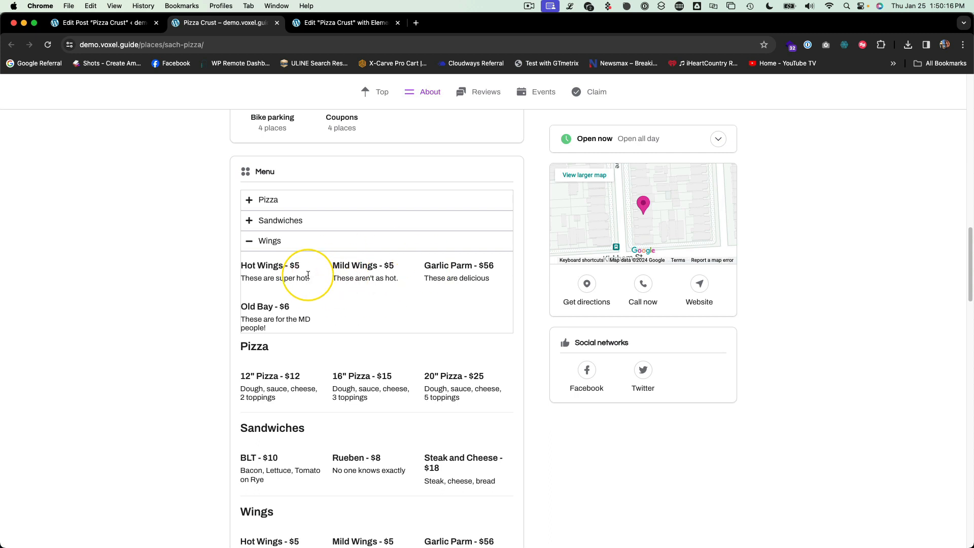
left_click(281, 219)
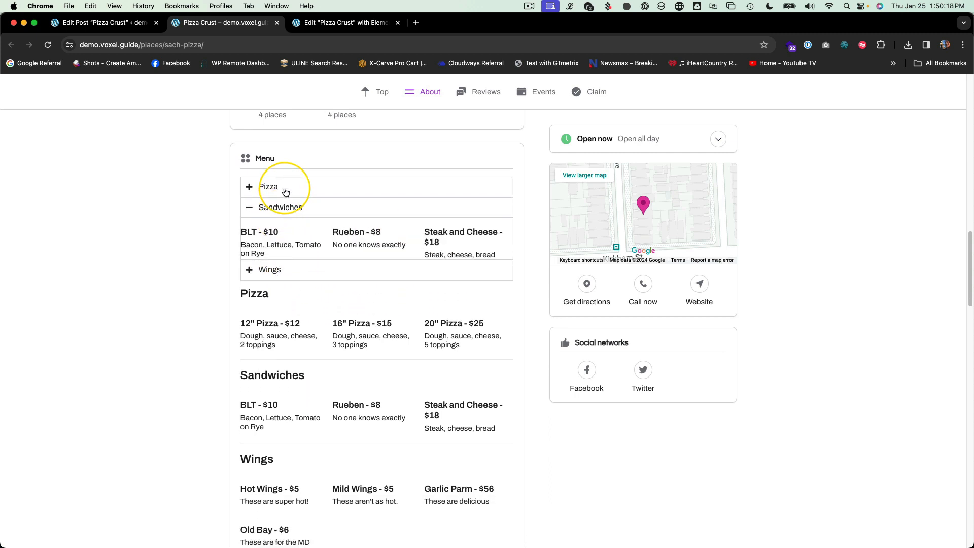
mouse_move(283, 268)
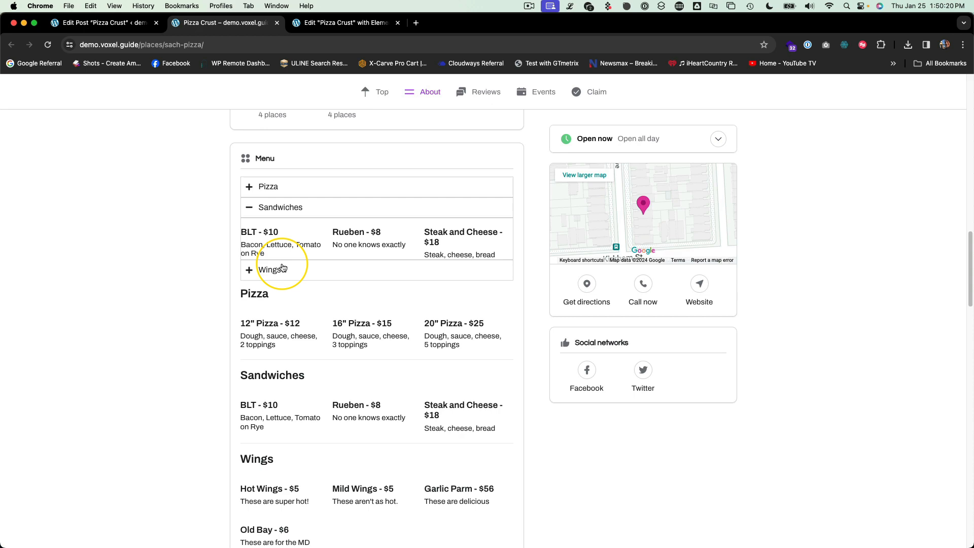
- Delete the Sandwiches menu row in the post editor, update the post, and return to the live page
left_click(100, 22)
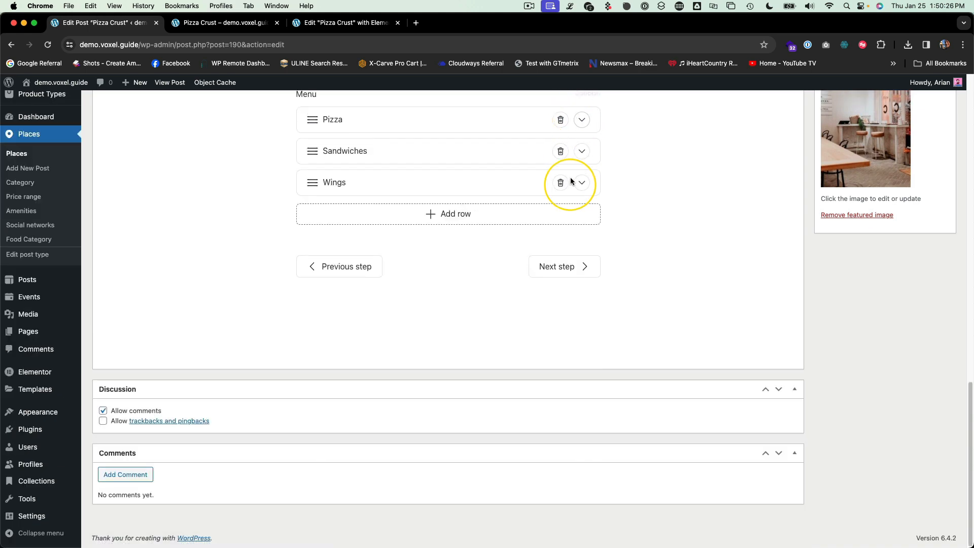
left_click(559, 152)
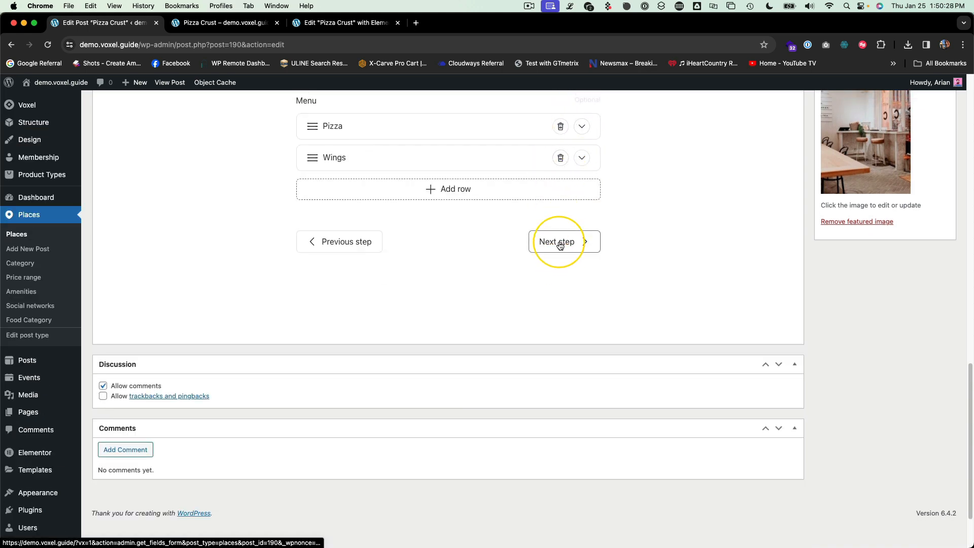
left_click(556, 241)
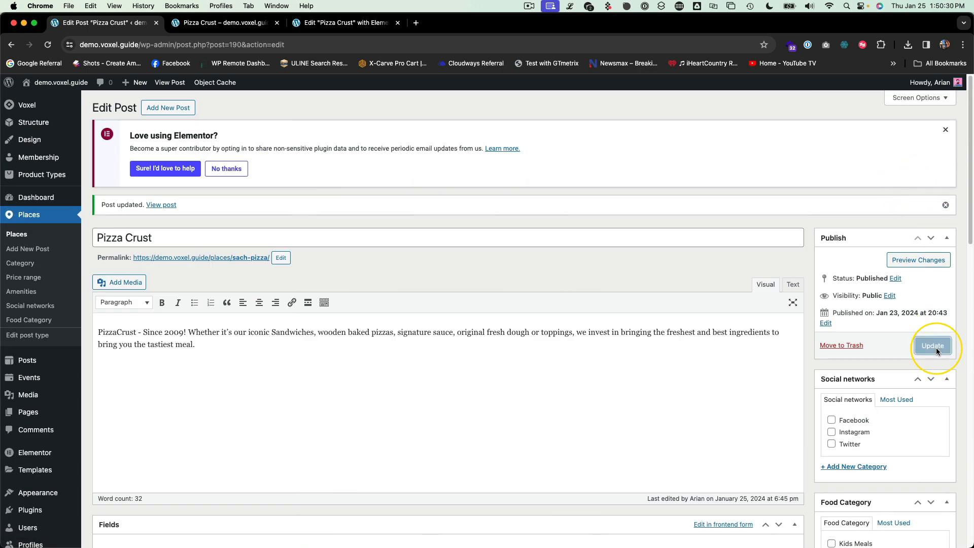
left_click(931, 346)
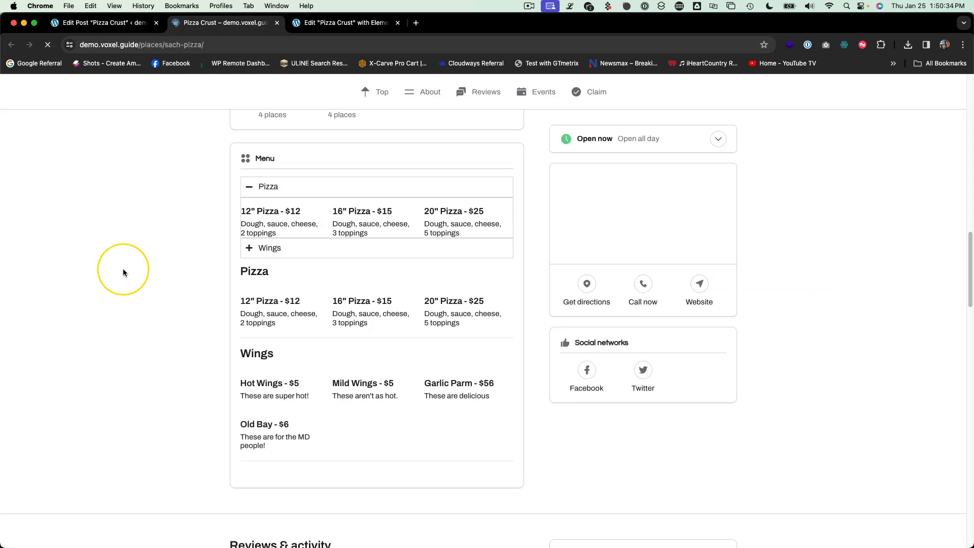
- Check that the live Menu shows only Pizza and Wings, then return to the Pizza Crust editor
left_click(267, 186)
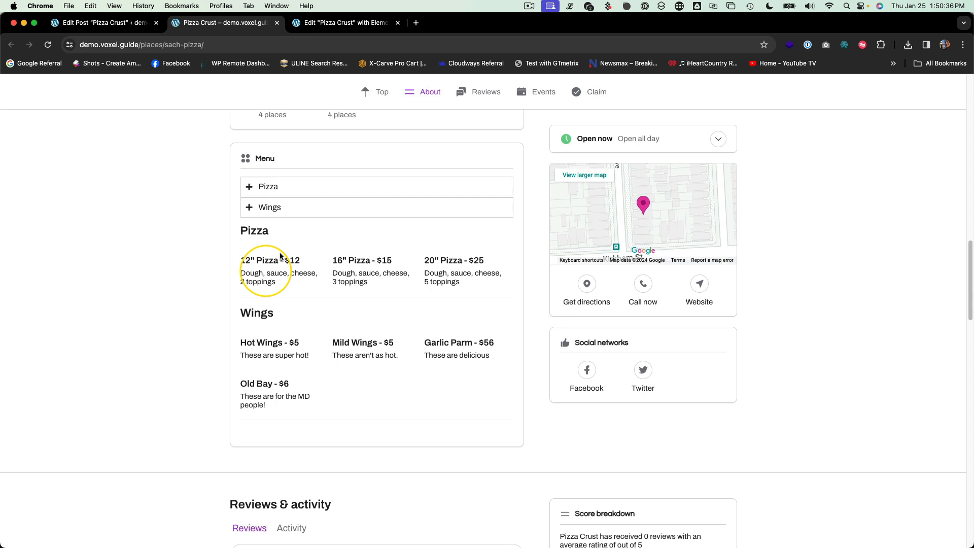
mouse_move(171, 385)
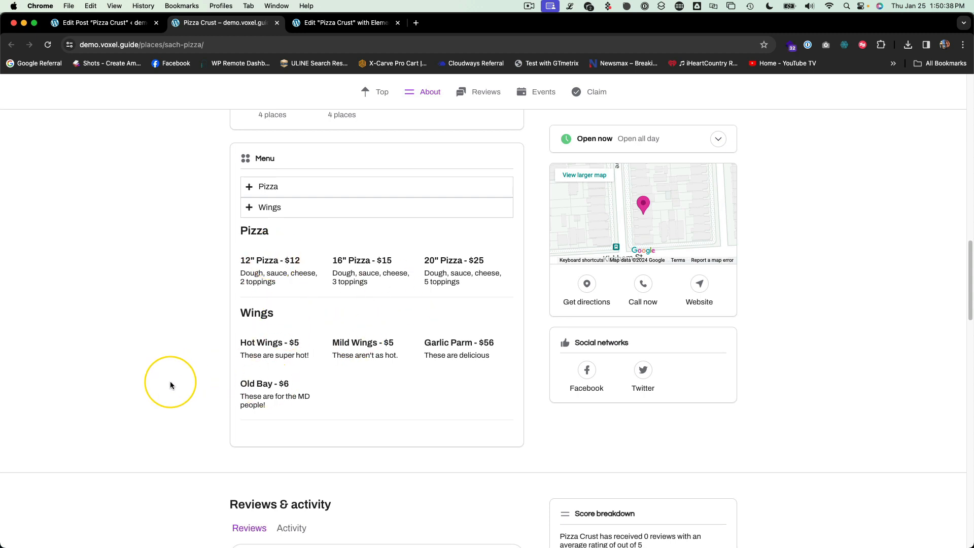
mouse_move(133, 302)
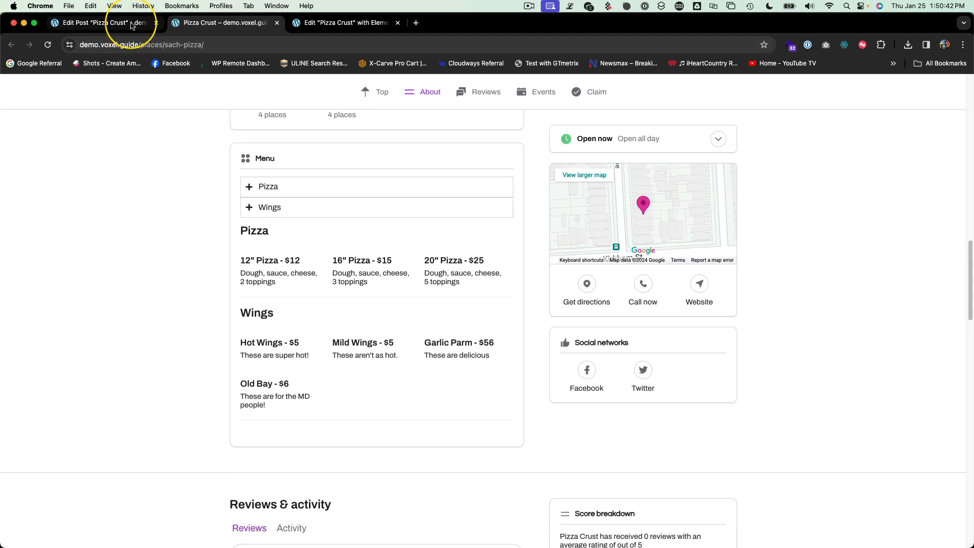
left_click(99, 22)
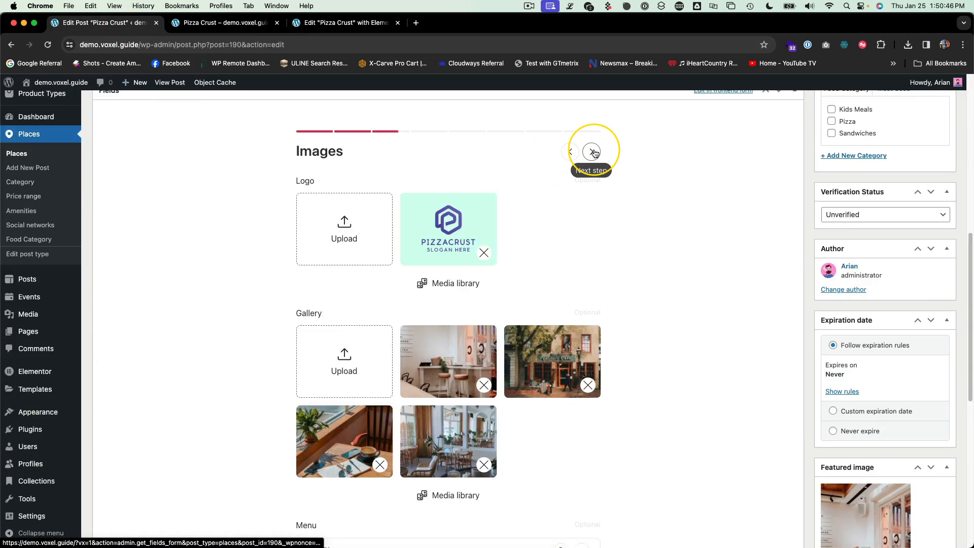
- Scroll to the Menu field and expand, then collapse, the 12" Pizza item under the Pizza row
scroll("down", 3)
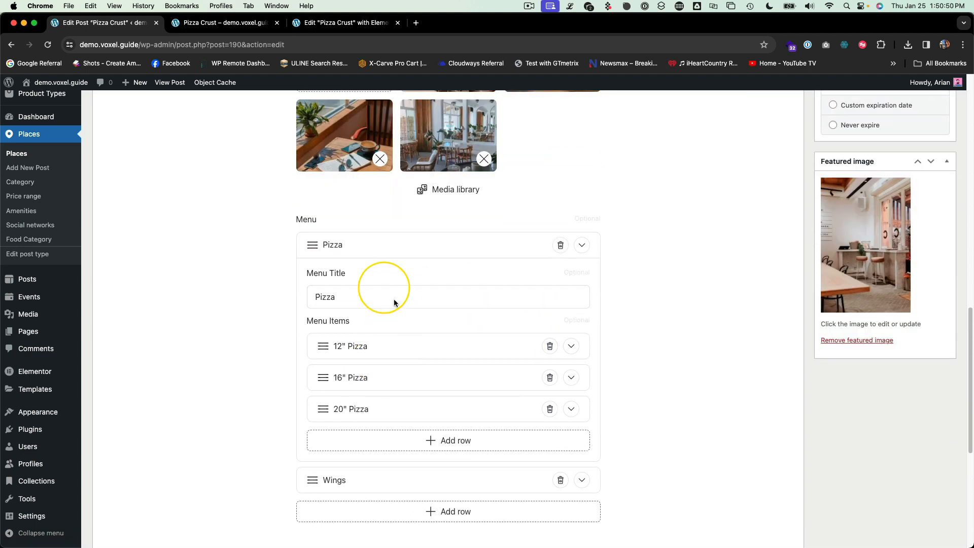
mouse_move(578, 354)
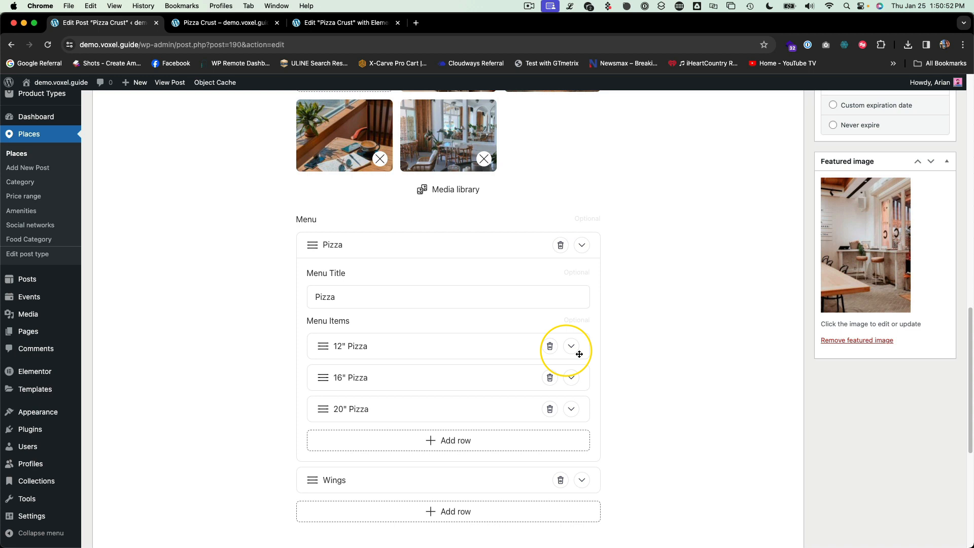
left_click(570, 346)
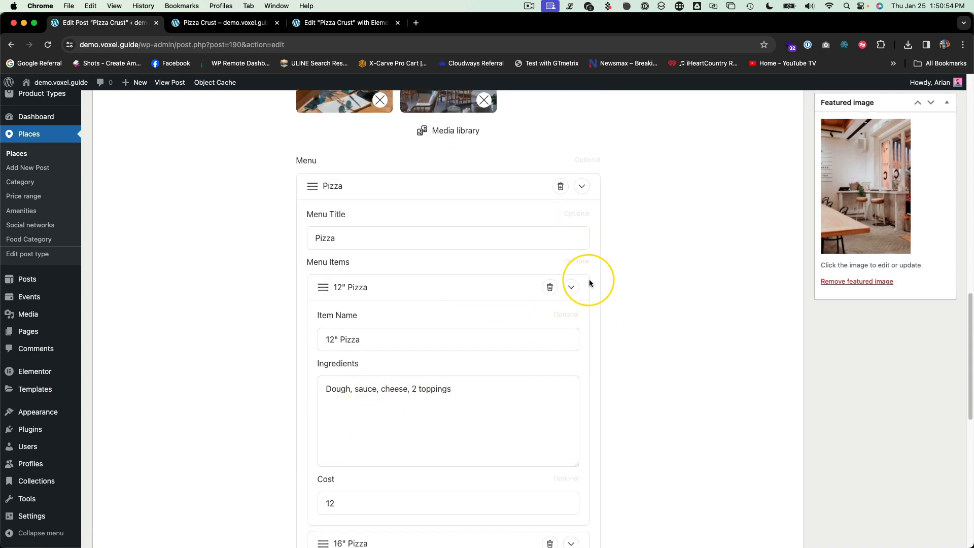
left_click(571, 286)
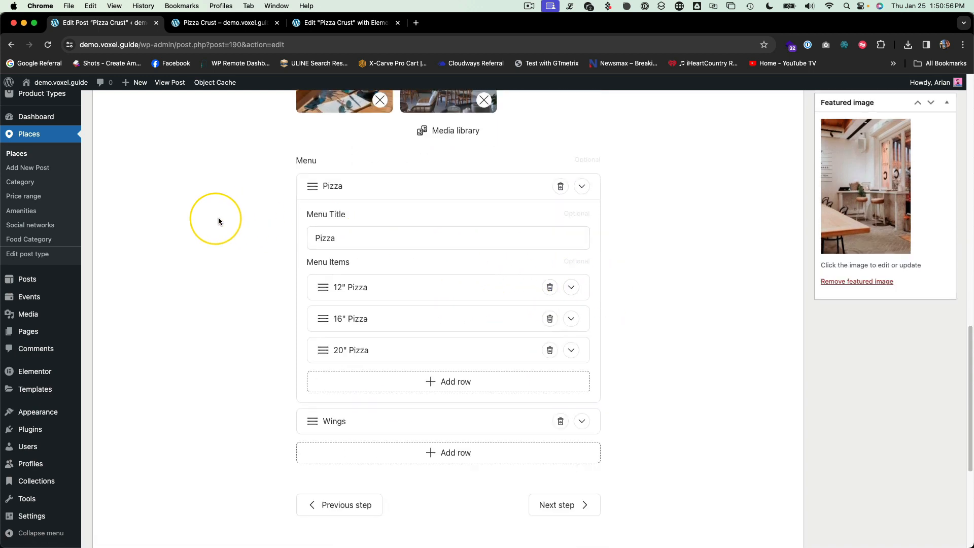
mouse_move(207, 228)
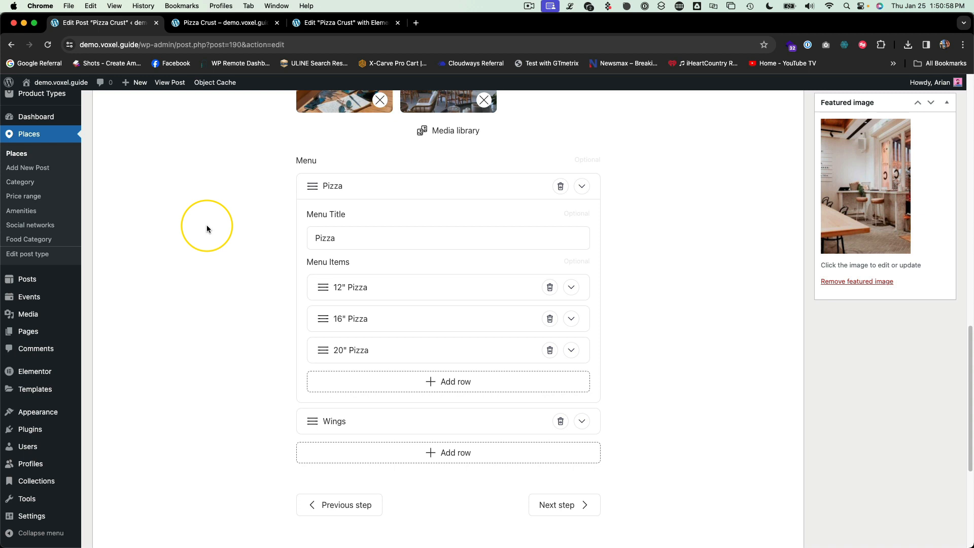